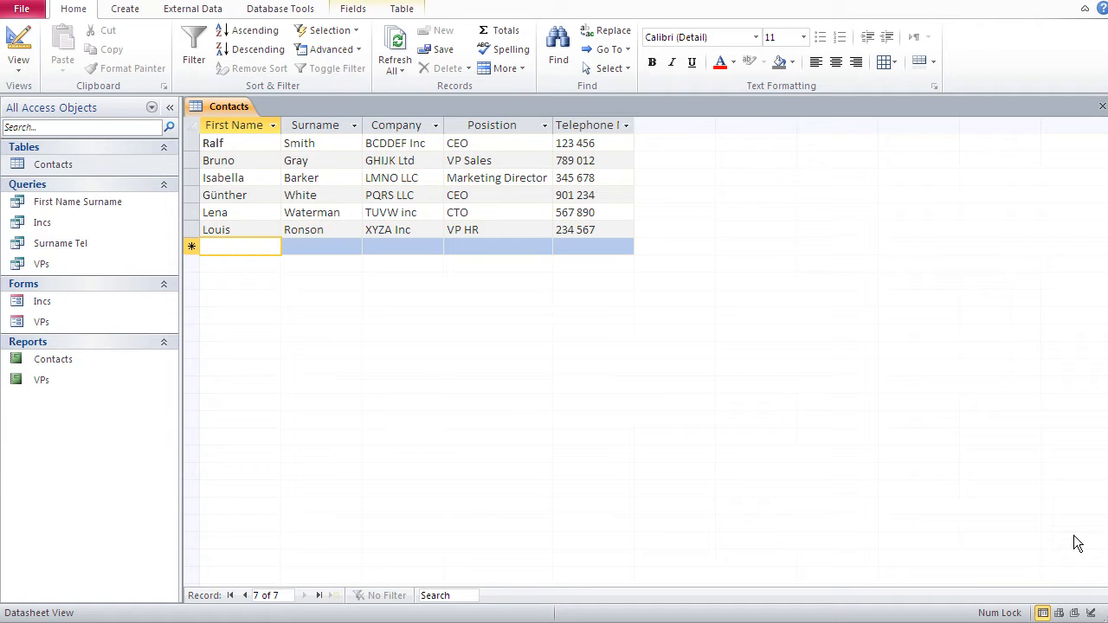
{"action": "mouse_move", "coordinate": [440, 187]}
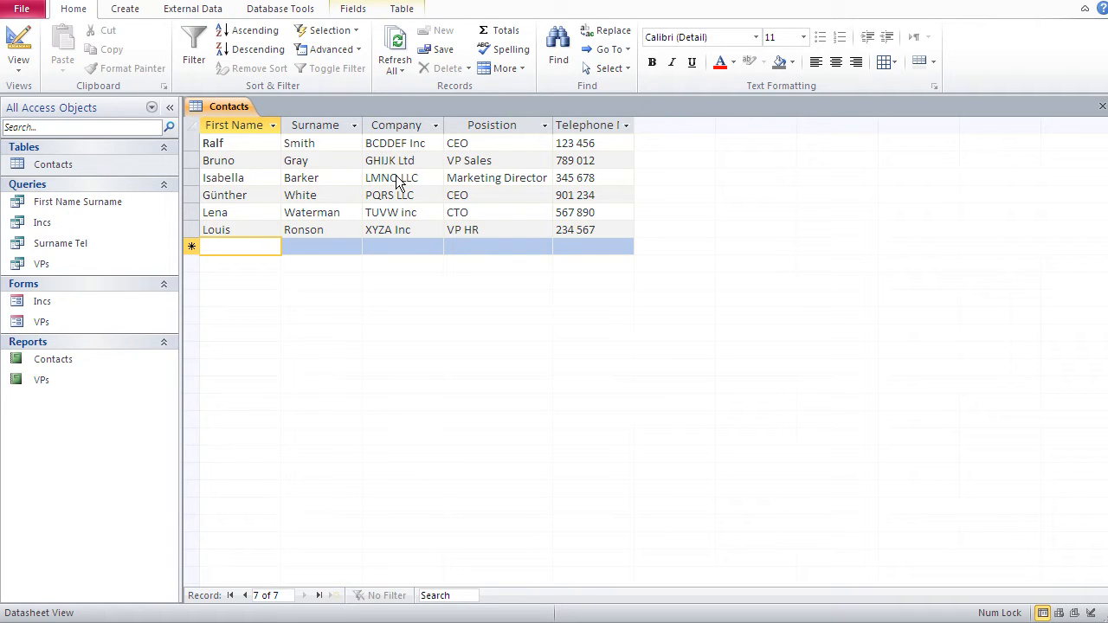
{"action": "mouse_move", "coordinate": [343, 135]}
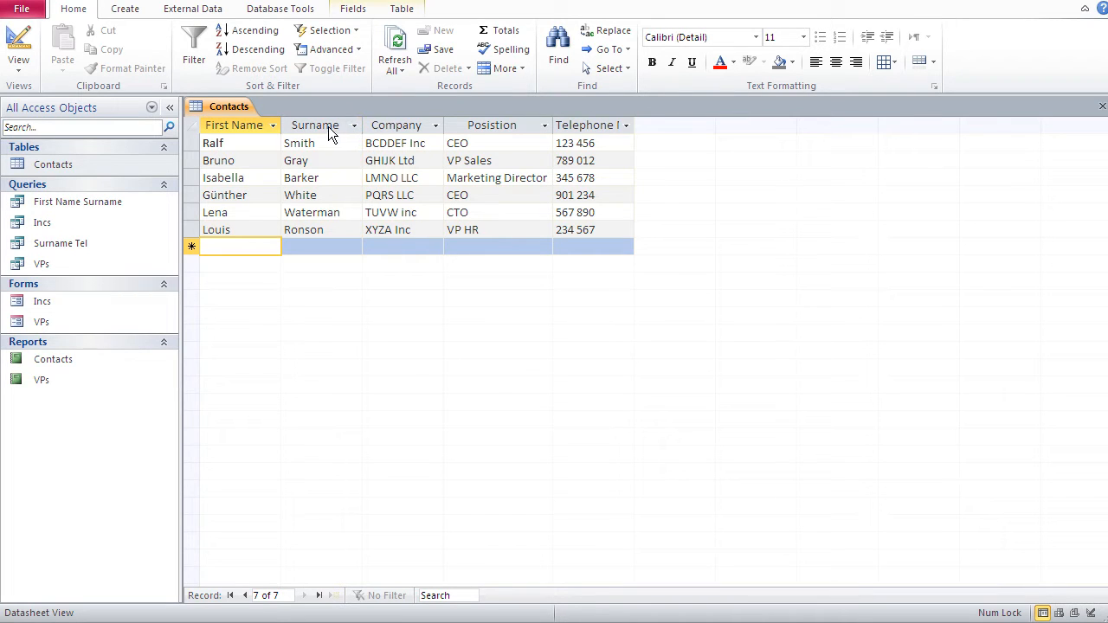
{"action": "mouse_move", "coordinate": [389, 129]}
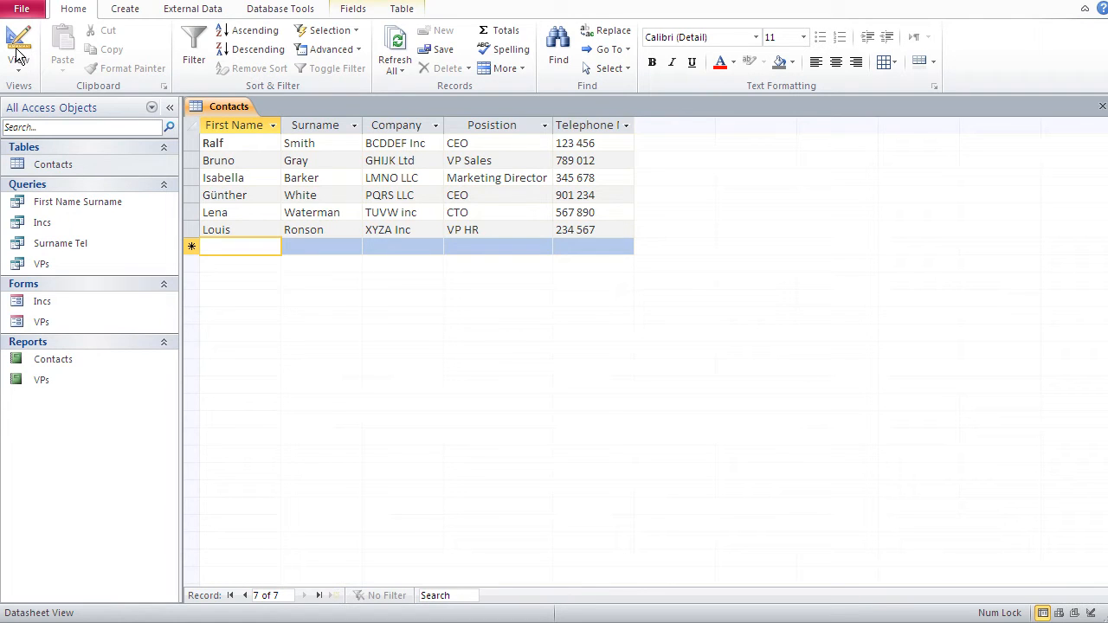
- Switch Contacts to Design View, insert a blank row above Company and delete it again
{"action": "left_click", "coordinate": [19, 43]}
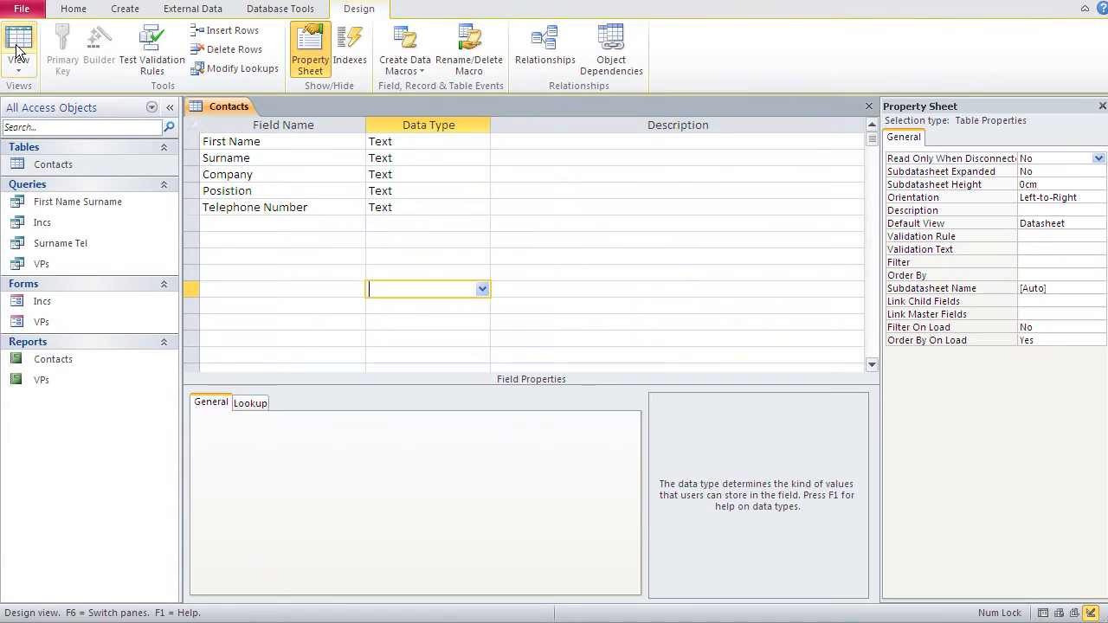
{"action": "mouse_move", "coordinate": [19, 43]}
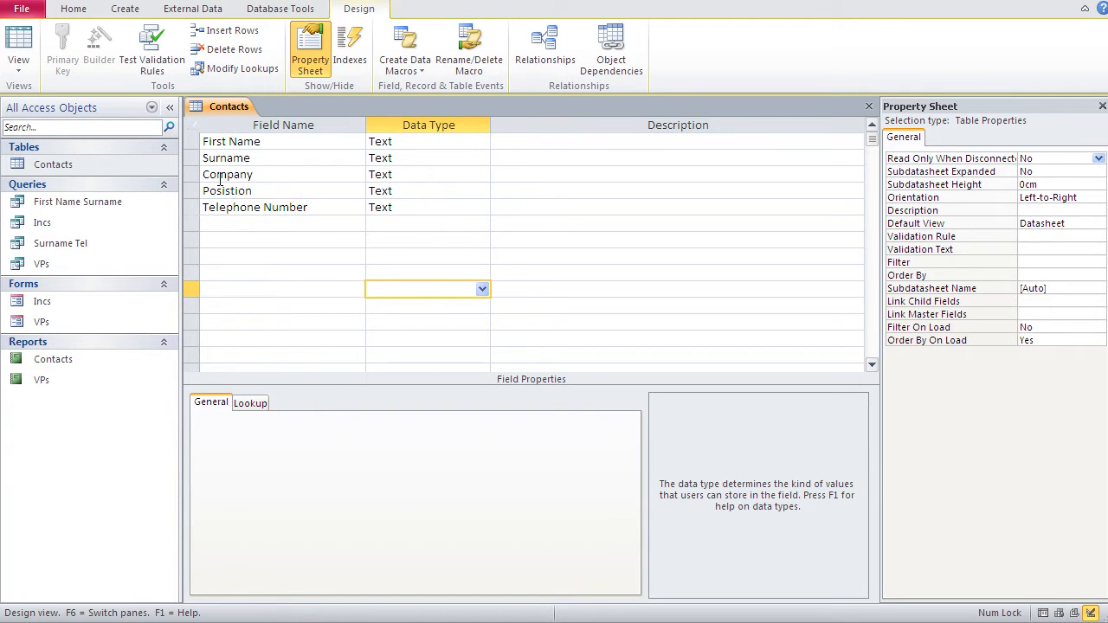
{"action": "left_click", "coordinate": [229, 173]}
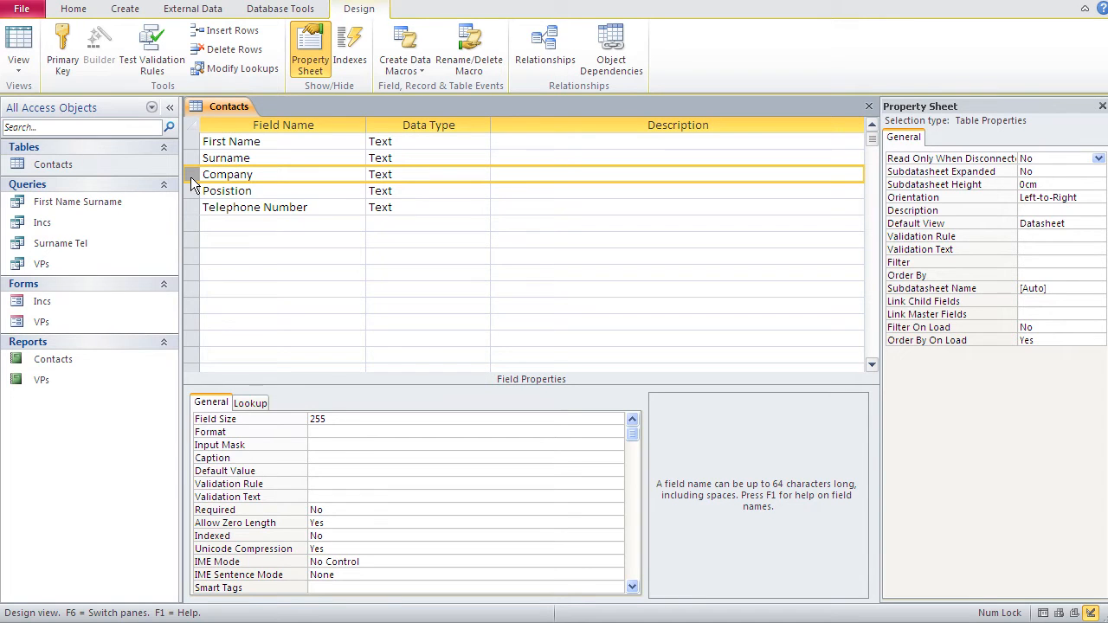
{"action": "mouse_move", "coordinate": [232, 31]}
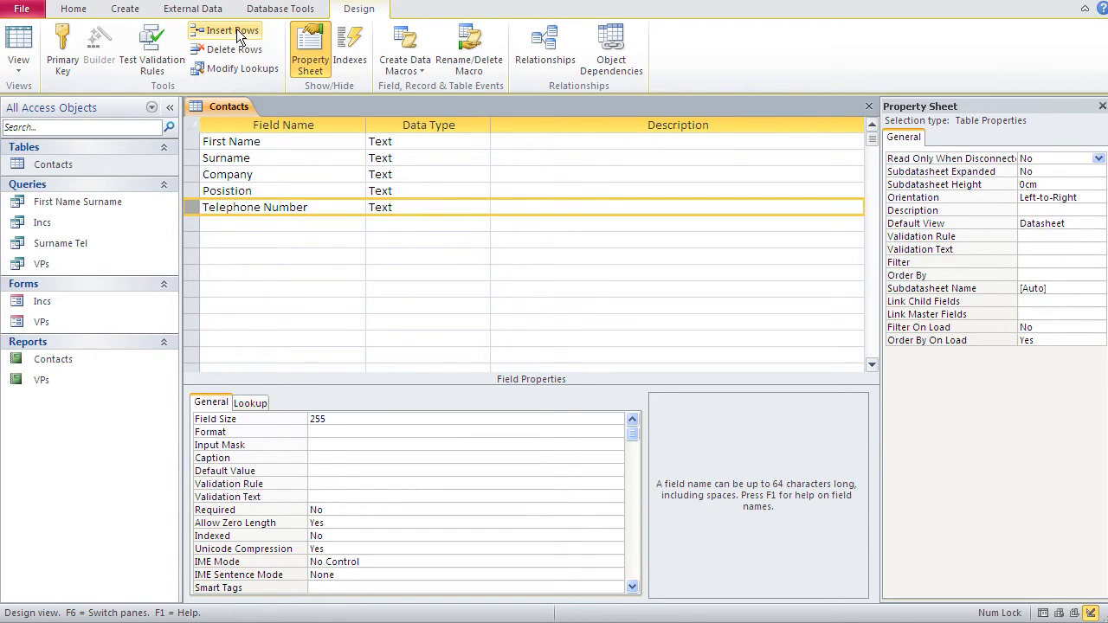
{"action": "left_click", "coordinate": [232, 32]}
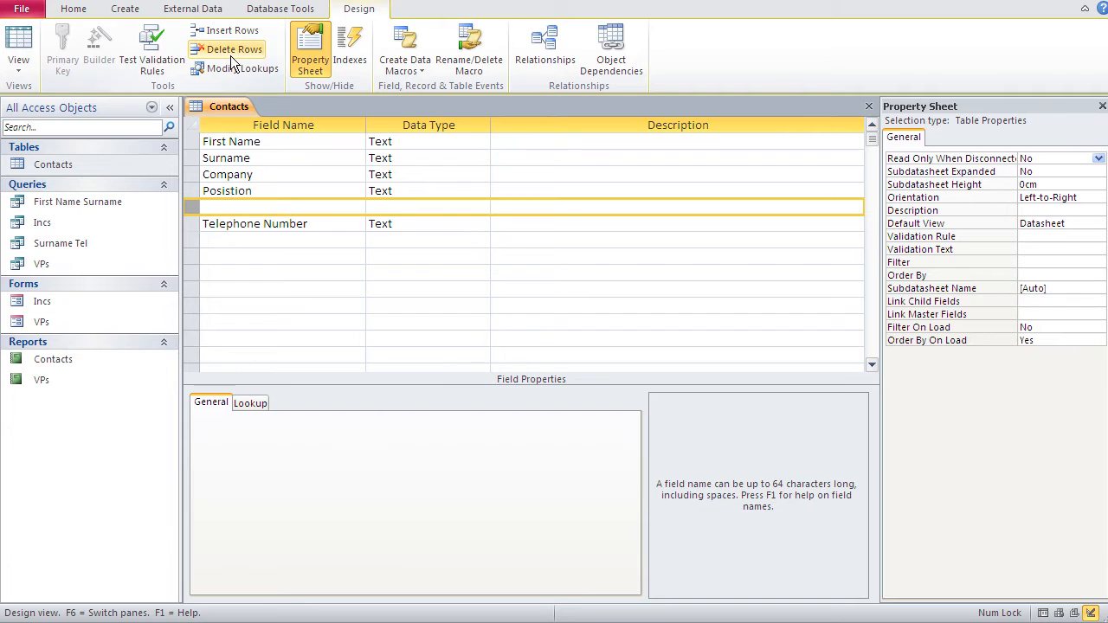
{"action": "left_click", "coordinate": [225, 49]}
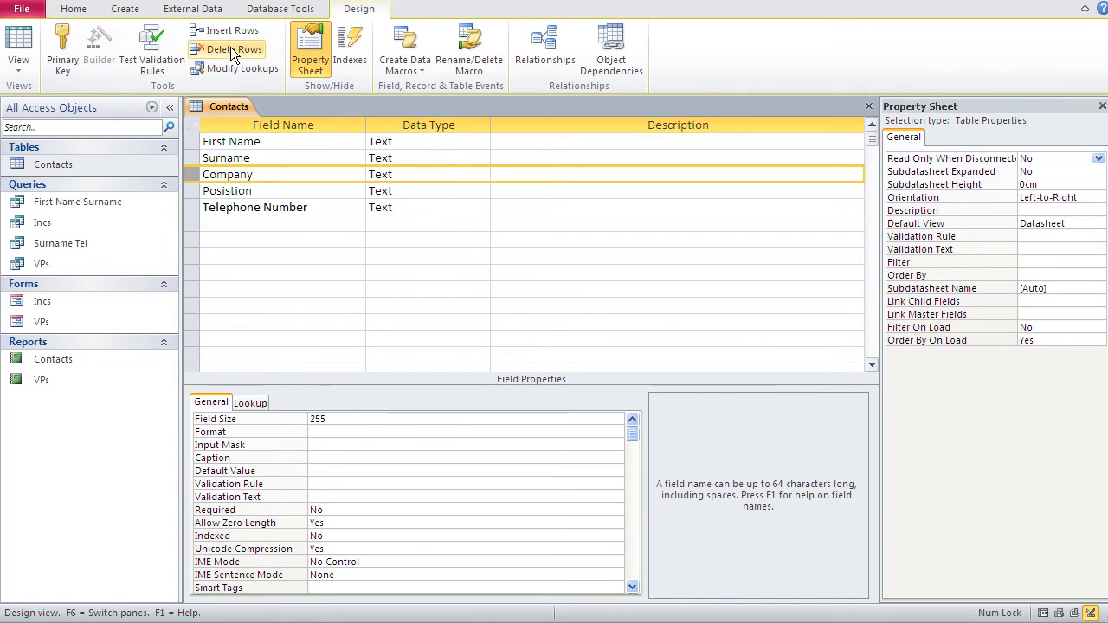
- Insert a new row above Company and name the field Birthdate
{"action": "left_click", "coordinate": [232, 49]}
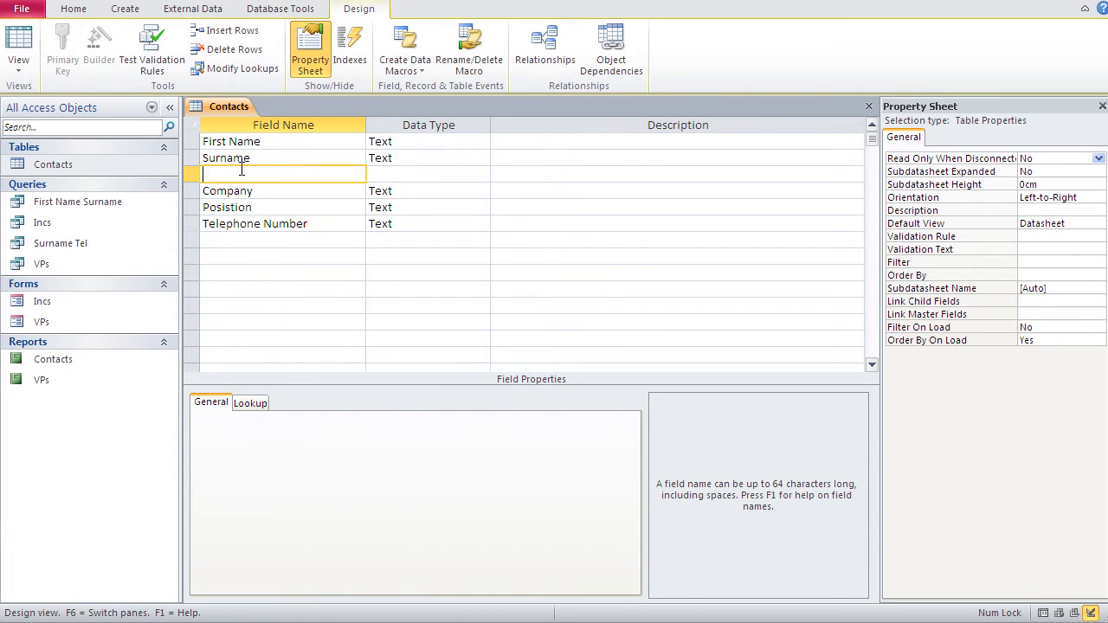
{"action": "type", "text": "B"}
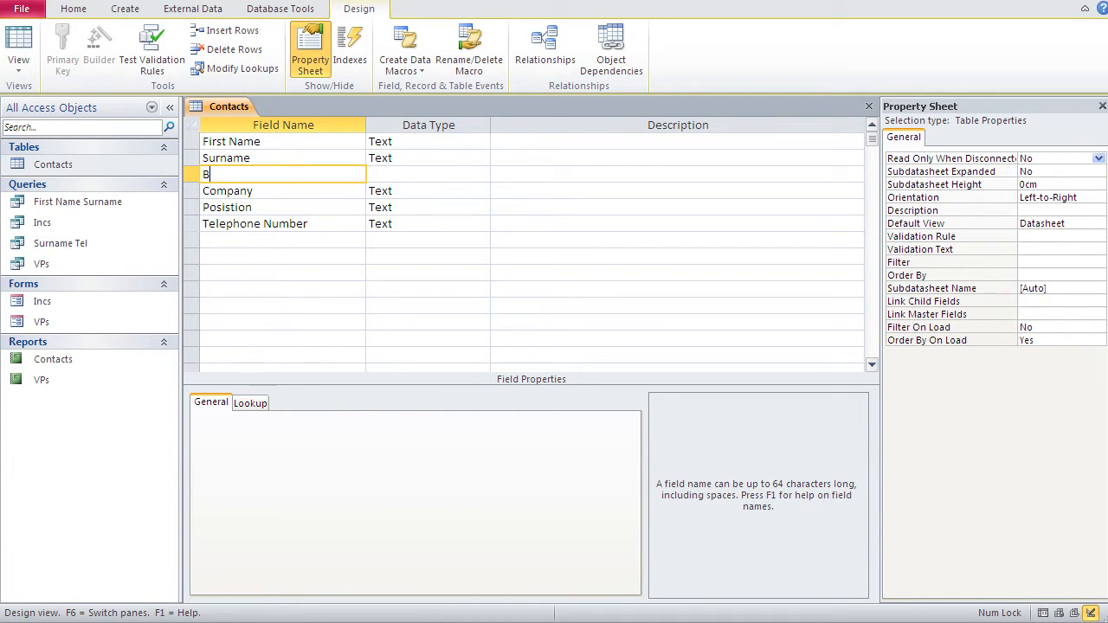
{"action": "type", "text": "irthdate"}
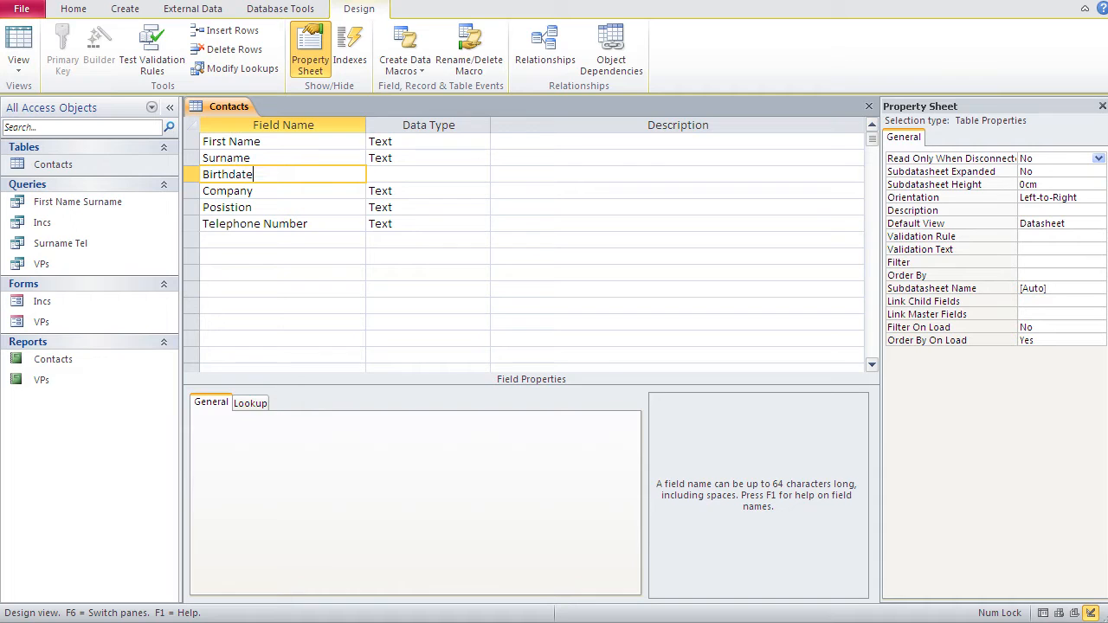
{"action": "left_click", "coordinate": [425, 173]}
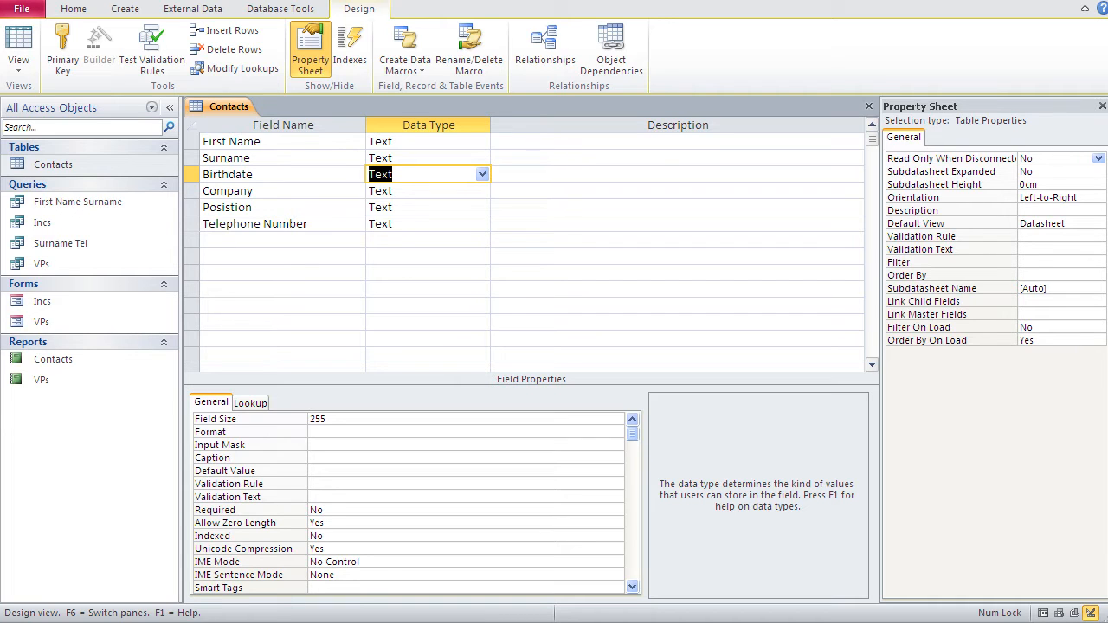
{"action": "mouse_move", "coordinate": [436, 274]}
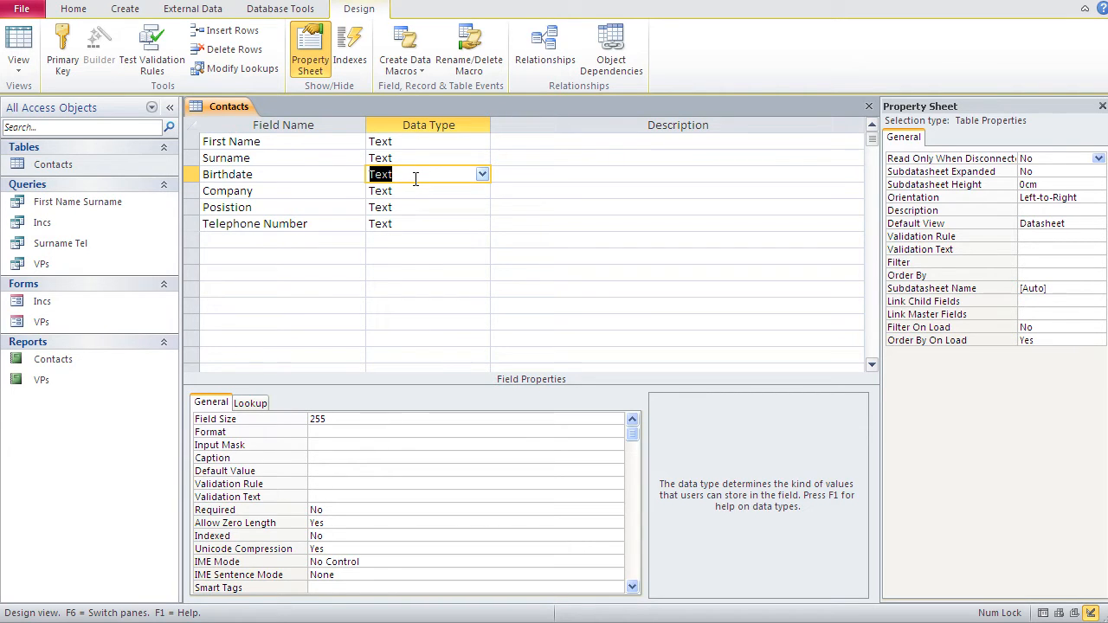
- Set the Birthdate field's data type to Date/Time
{"action": "left_click", "coordinate": [481, 173]}
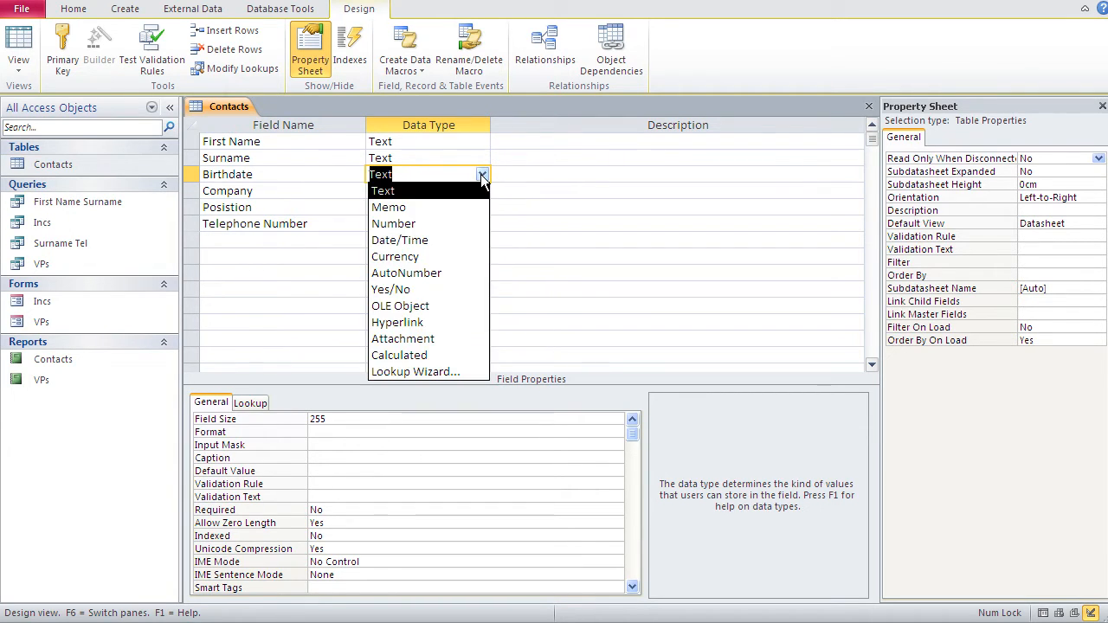
{"action": "left_click", "coordinate": [398, 239]}
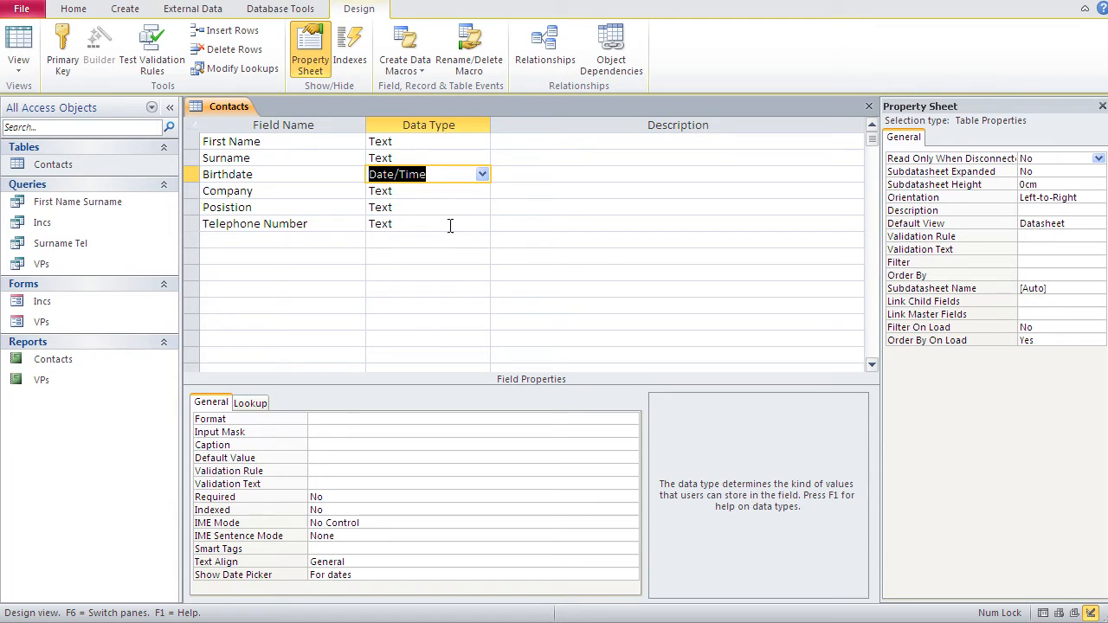
{"action": "mouse_move", "coordinate": [305, 173]}
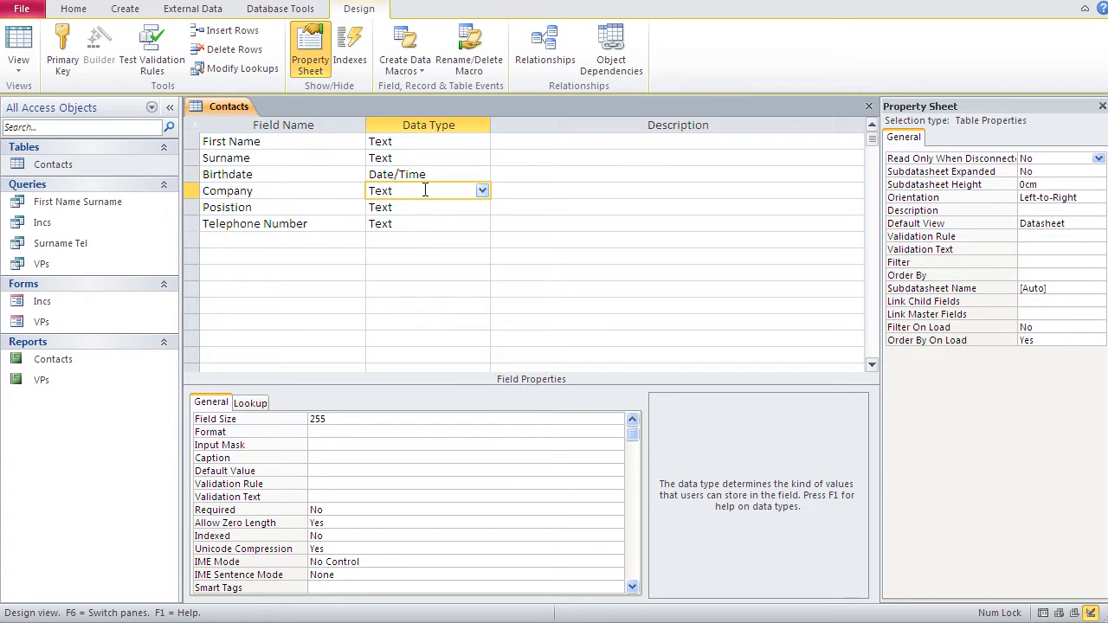
- Return to Datasheet View, saving the table, so the empty Birthdate column appears
{"action": "left_click", "coordinate": [227, 208]}
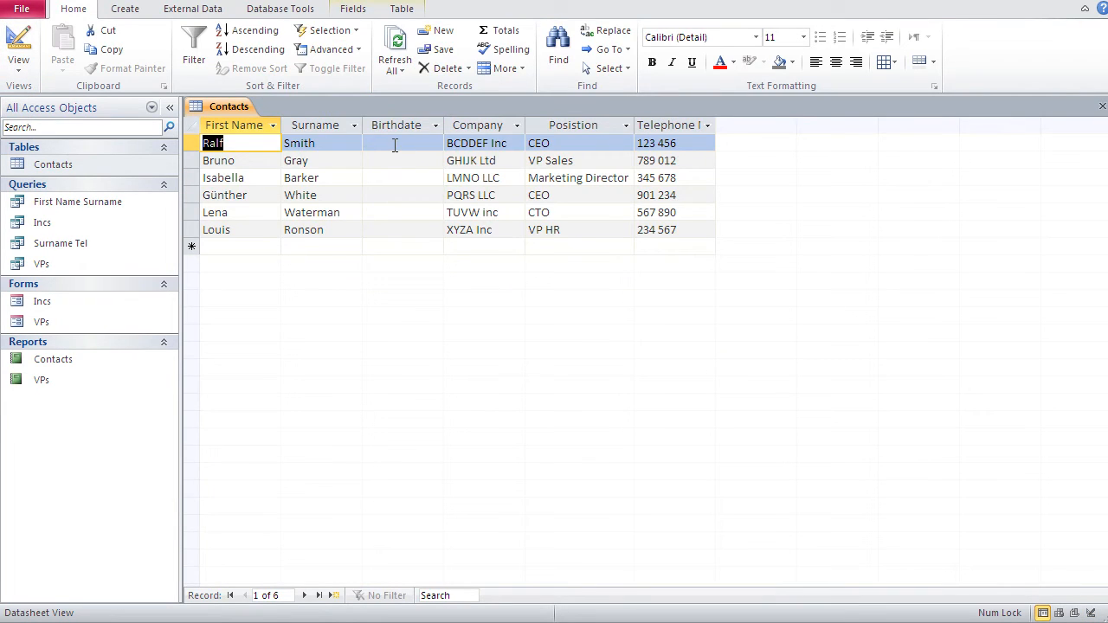
{"action": "left_click", "coordinate": [402, 142]}
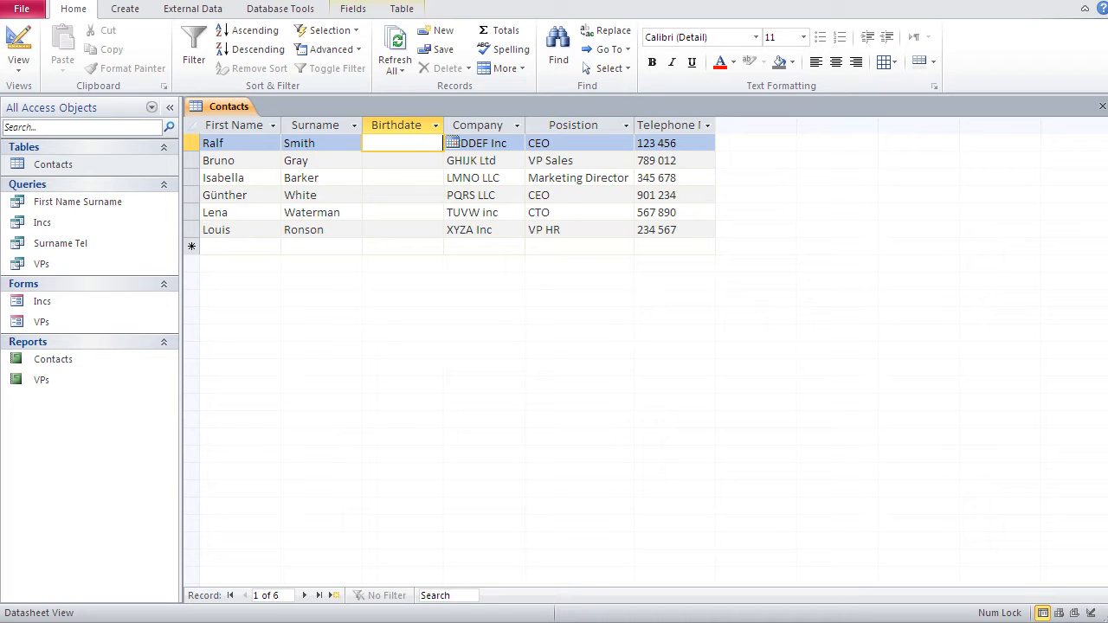
{"action": "type", "text": "8"}
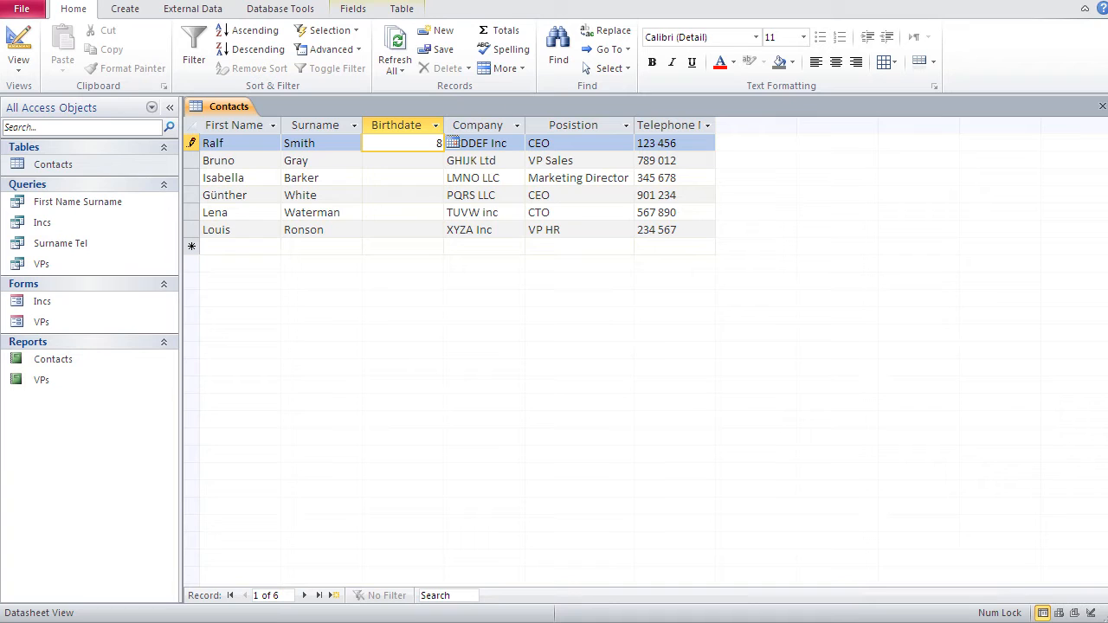
{"action": "type", "text": ".4"}
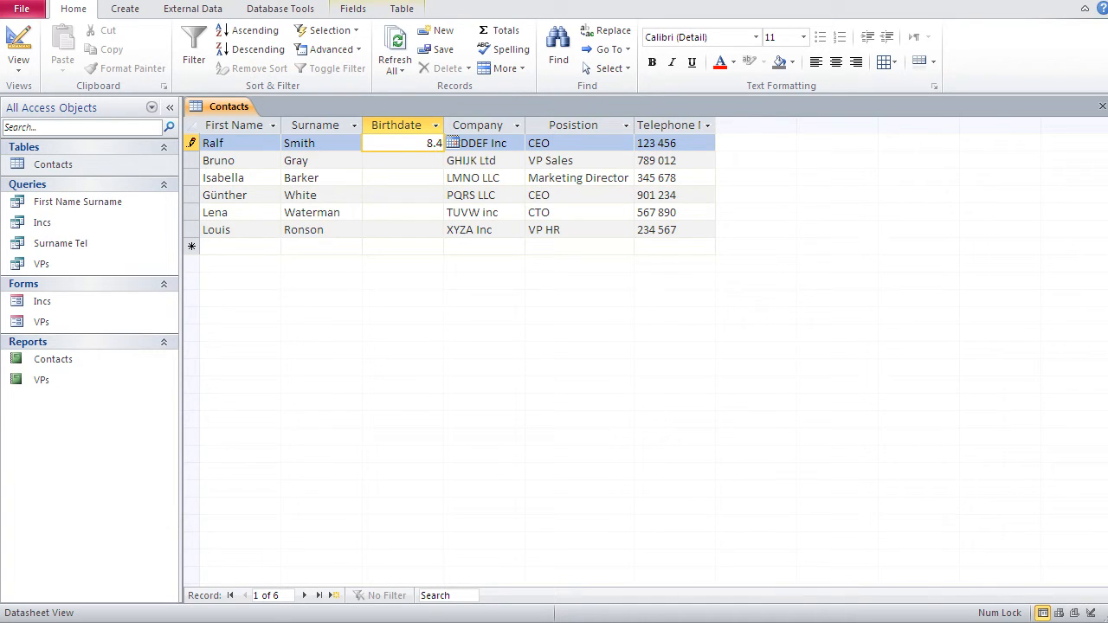
{"action": "type", "text": "."}
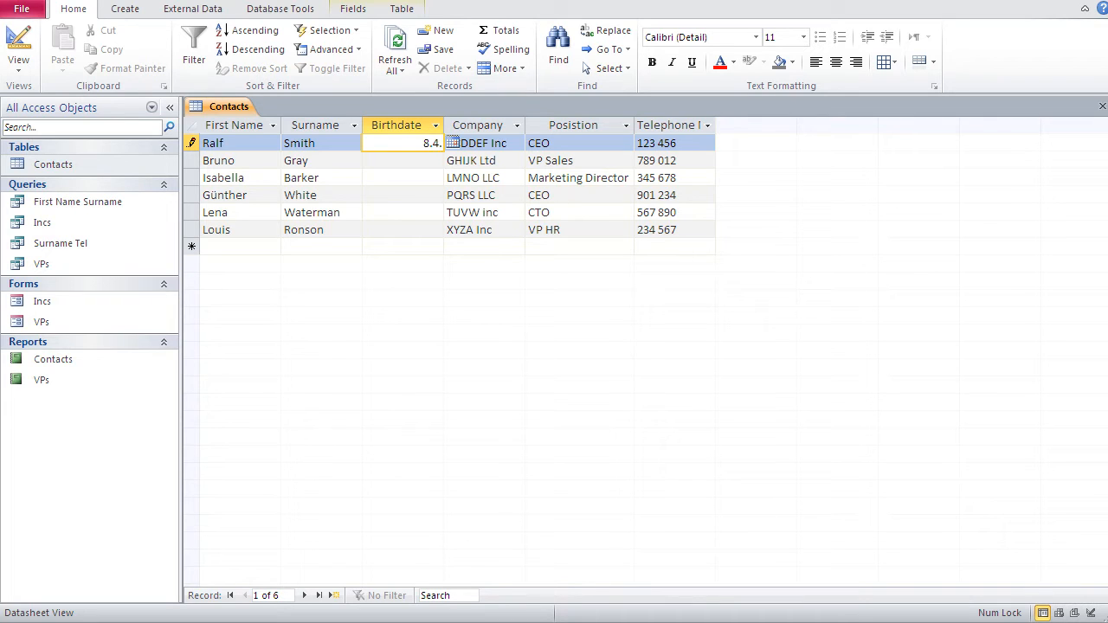
{"action": "type", "text": "66"}
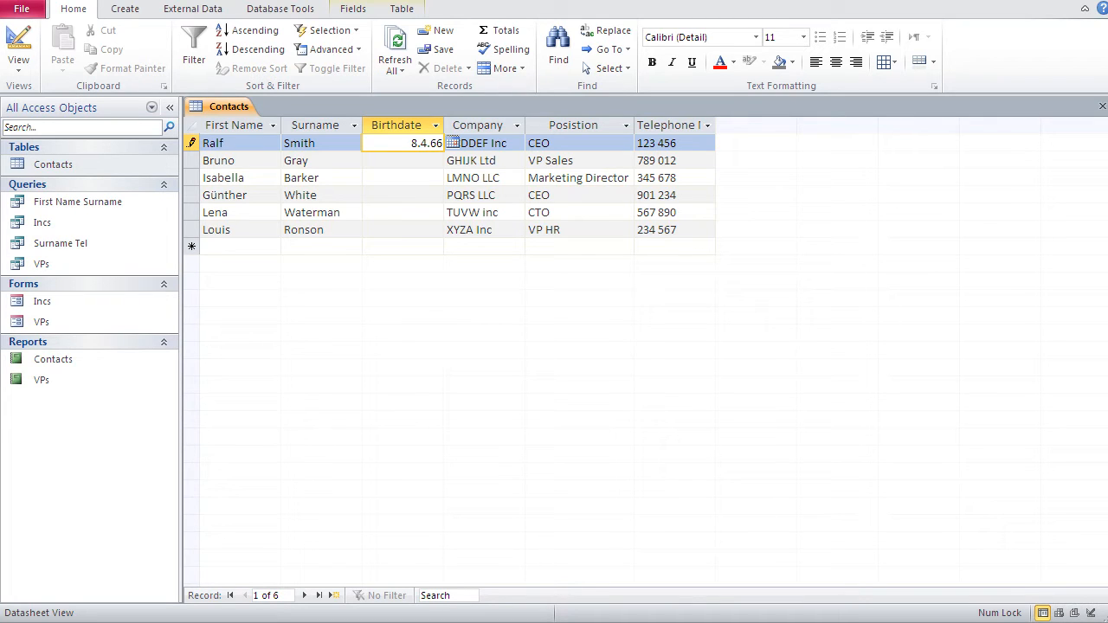
{"action": "left_click", "coordinate": [401, 159]}
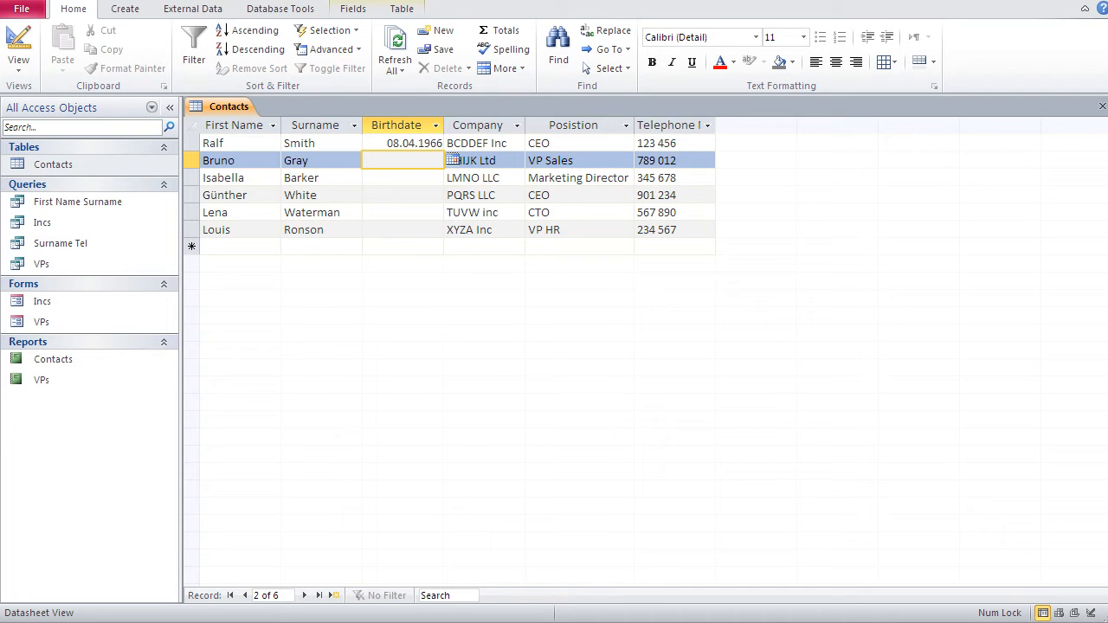
{"action": "type", "text": "15."}
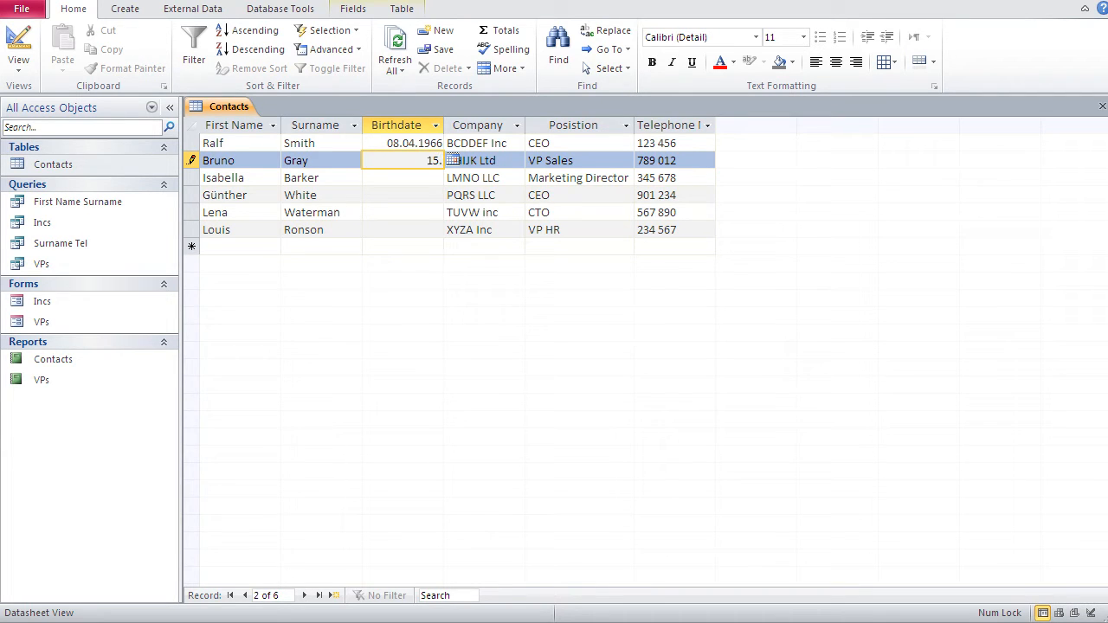
{"action": "type", "text": "11."}
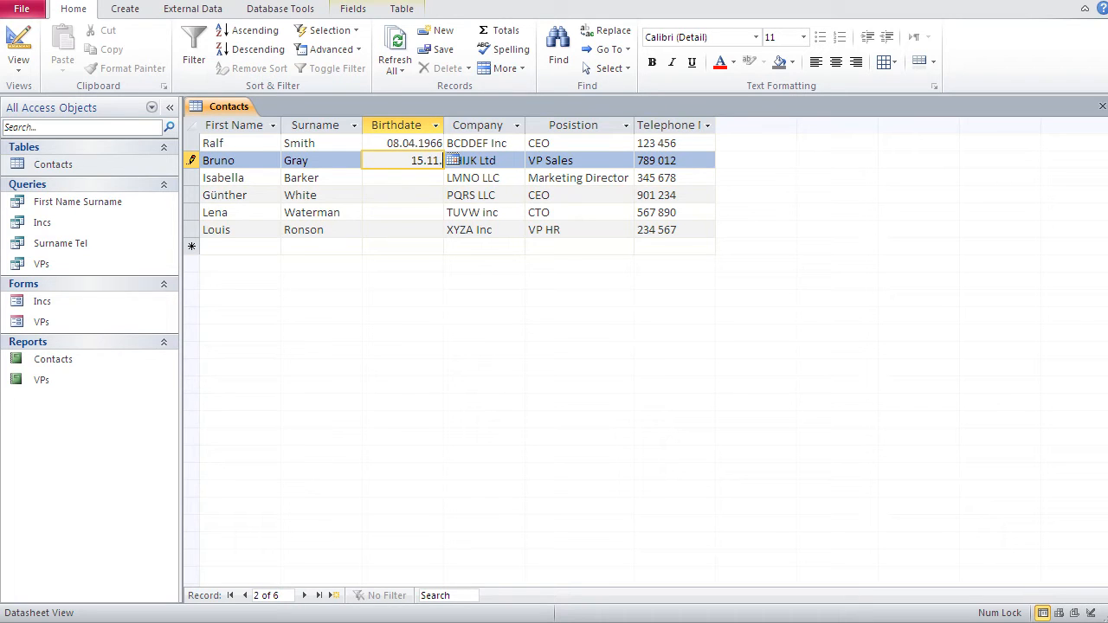
{"action": "type", "text": "82"}
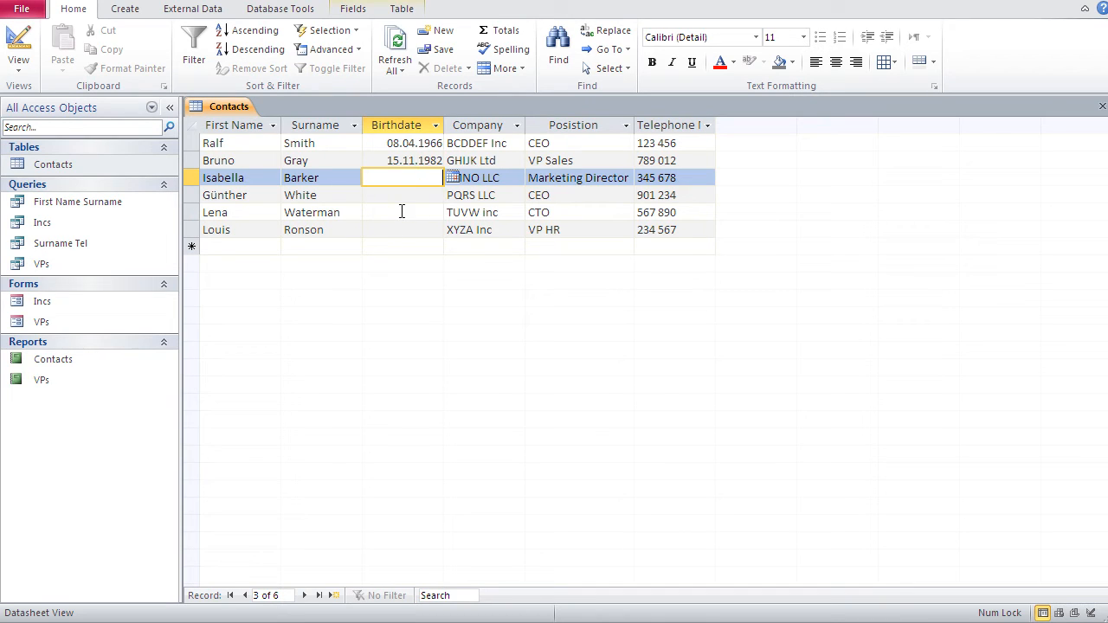
{"action": "mouse_move", "coordinate": [367, 208]}
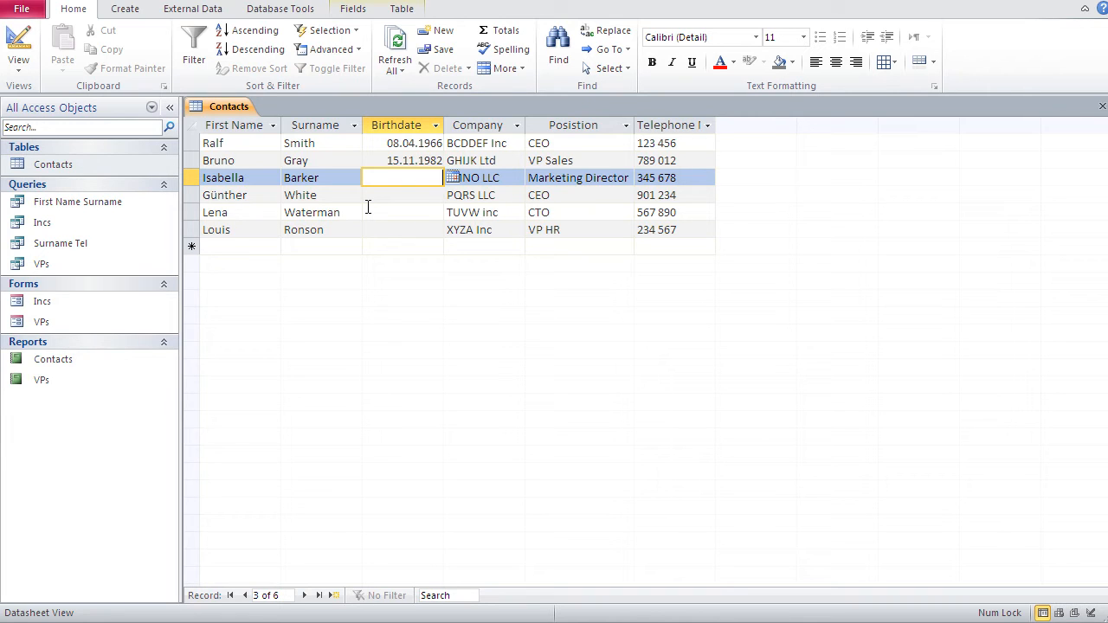
{"action": "type", "text": "26.3."}
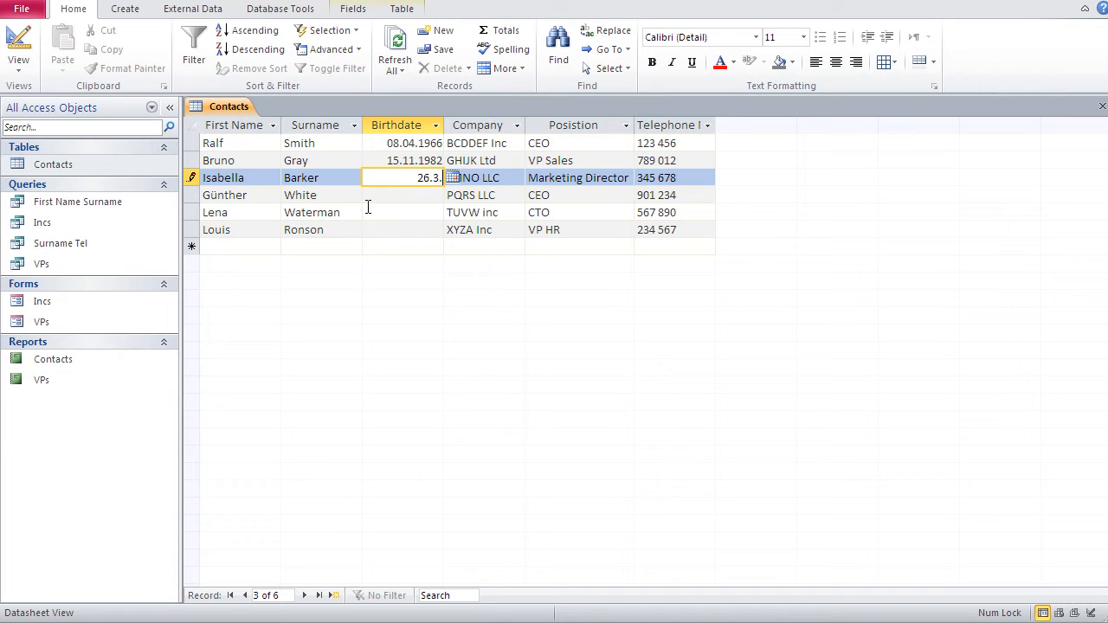
{"action": "type", "text": "26"}
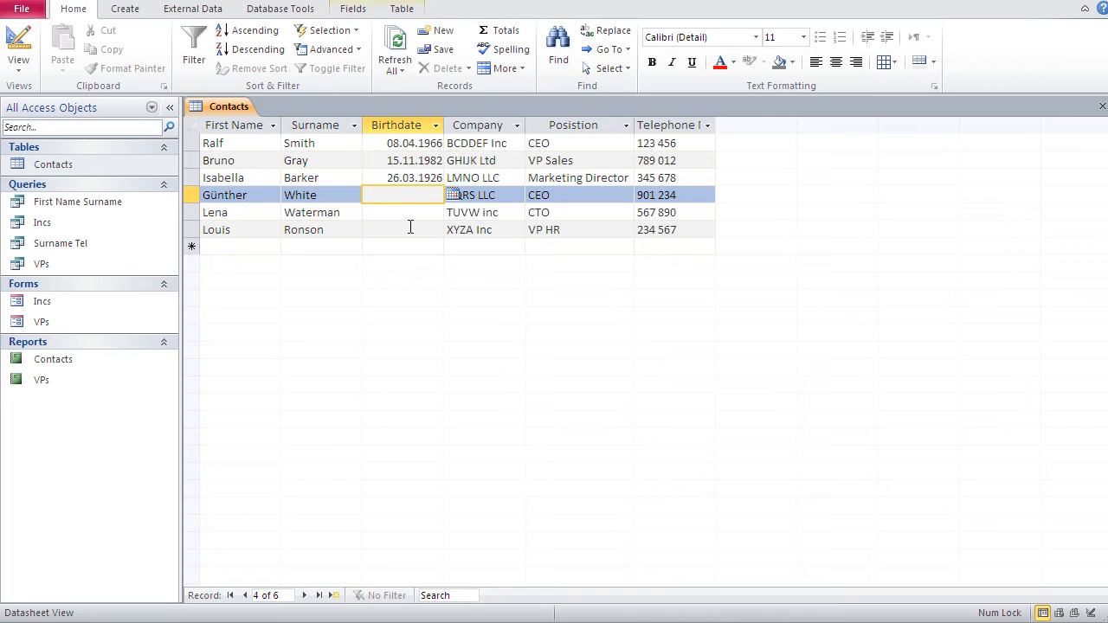
- Enter birthdates for Günther and Lena, then select Lena's year to correct it
{"action": "type", "text": "31.3"}
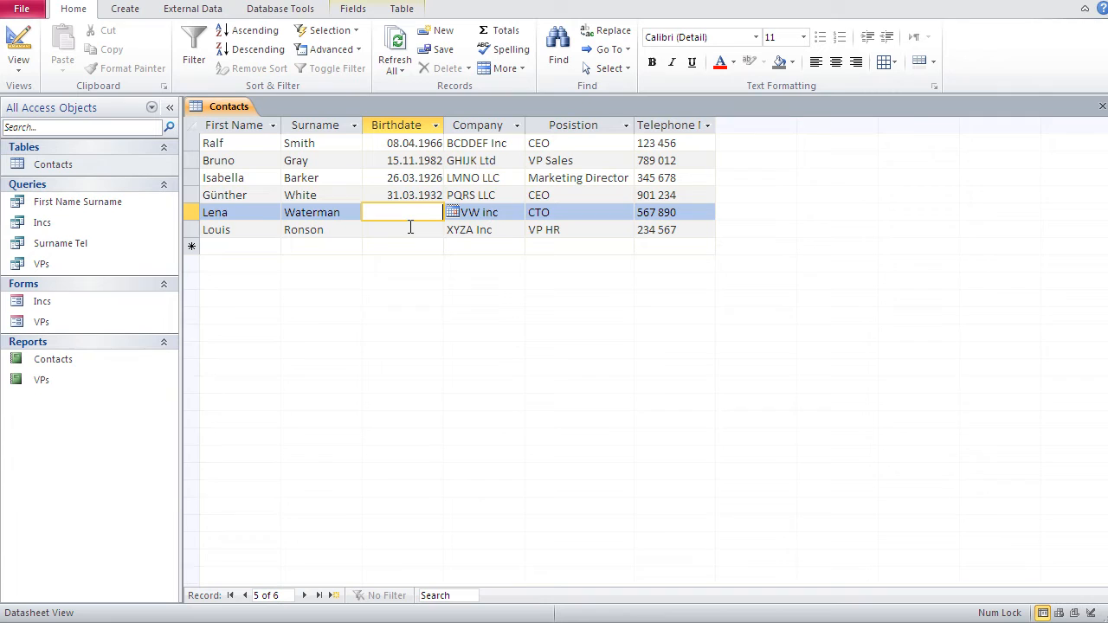
{"action": "type", "text": "5"}
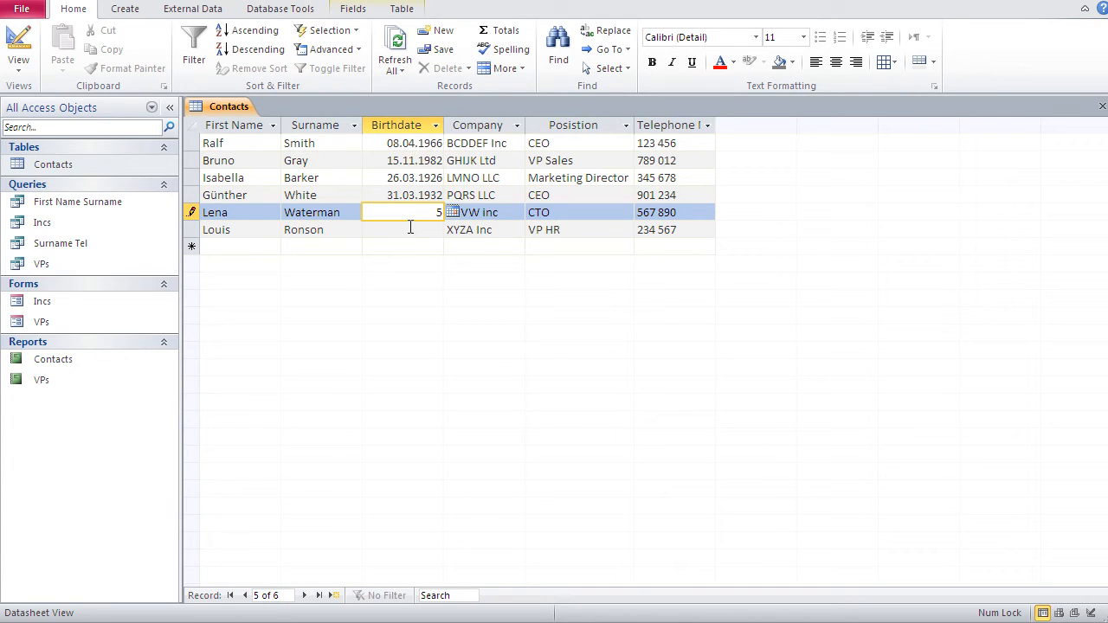
{"action": "type", "text": ".7."}
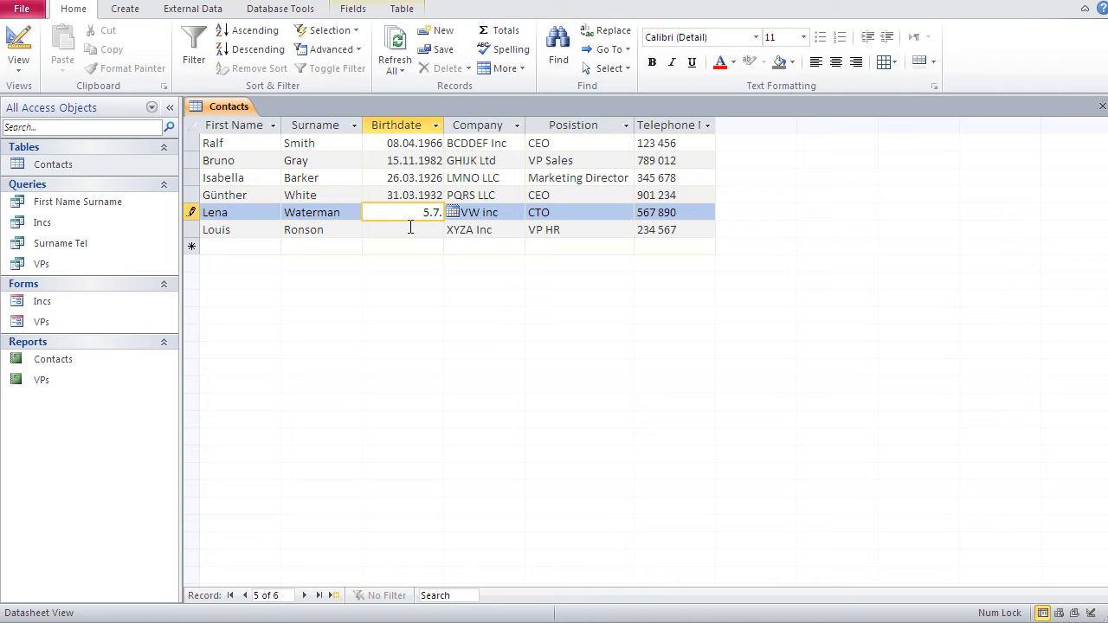
{"action": "type", "text": "29"}
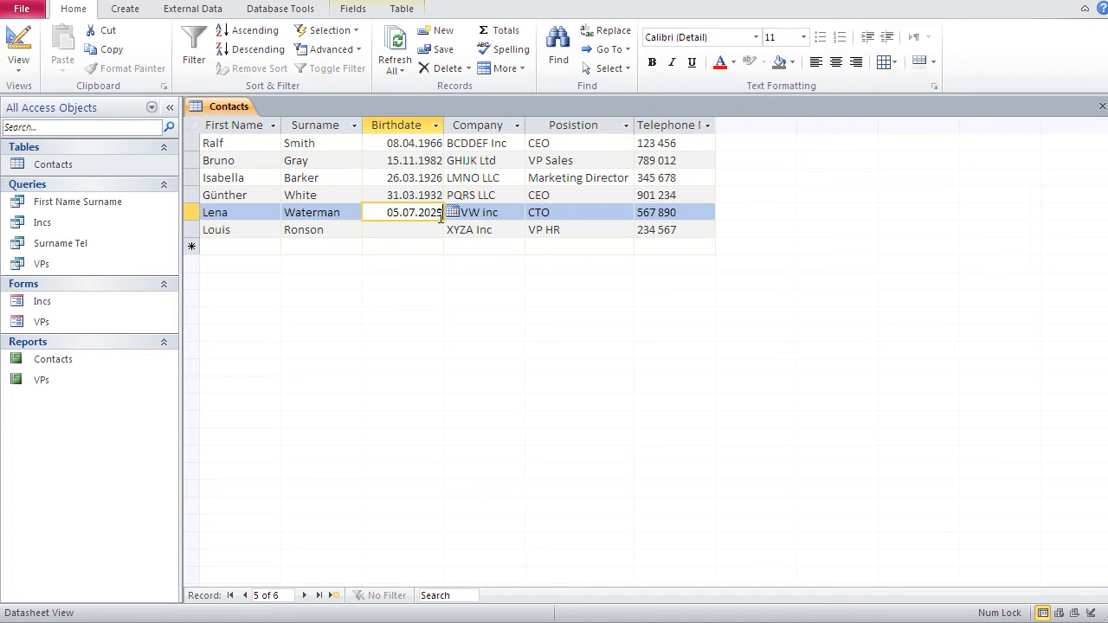
{"action": "double_click", "coordinate": [430, 211]}
{"action": "type", "text": "193"}
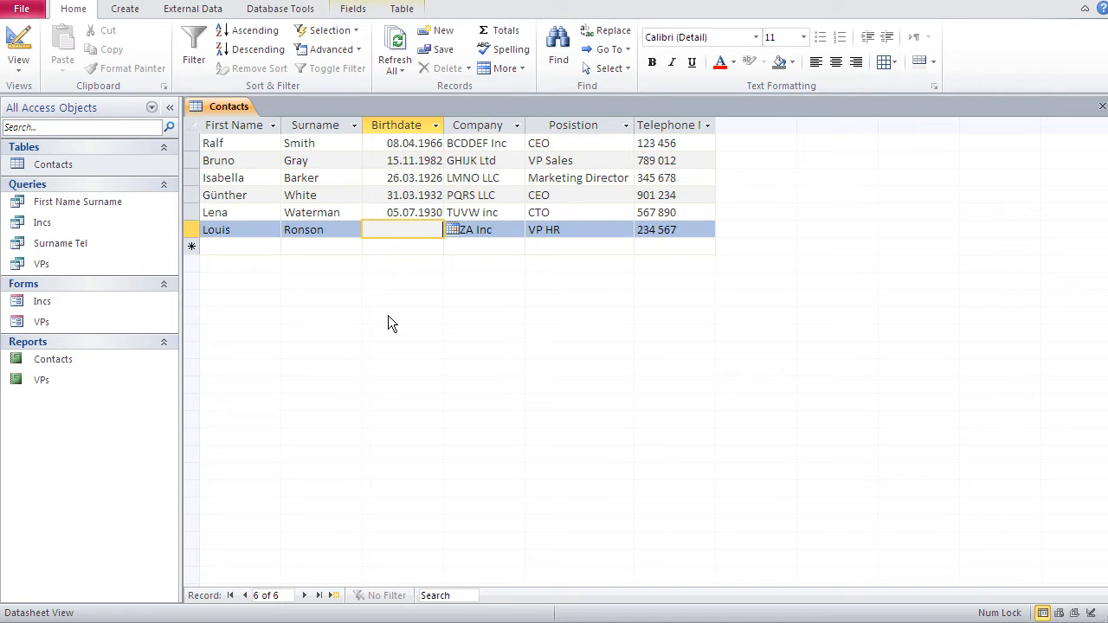
{"action": "mouse_move", "coordinate": [419, 215]}
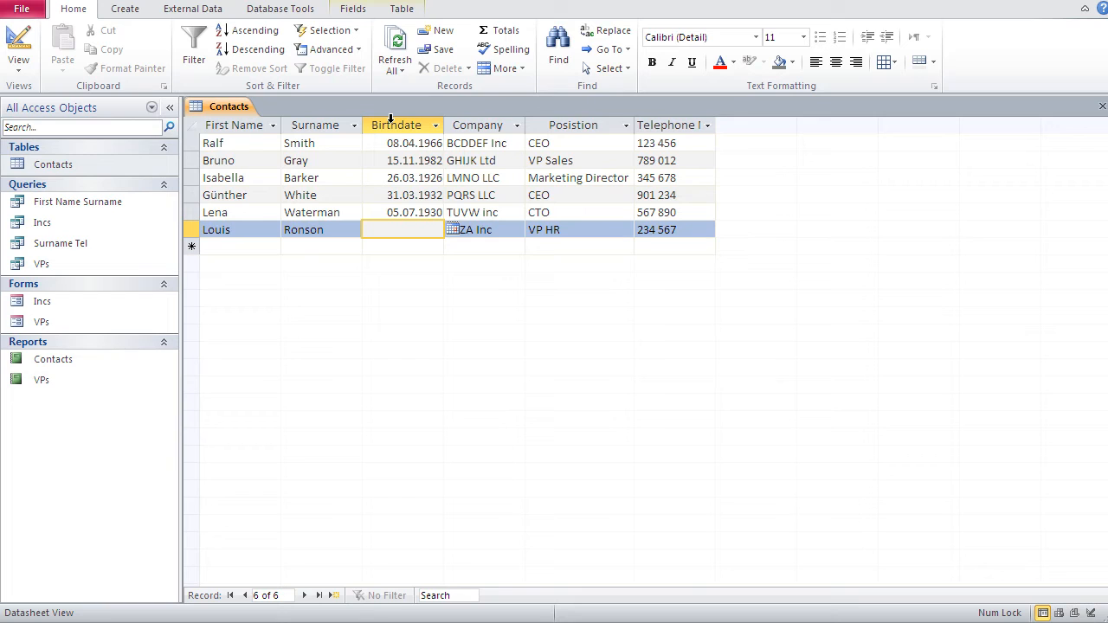
{"action": "mouse_move", "coordinate": [388, 121]}
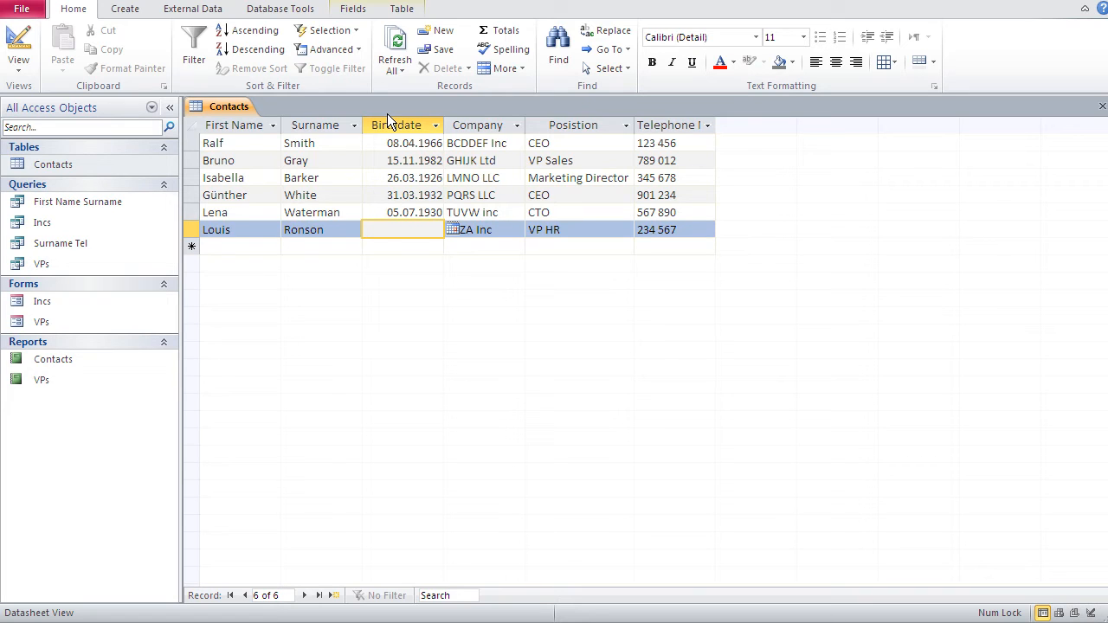
{"action": "type", "text": "3.3."}
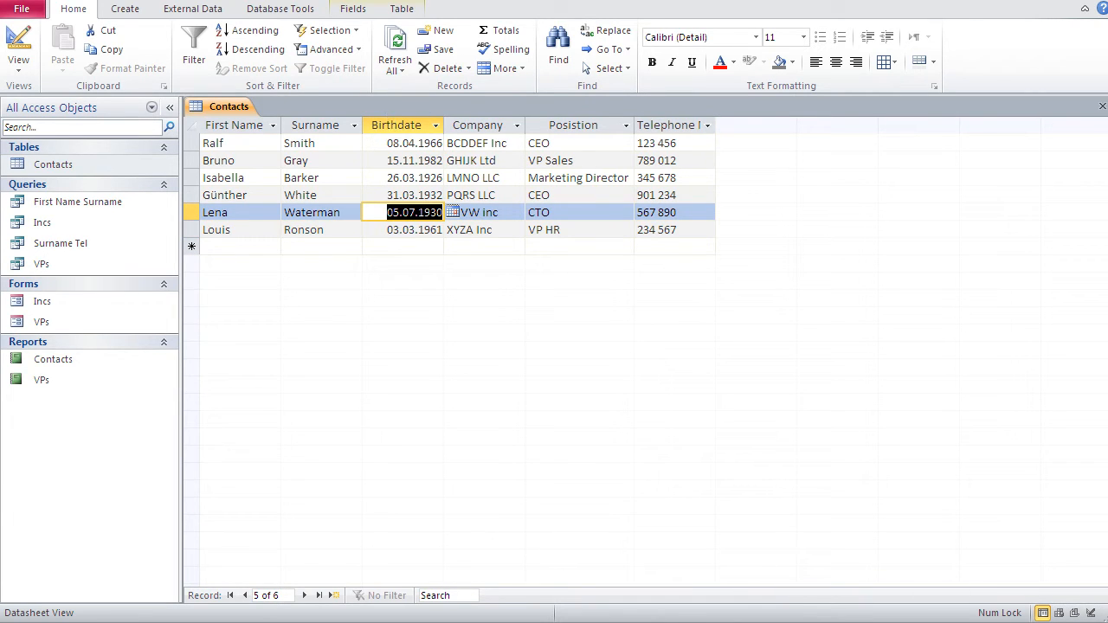
{"action": "left_click", "coordinate": [817, 498]}
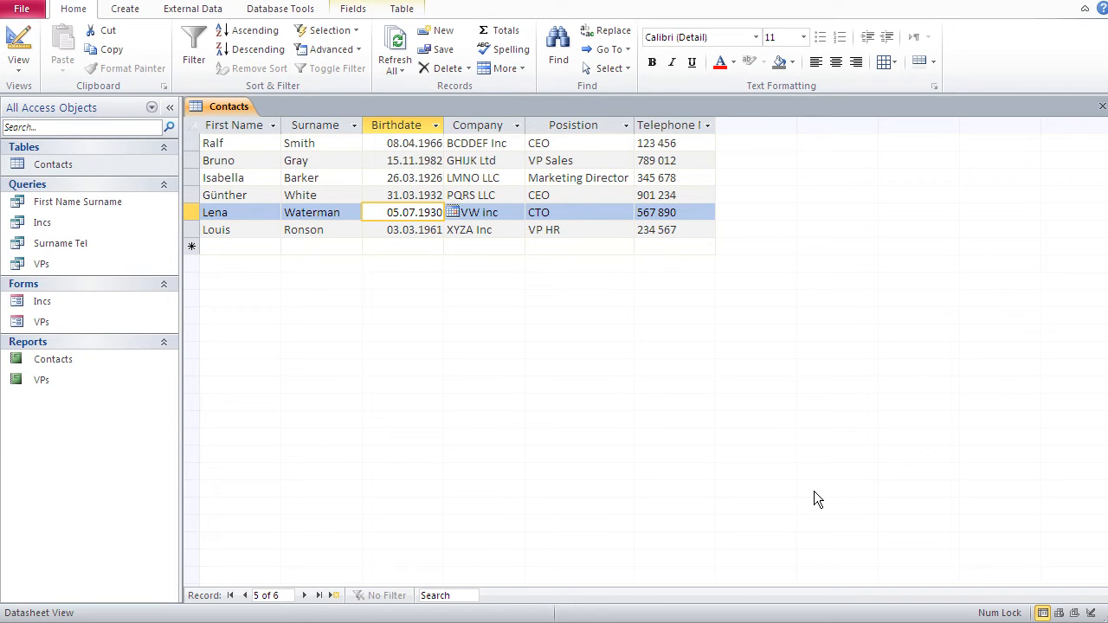
{"action": "mouse_move", "coordinate": [647, 465]}
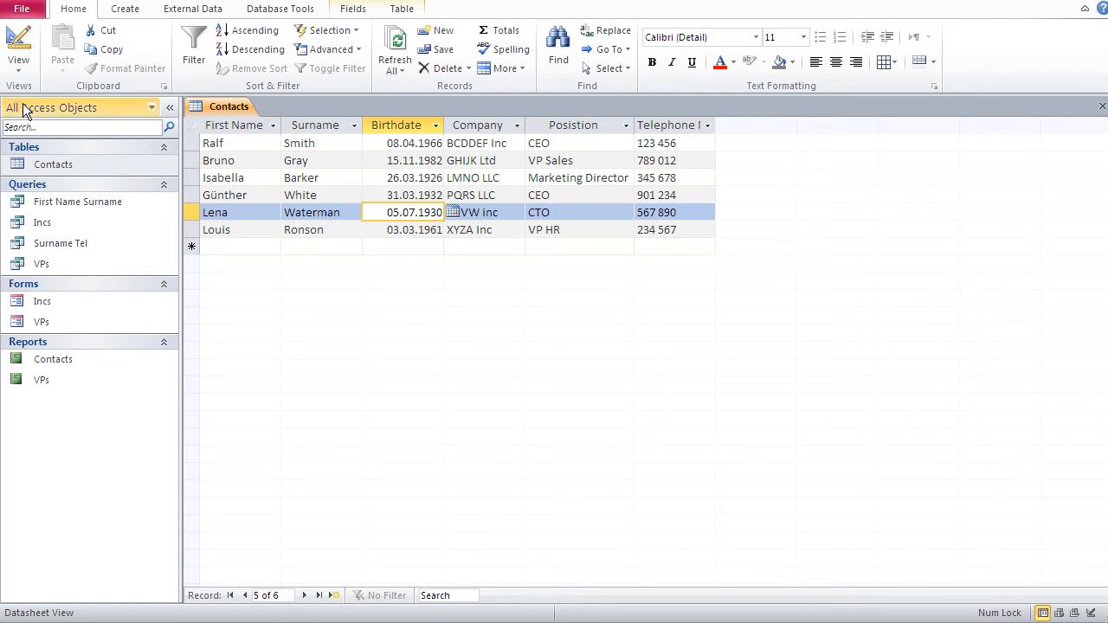
- Switch to Design View and show the Format property list for Birthdate
{"action": "left_click", "coordinate": [17, 48]}
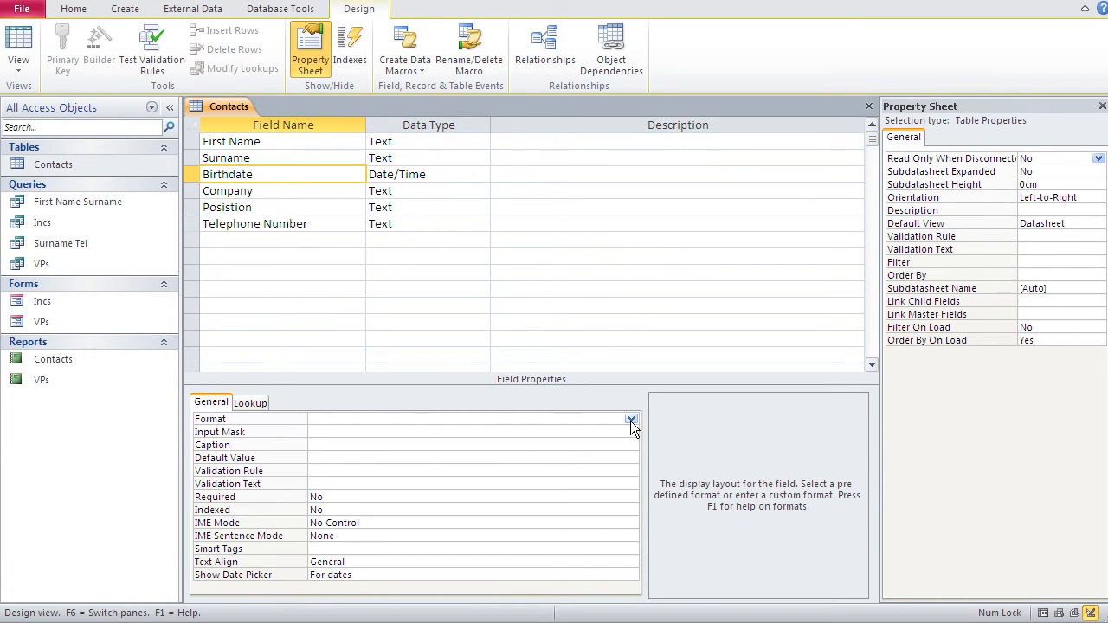
{"action": "left_click", "coordinate": [630, 419]}
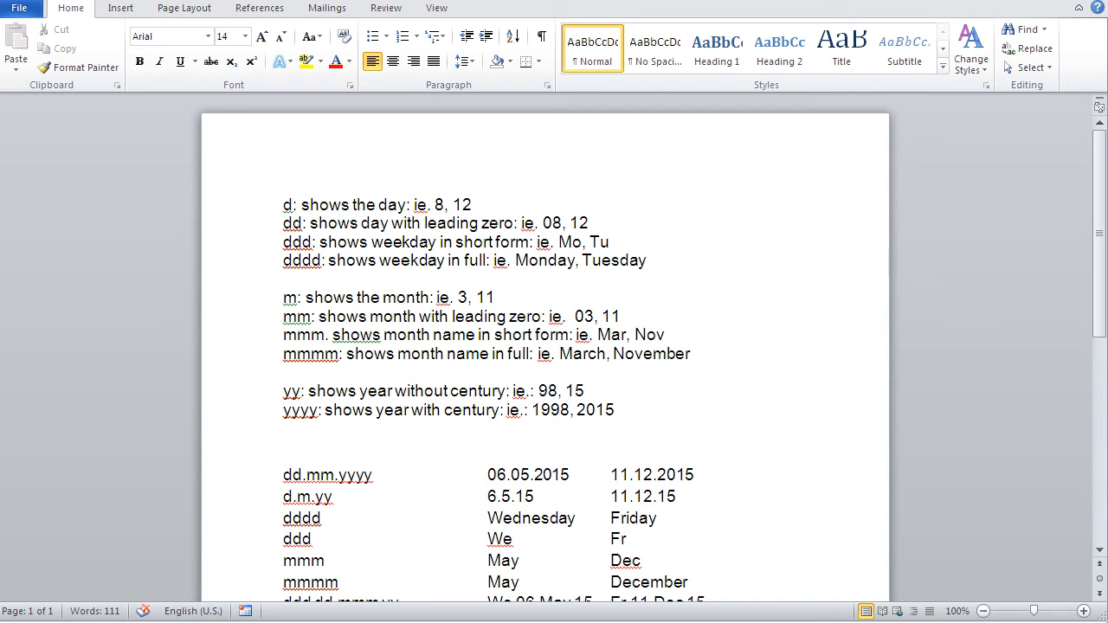
- Switch to the Word document explaining the d, m and y date format codes
{"action": "left_click", "coordinate": [384, 6]}
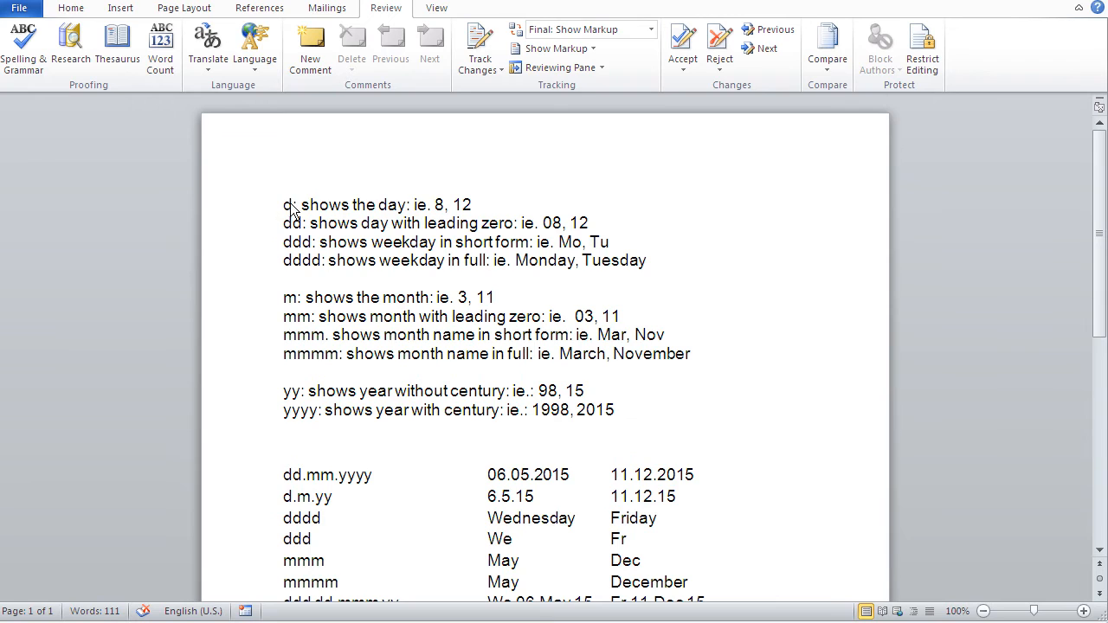
{"action": "mouse_move", "coordinate": [320, 287]}
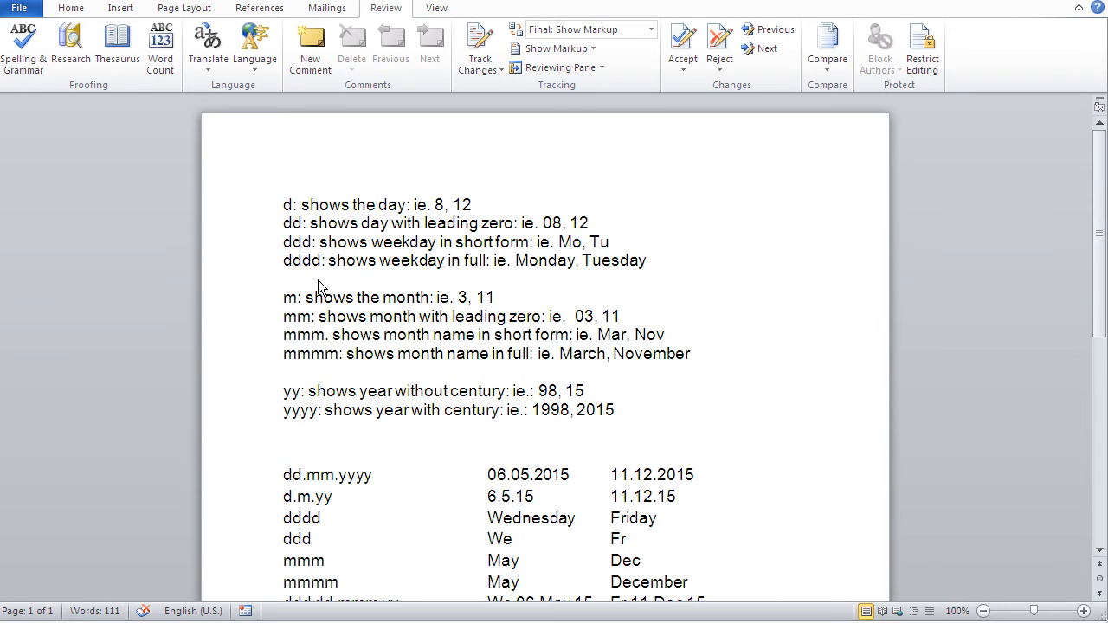
{"action": "mouse_move", "coordinate": [291, 215]}
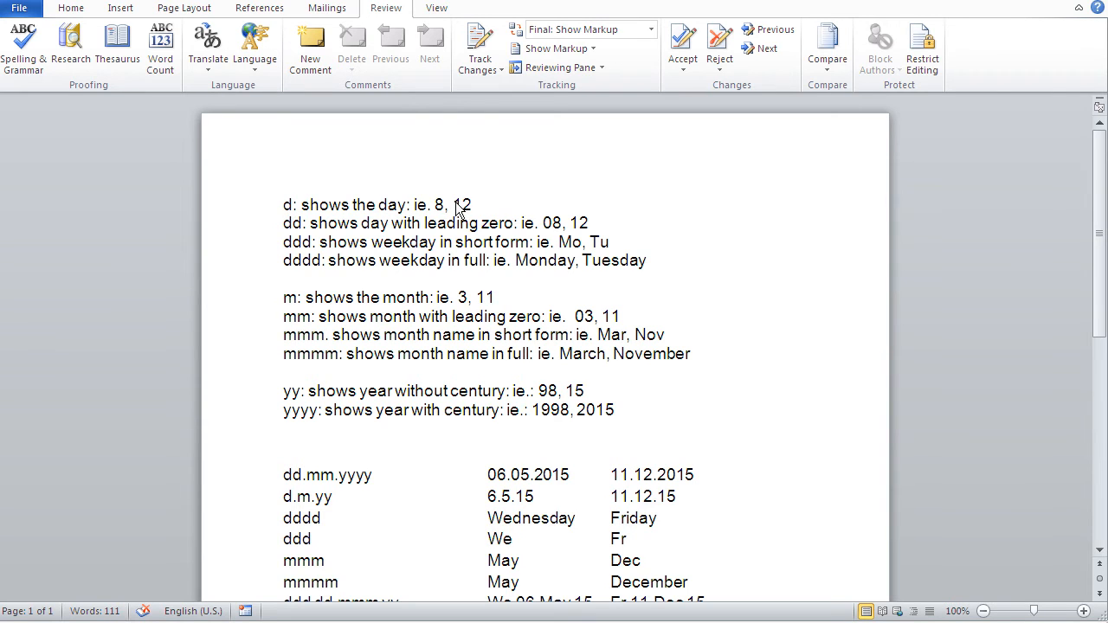
{"action": "mouse_move", "coordinate": [439, 208]}
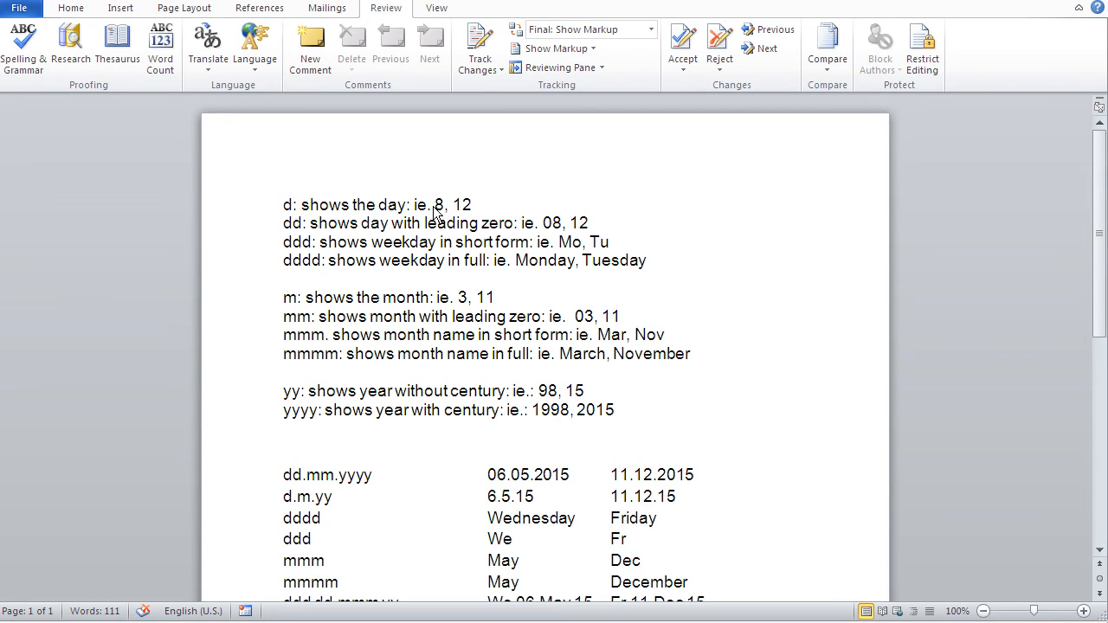
{"action": "mouse_move", "coordinate": [376, 239]}
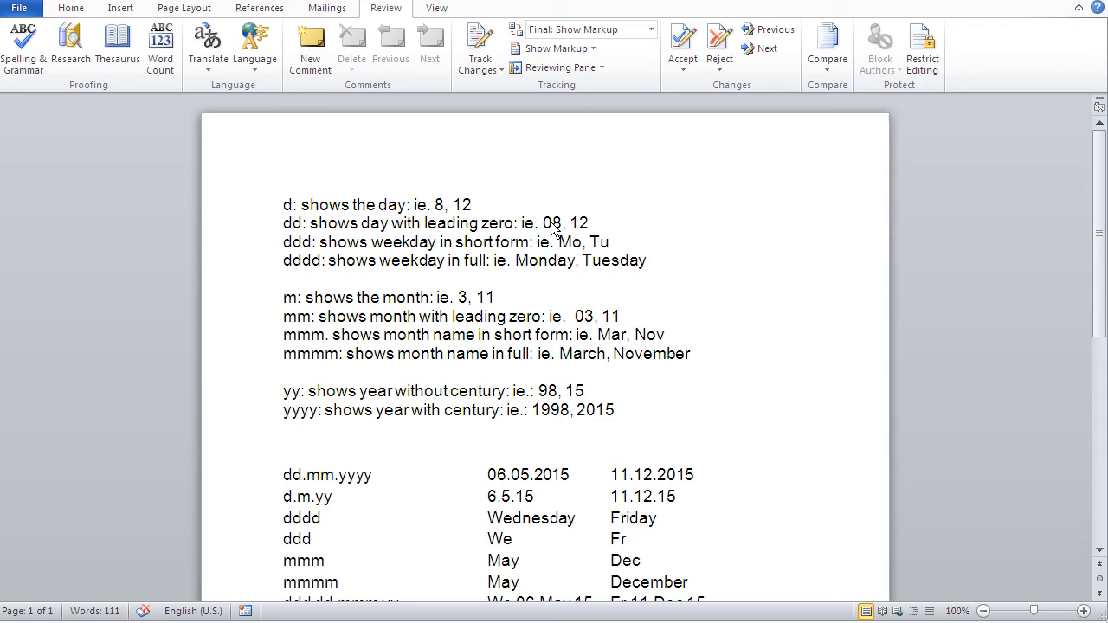
{"action": "mouse_move", "coordinate": [364, 256]}
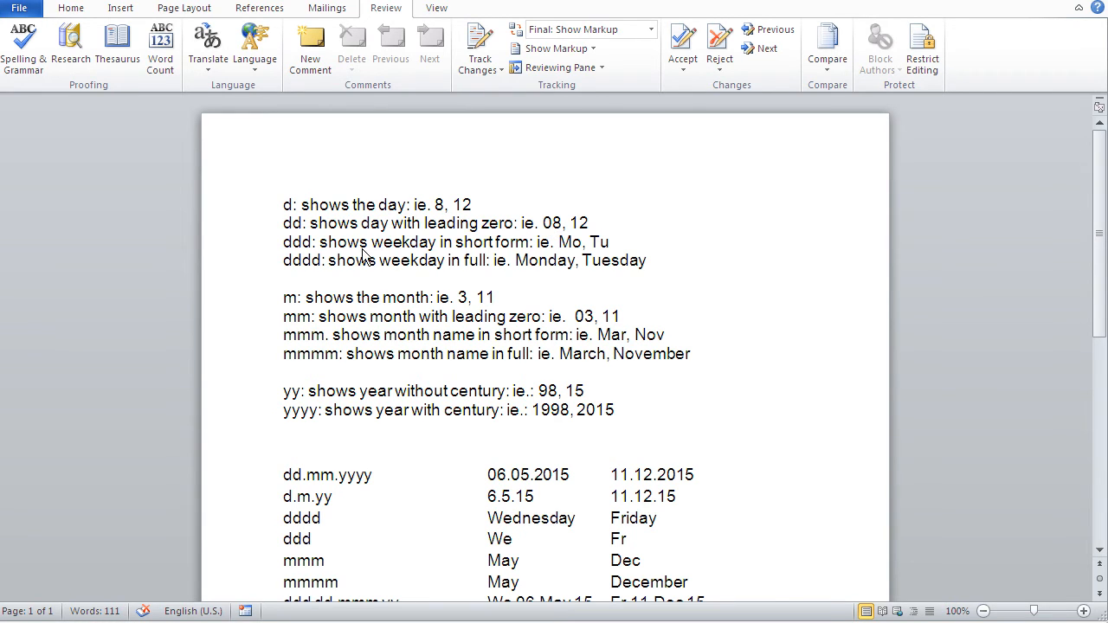
{"action": "mouse_move", "coordinate": [391, 256]}
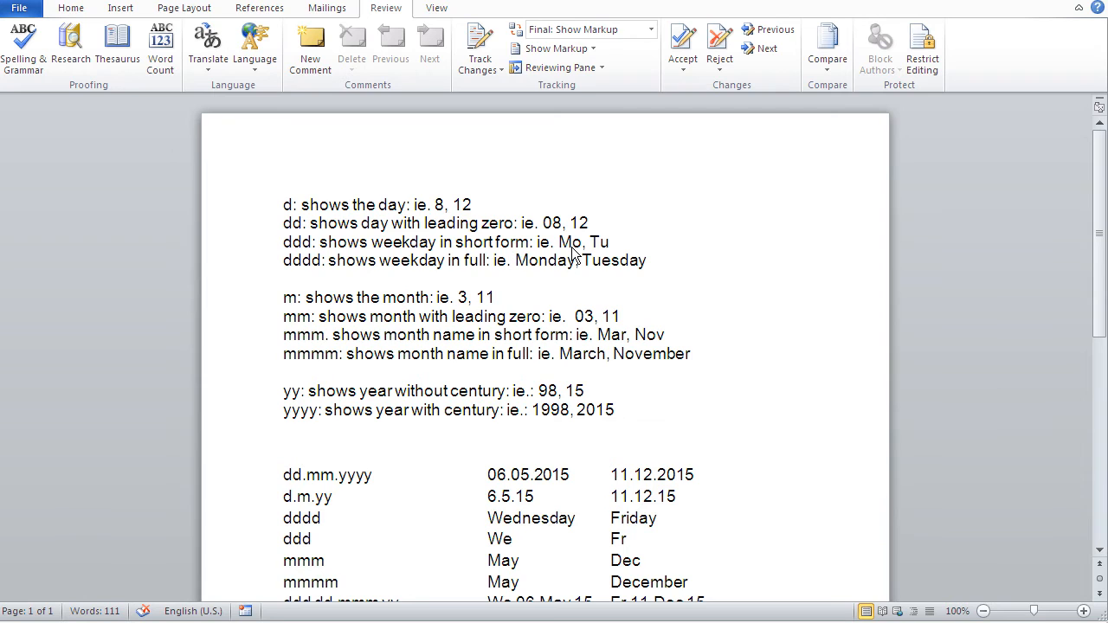
{"action": "mouse_move", "coordinate": [606, 254]}
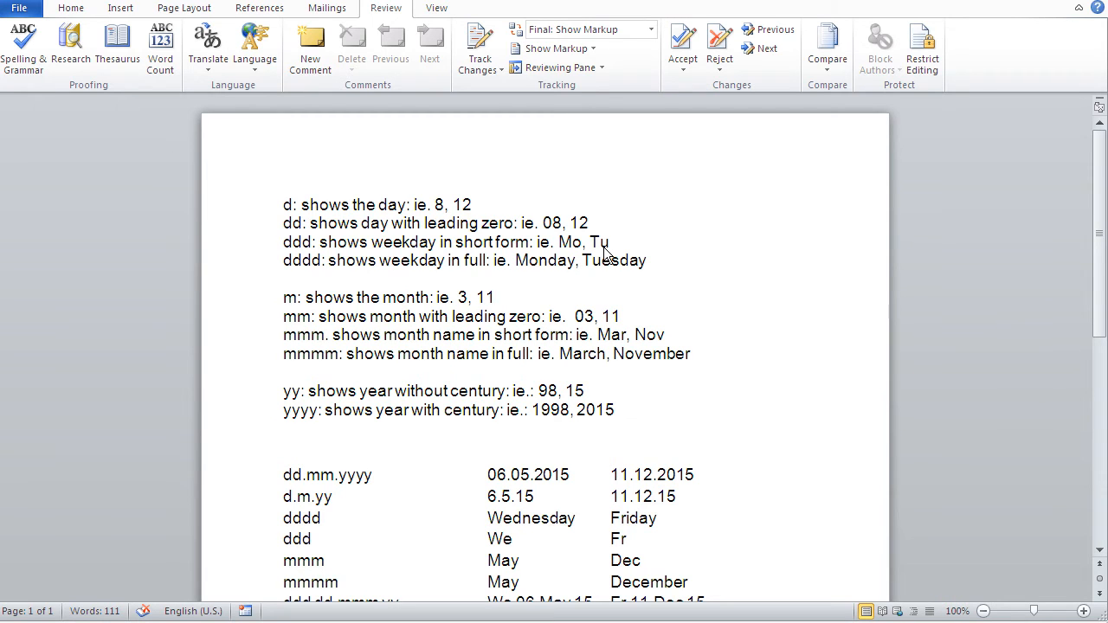
{"action": "mouse_move", "coordinate": [319, 282]}
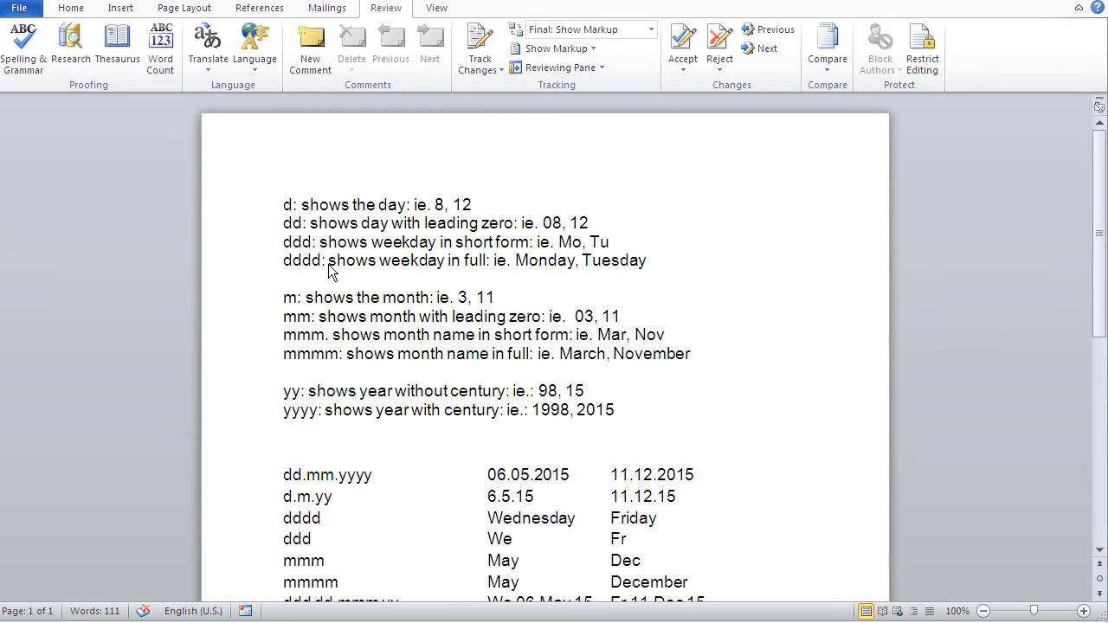
{"action": "mouse_move", "coordinate": [539, 270]}
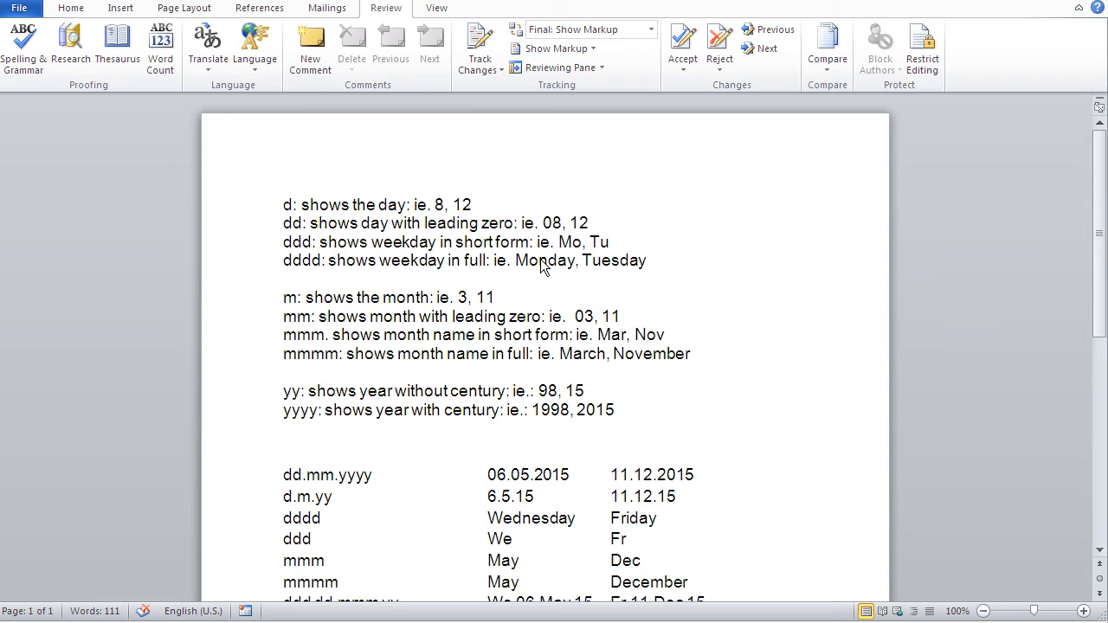
{"action": "mouse_move", "coordinate": [516, 284]}
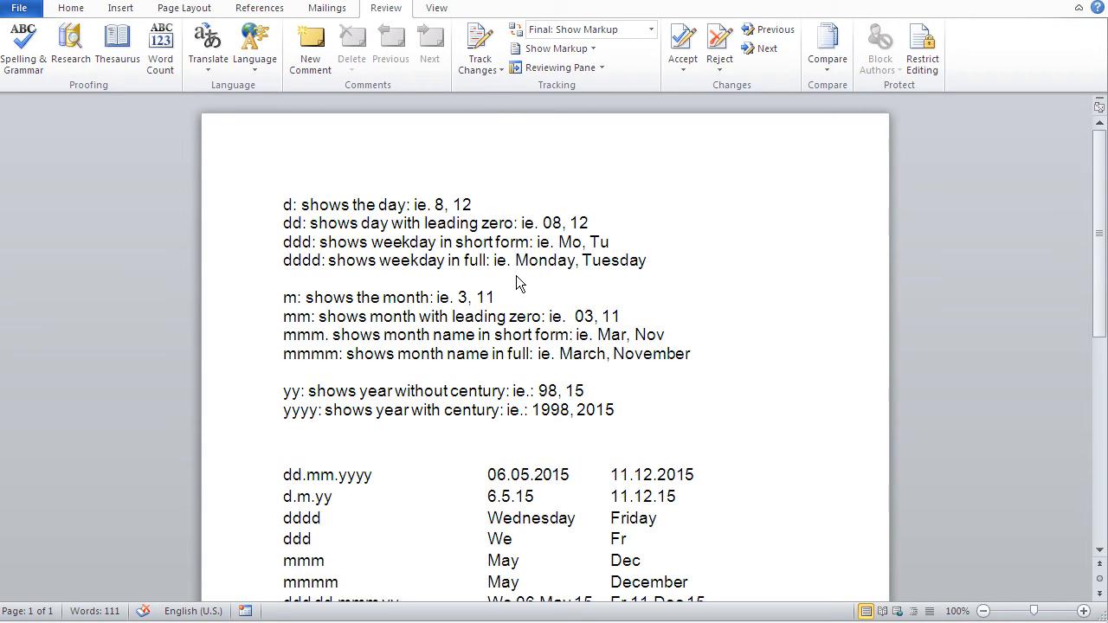
{"action": "mouse_move", "coordinate": [290, 339]}
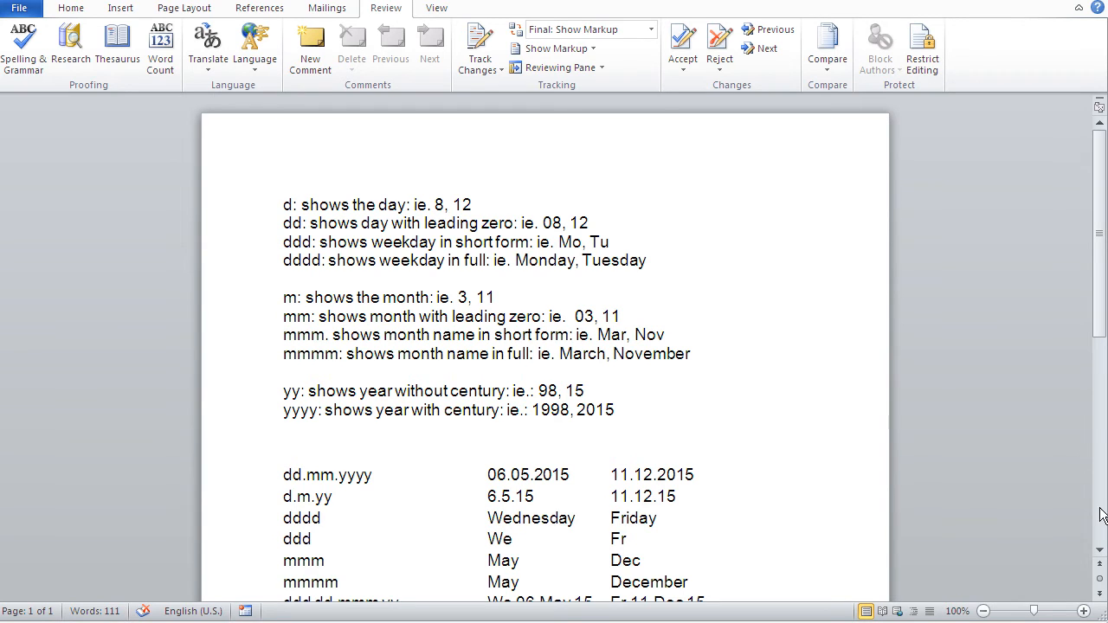
{"action": "mouse_move", "coordinate": [408, 336]}
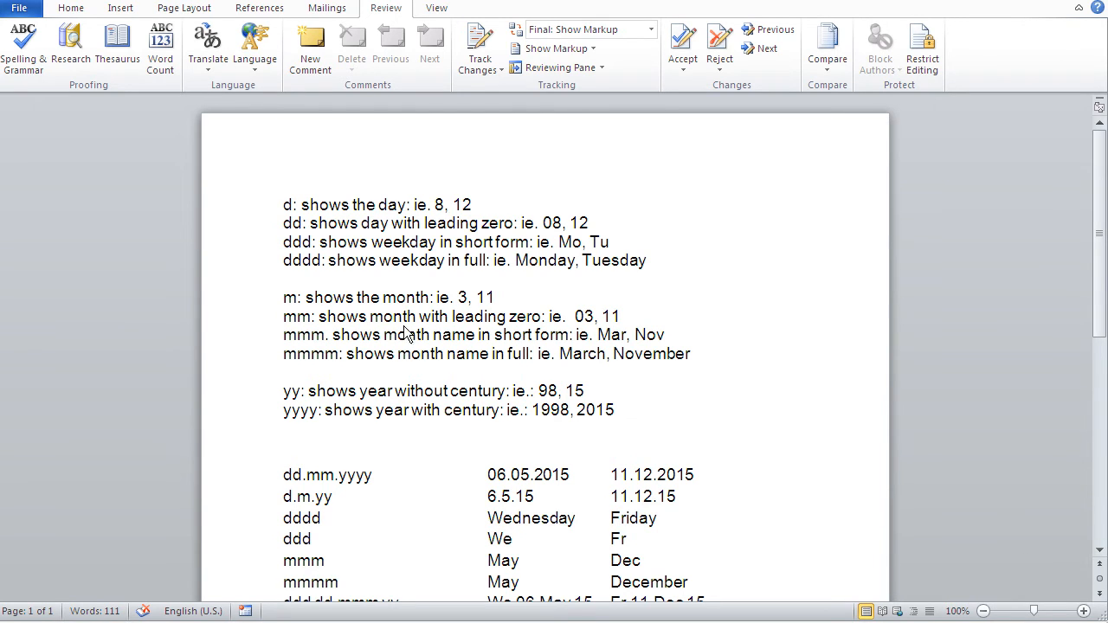
{"action": "mouse_move", "coordinate": [367, 303]}
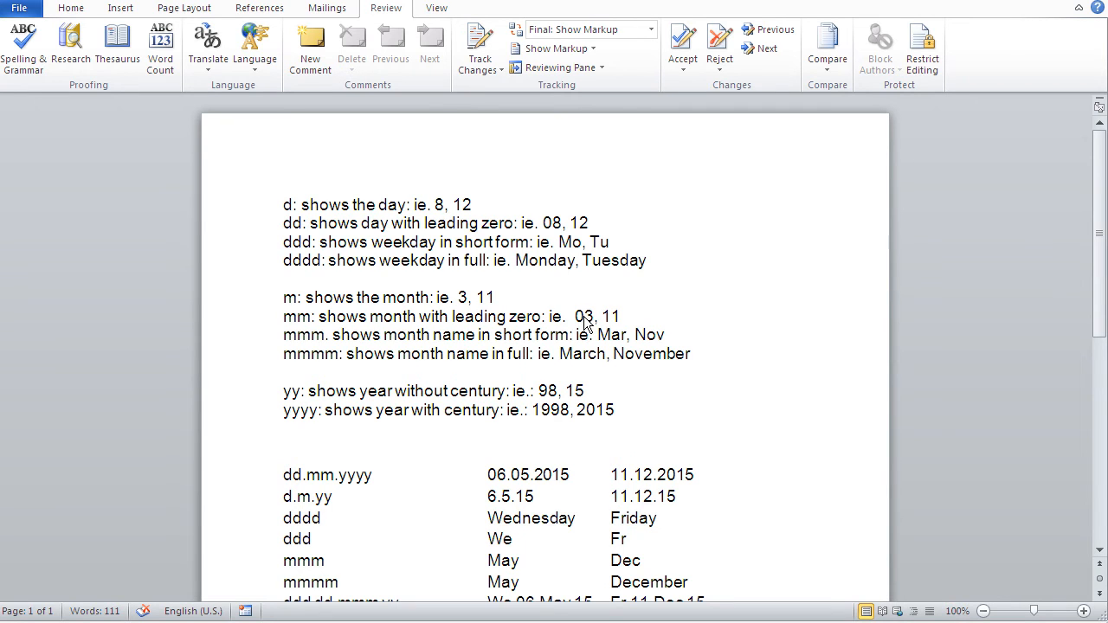
{"action": "mouse_move", "coordinate": [400, 348]}
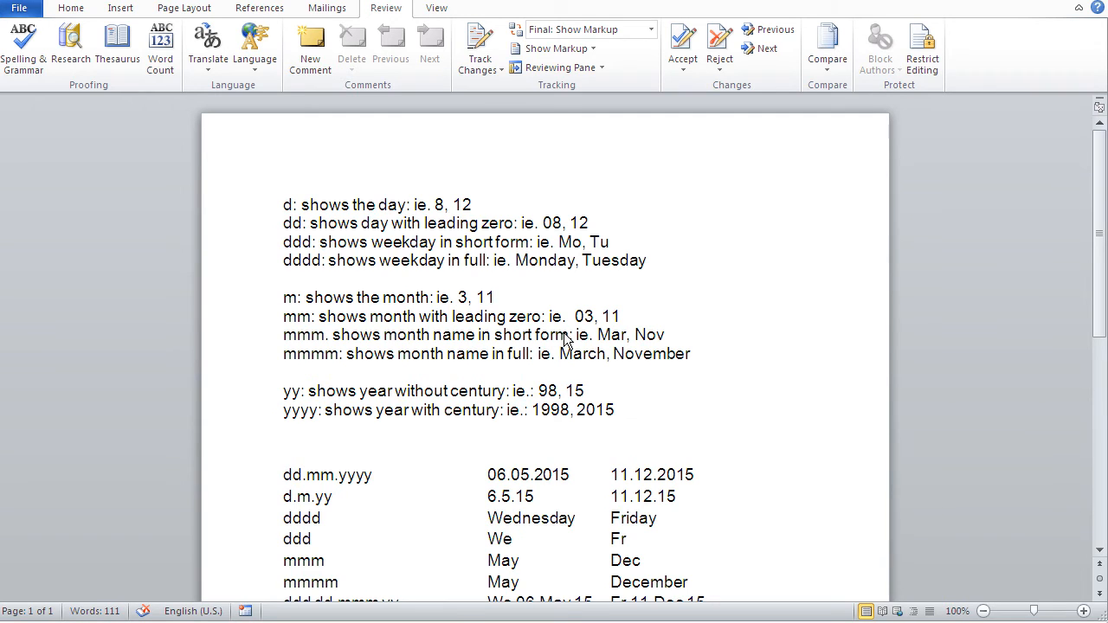
{"action": "mouse_move", "coordinate": [339, 367]}
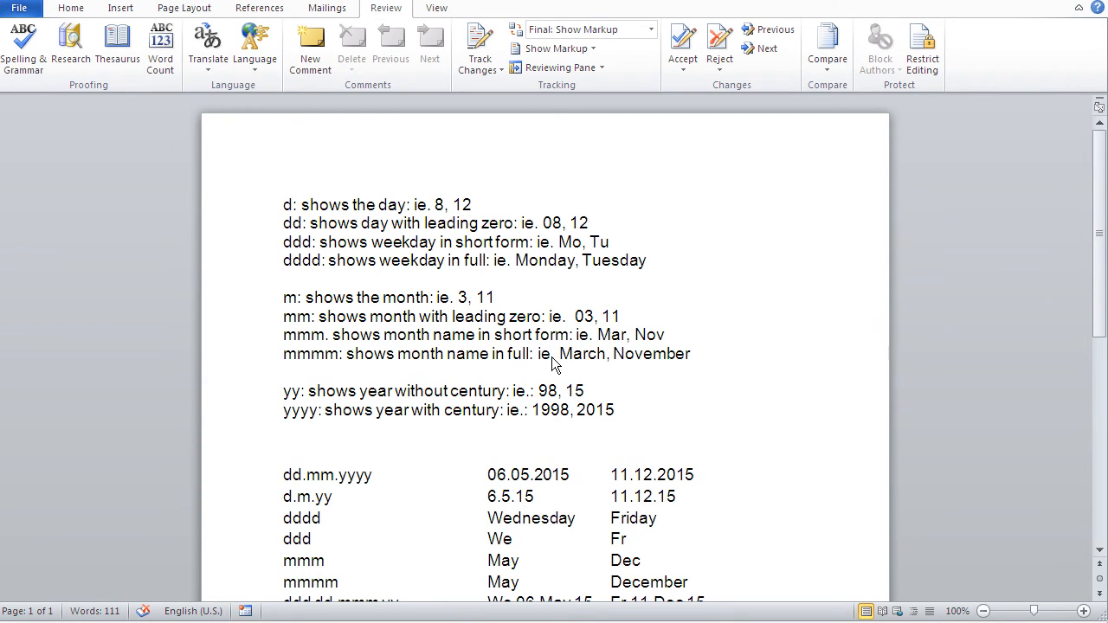
{"action": "mouse_move", "coordinate": [569, 368]}
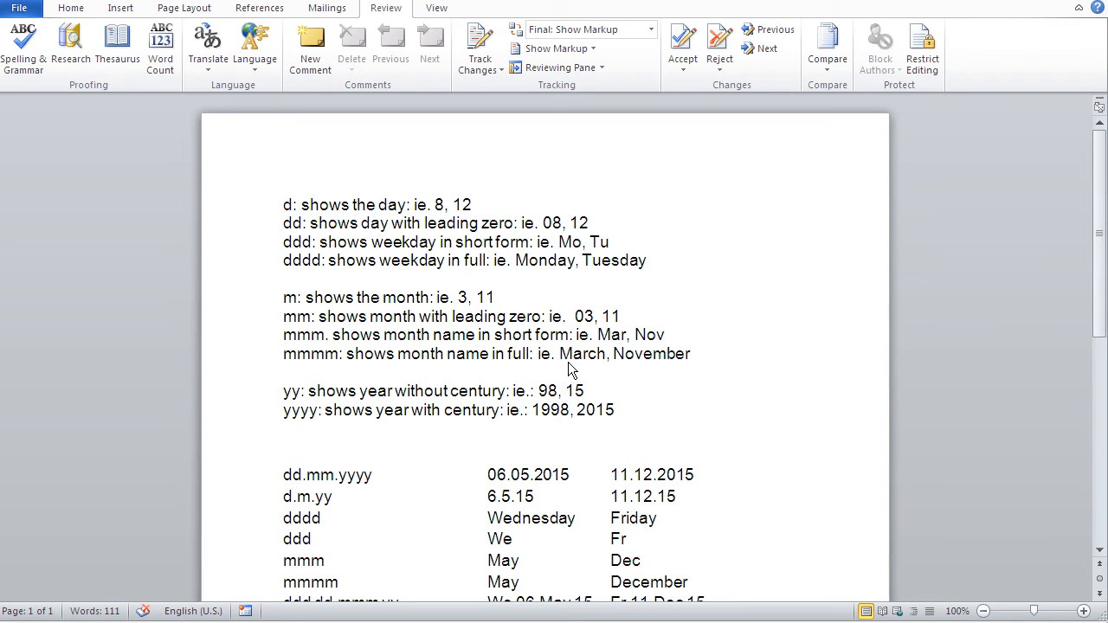
{"action": "mouse_move", "coordinate": [297, 405]}
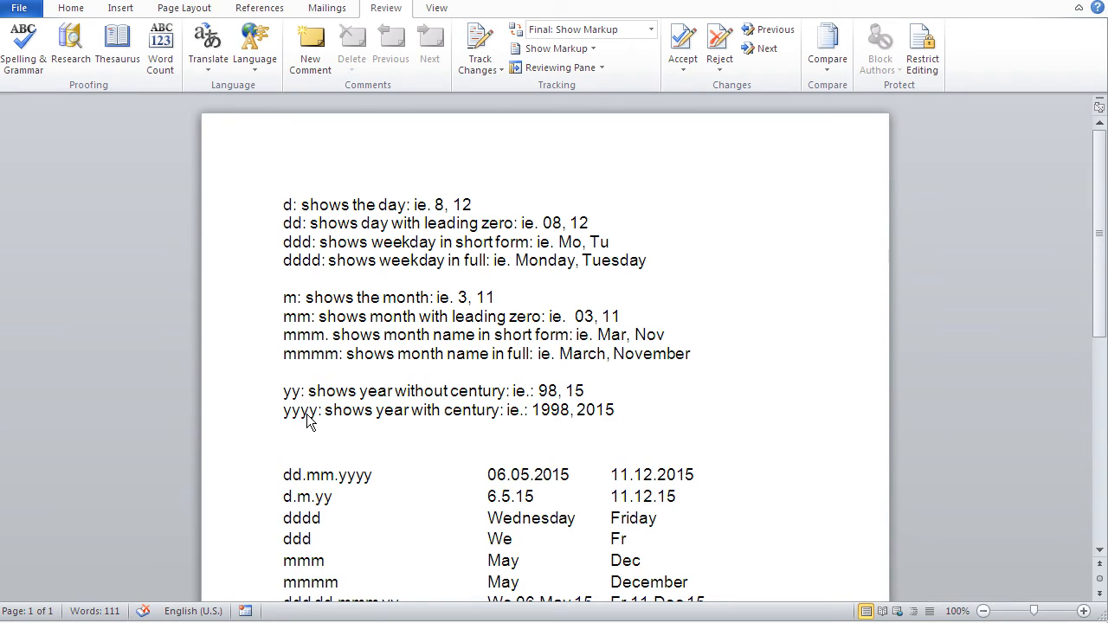
{"action": "mouse_move", "coordinate": [405, 423]}
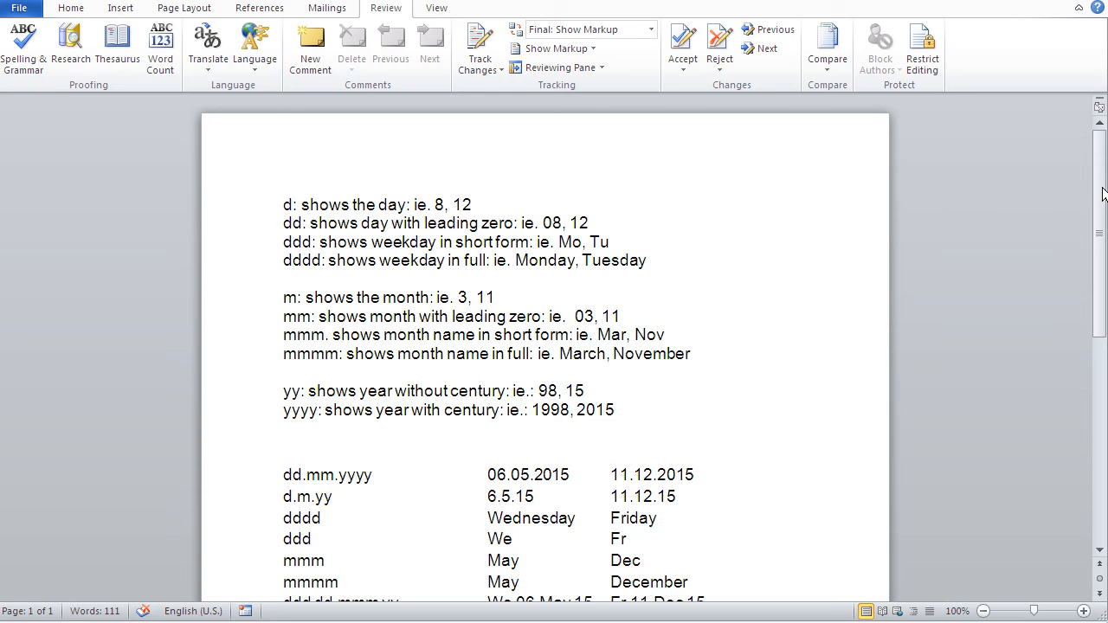
- Scroll to the example format table and select the 'ddd dd.mmm yy' format string
{"action": "scroll", "scroll_direction": "down", "scroll_amount": 3}
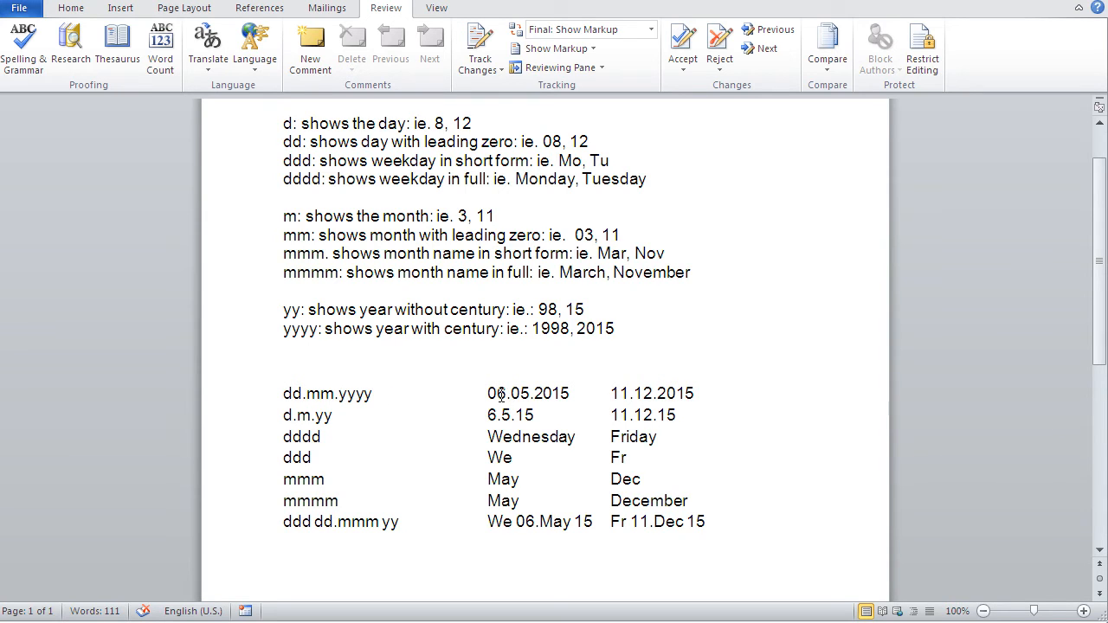
{"action": "left_click", "coordinate": [492, 393]}
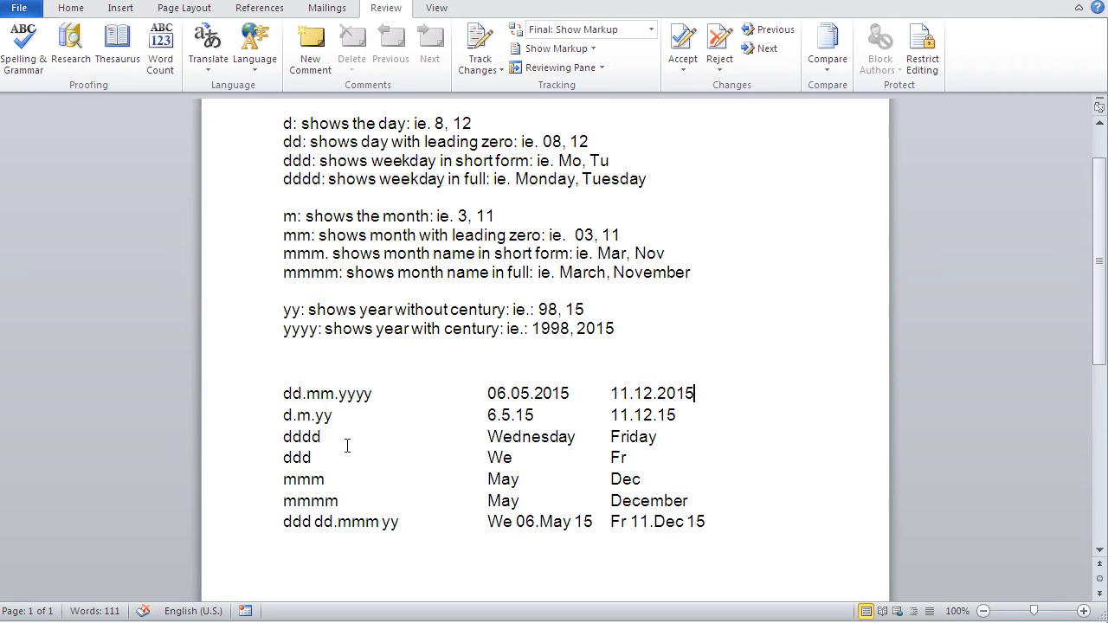
{"action": "mouse_move", "coordinate": [561, 447]}
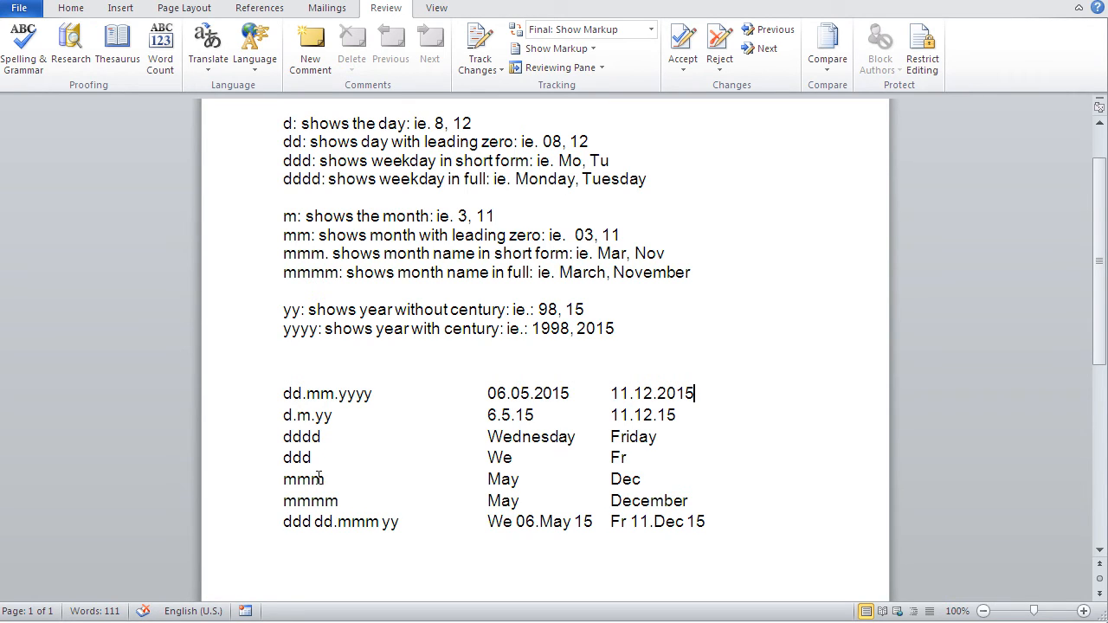
{"action": "mouse_move", "coordinate": [474, 465]}
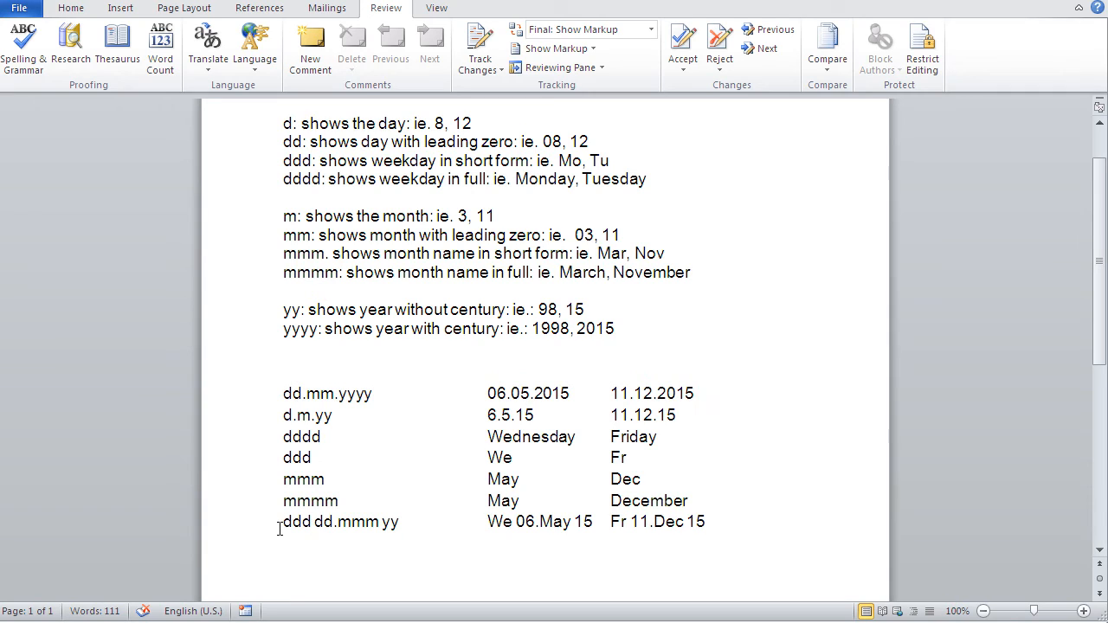
{"action": "left_click_drag", "start_coordinate": [282, 523], "coordinate": [398, 523]}
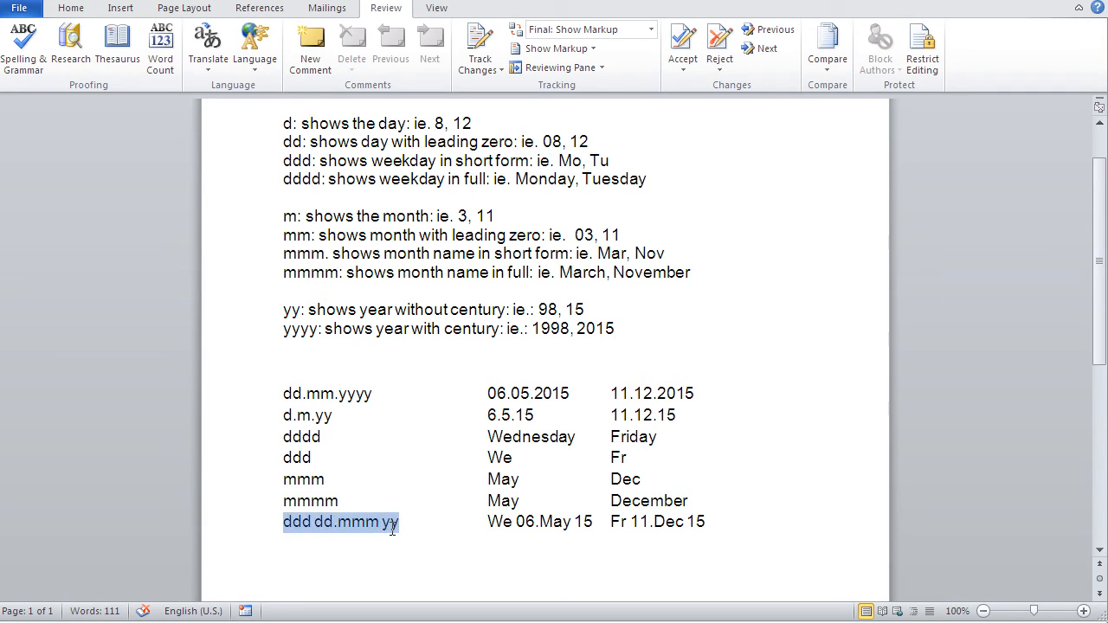
{"action": "left_click", "coordinate": [337, 523]}
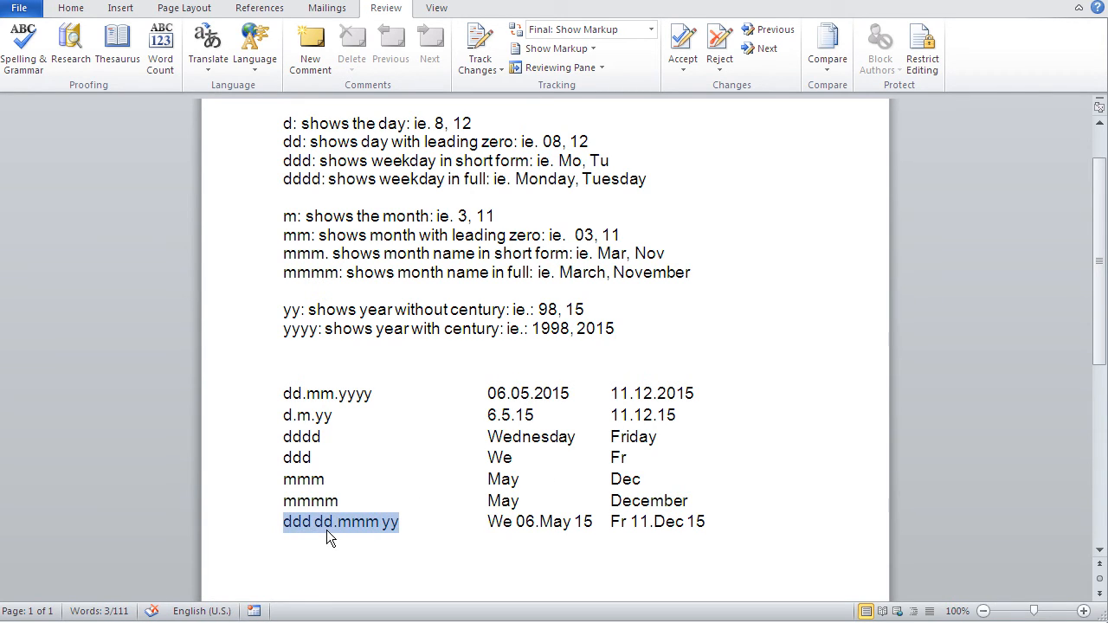
{"action": "mouse_move", "coordinate": [372, 536]}
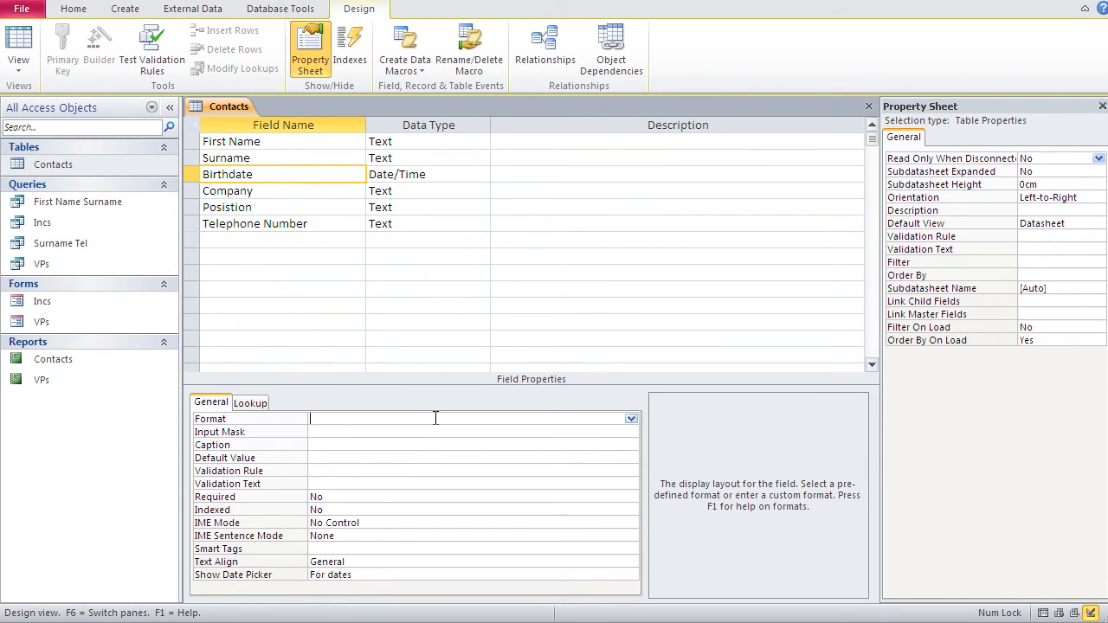
- Format Birthdate as yyyy m d, save the table and show dates like 1966 4 8
{"action": "type", "text": "yyyy"}
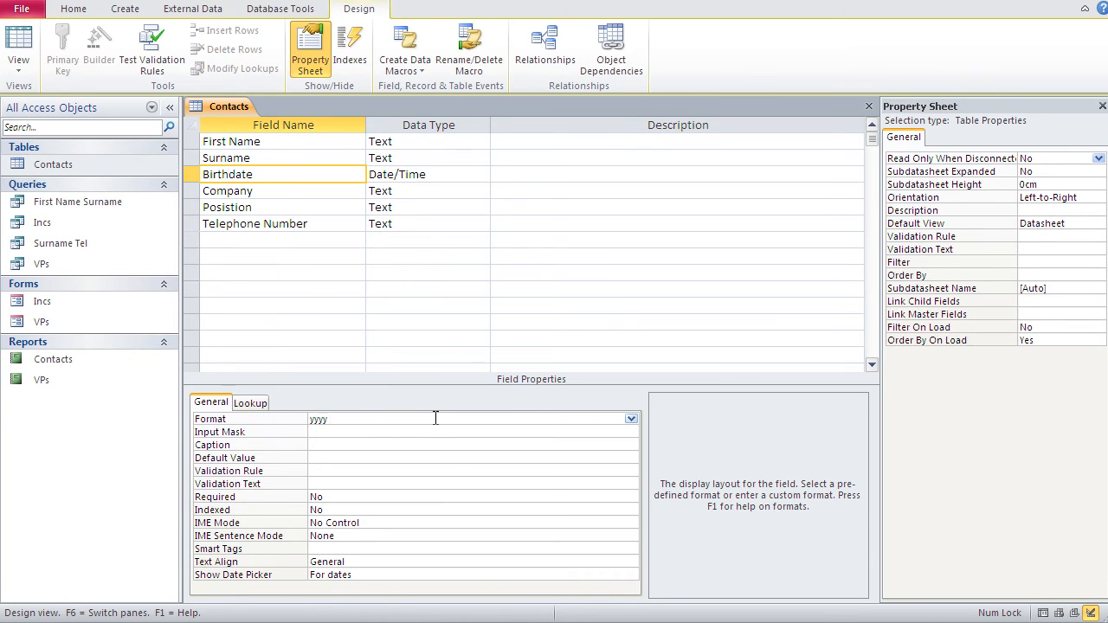
{"action": "type", "text": "m d"}
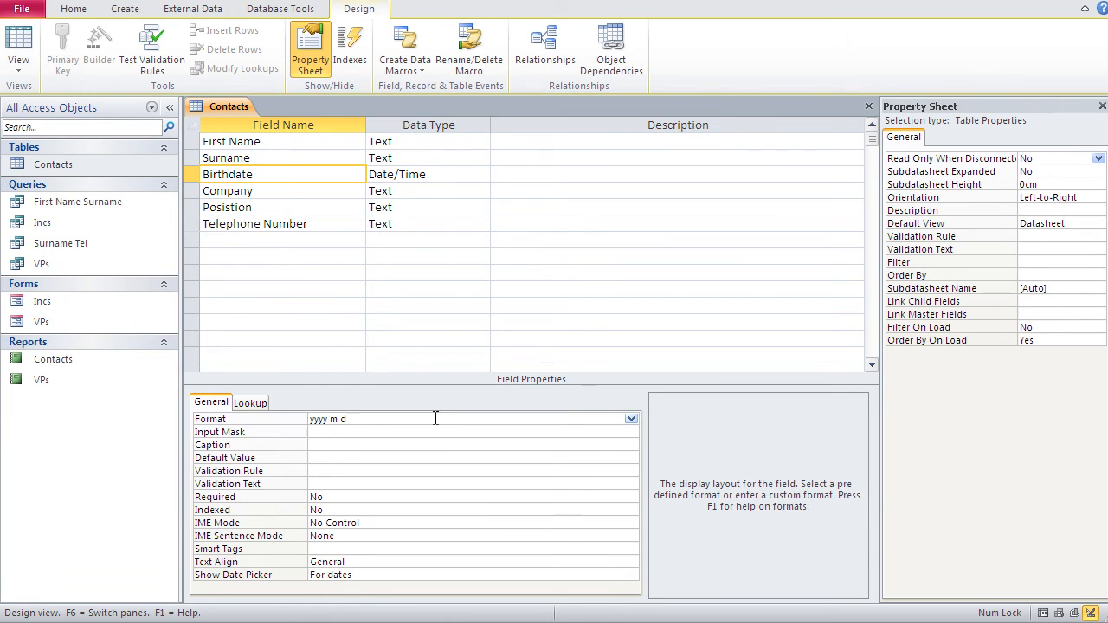
{"action": "left_click", "coordinate": [20, 41]}
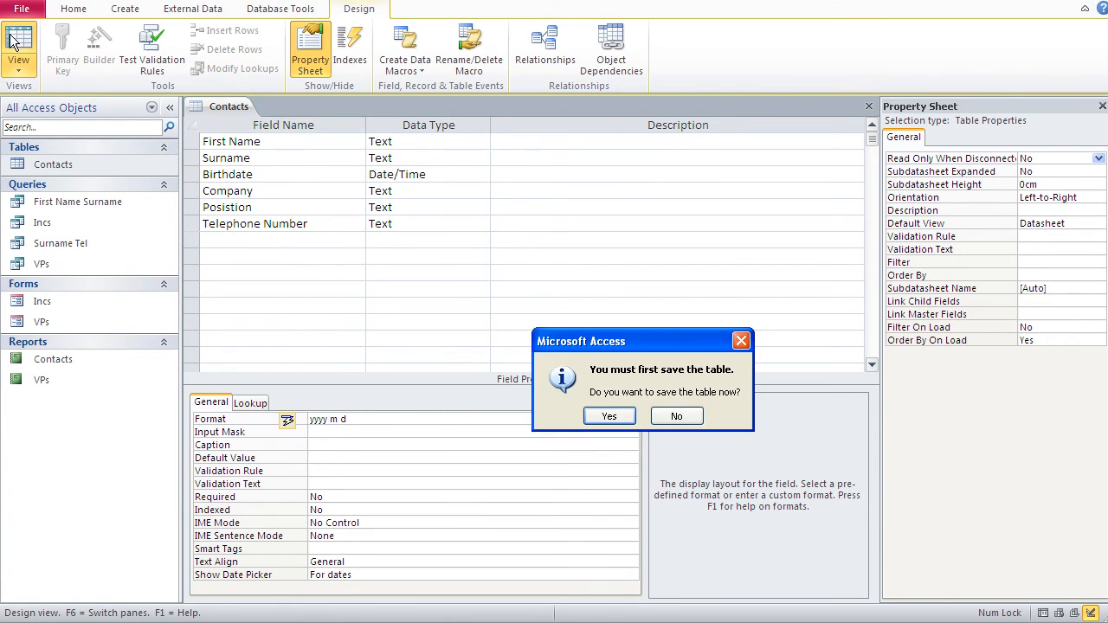
{"action": "left_click", "coordinate": [609, 416]}
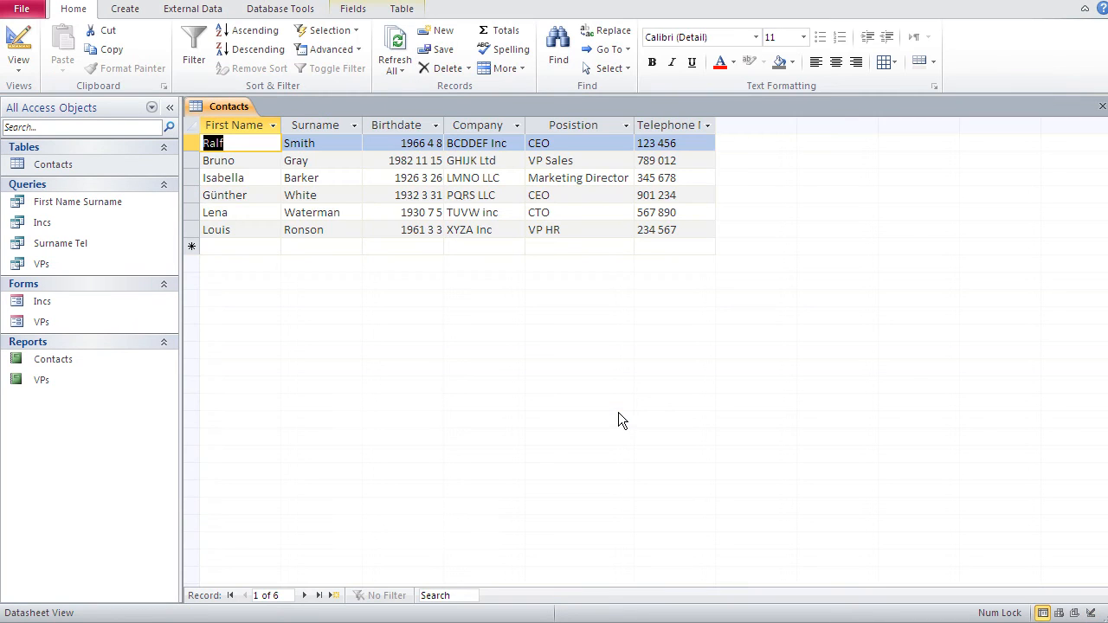
{"action": "mouse_move", "coordinate": [431, 147]}
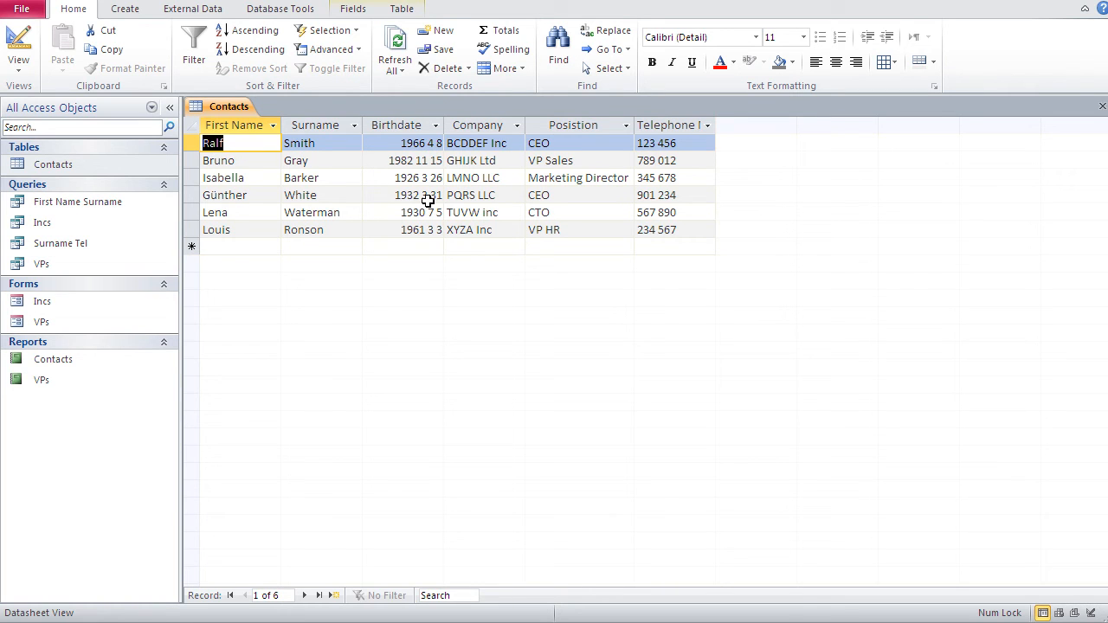
- Change Birthdate to yyyy mm d, save the table and show two-digit months like 1966 04 8
{"action": "left_click", "coordinate": [19, 48]}
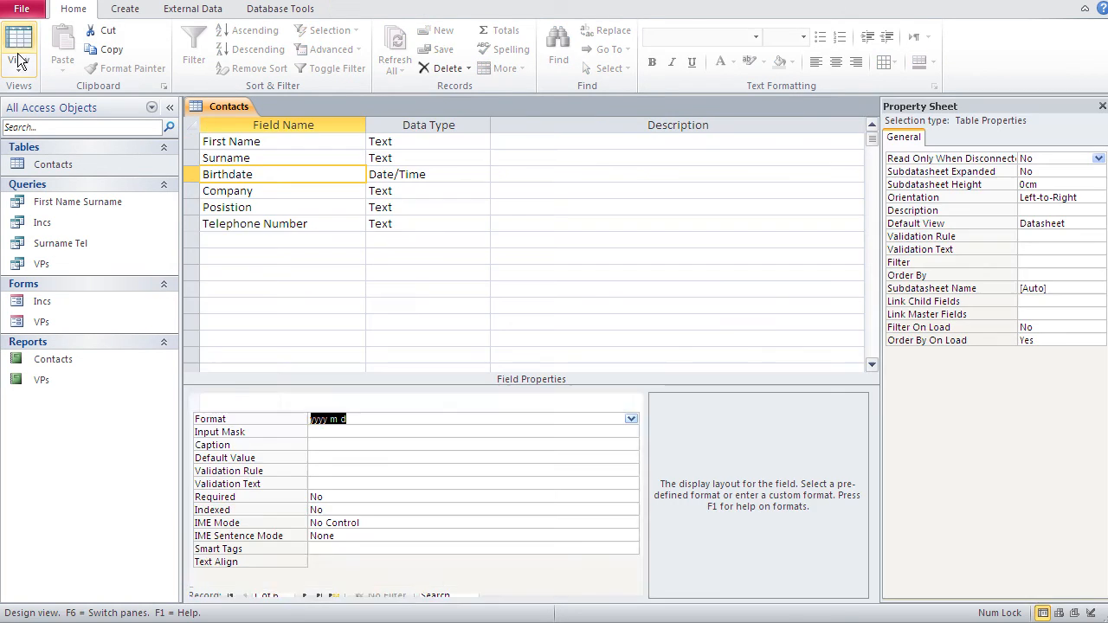
{"action": "left_click", "coordinate": [358, 9]}
{"action": "type", "text": "m"}
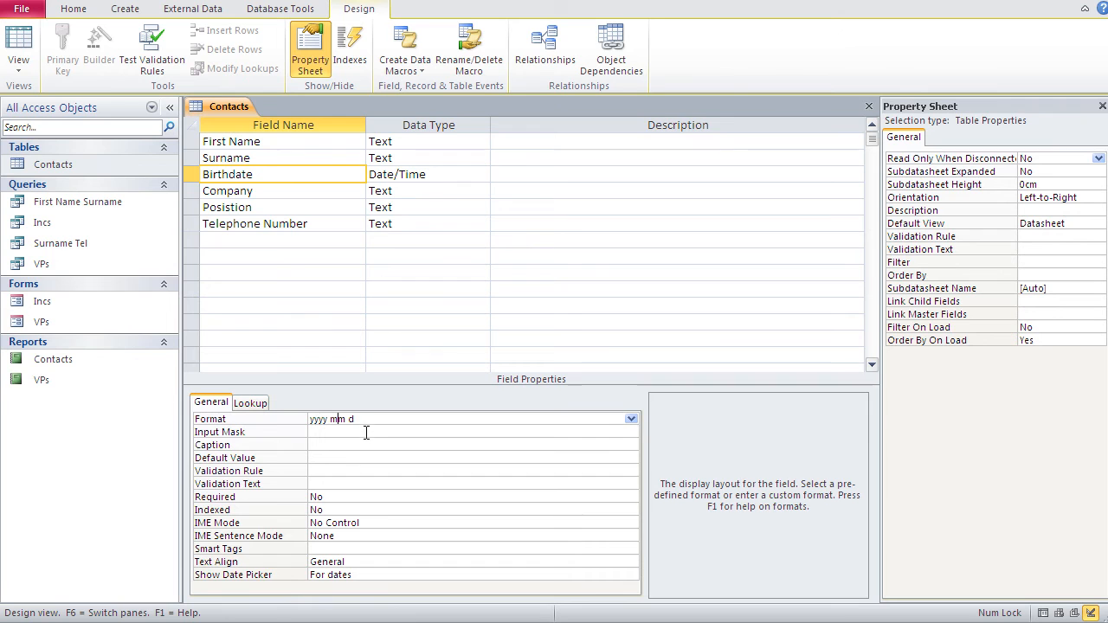
{"action": "mouse_move", "coordinate": [49, 69]}
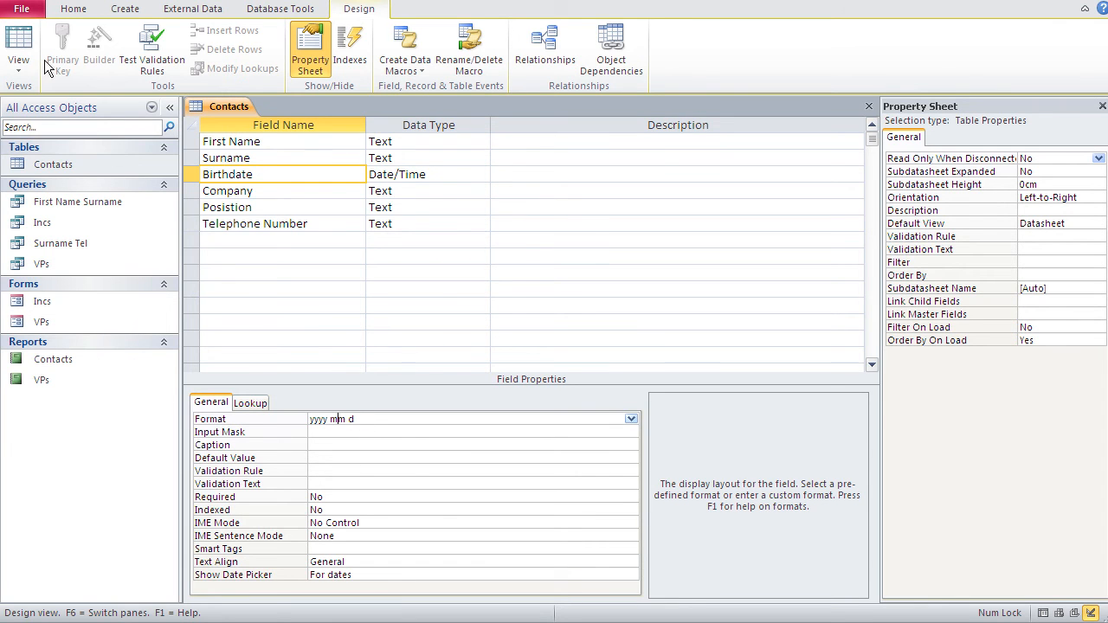
{"action": "left_click", "coordinate": [17, 43]}
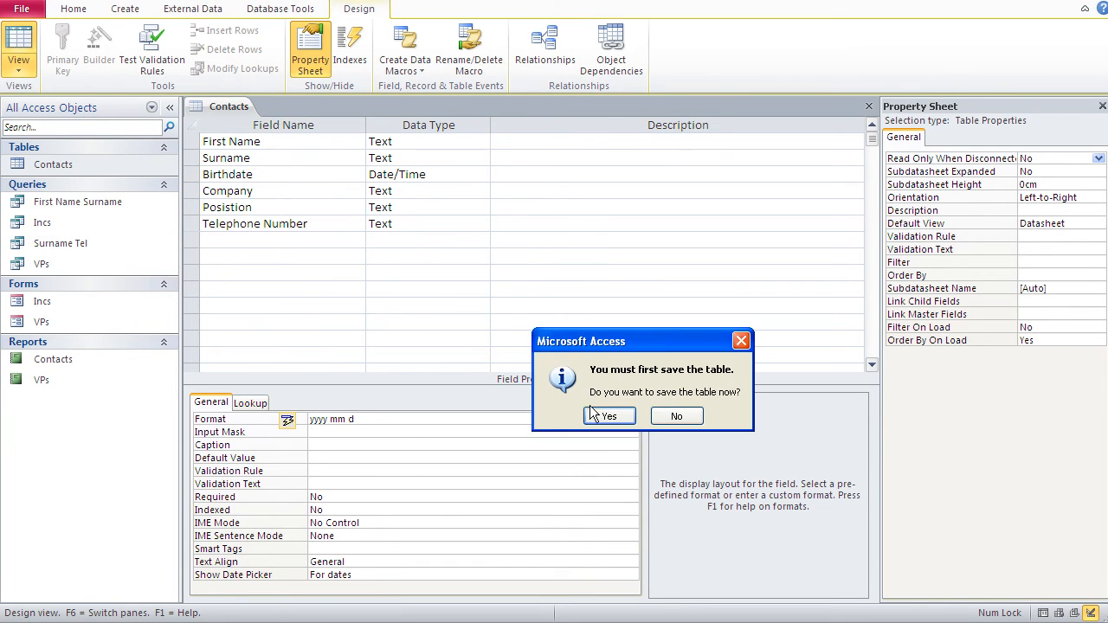
{"action": "left_click", "coordinate": [609, 416]}
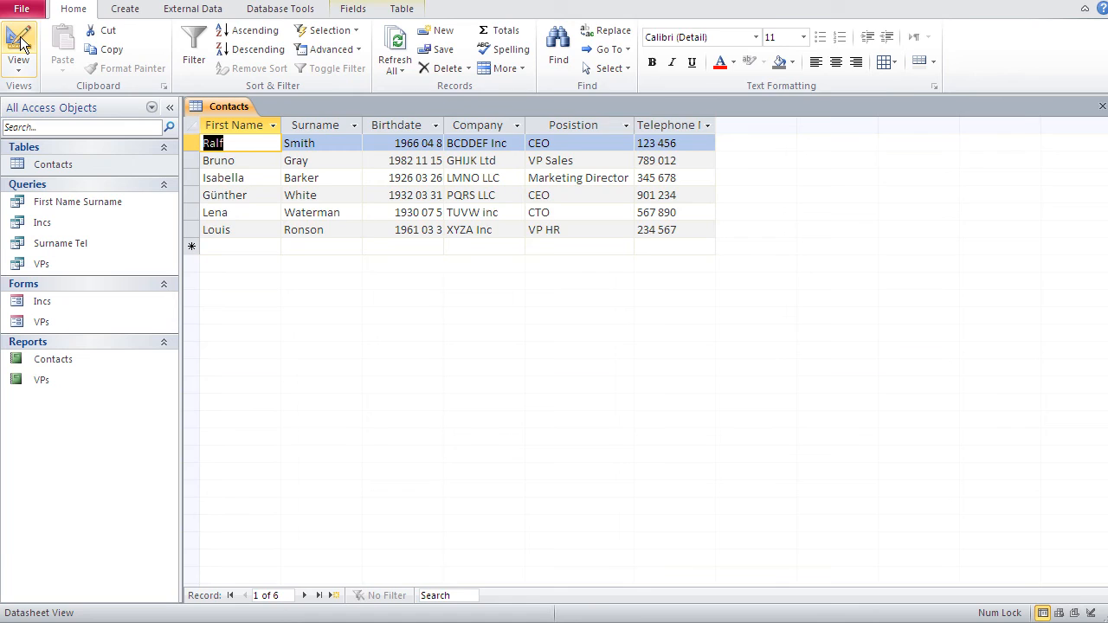
- Prefix the Birthdate format with 'born on' before yyyy mm d and view the records
{"action": "left_click", "coordinate": [18, 43]}
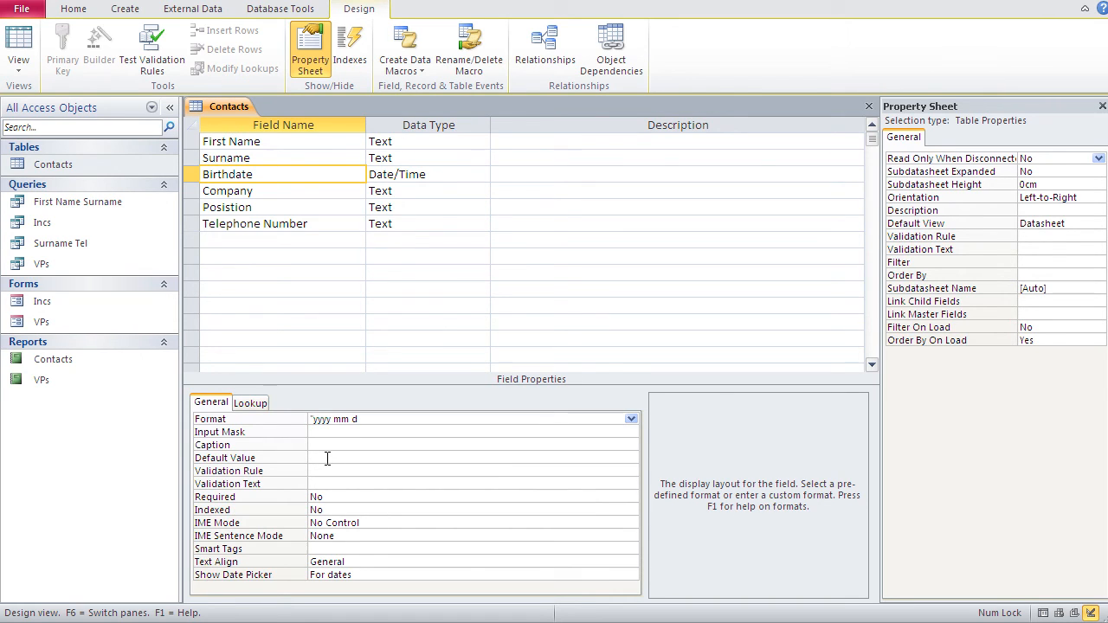
{"action": "type", "text": "born on"}
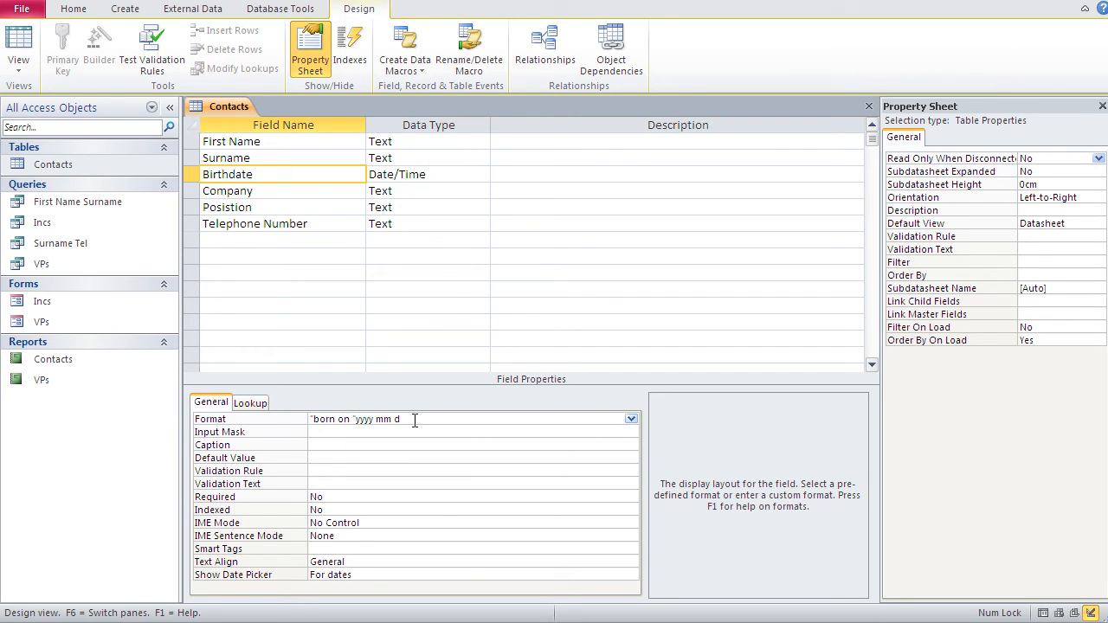
{"action": "double_click", "coordinate": [388, 419]}
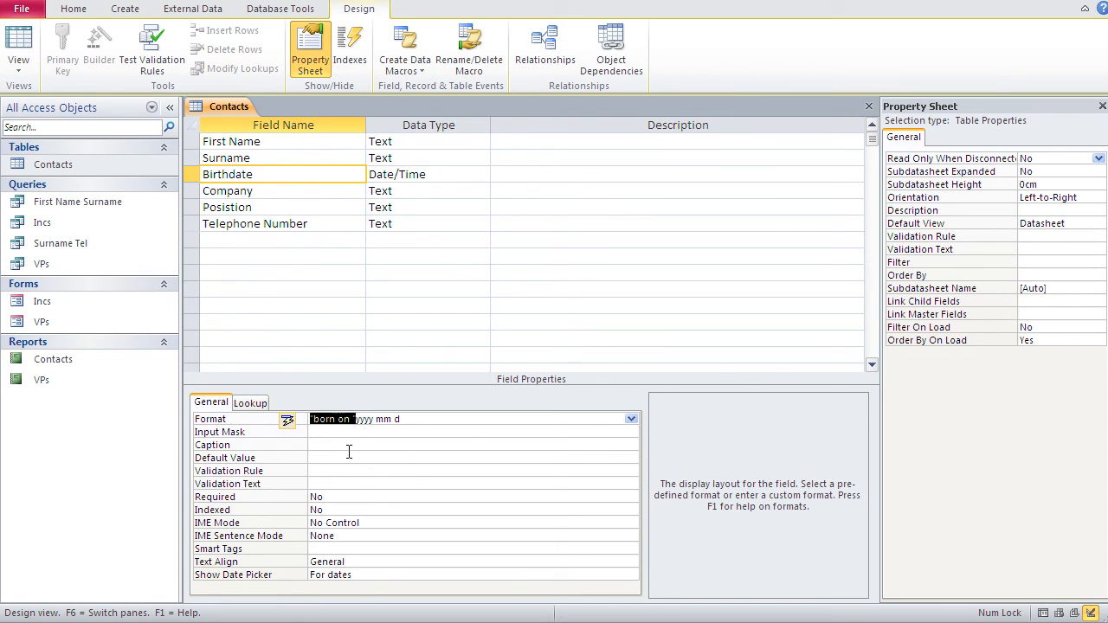
{"action": "left_click", "coordinate": [390, 443]}
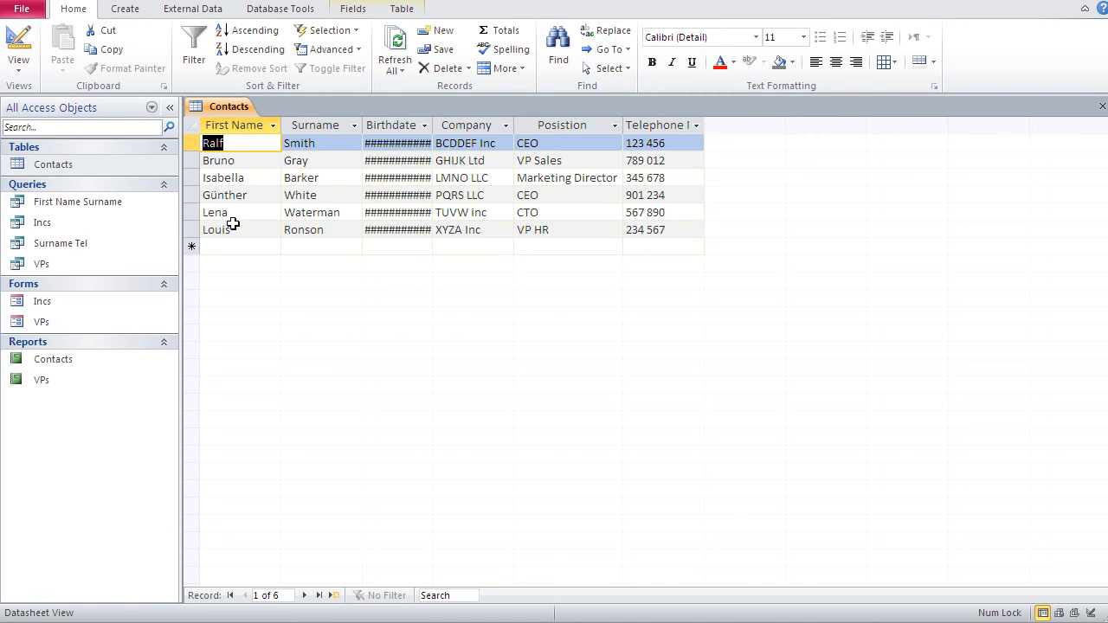
{"action": "mouse_move", "coordinate": [372, 142]}
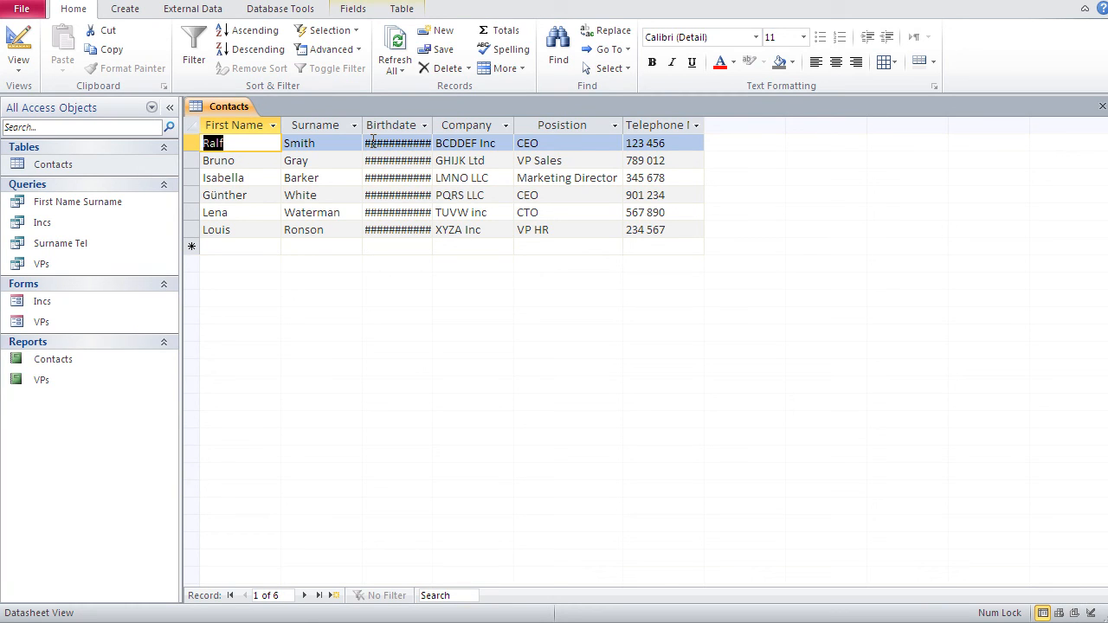
{"action": "mouse_move", "coordinate": [436, 147]}
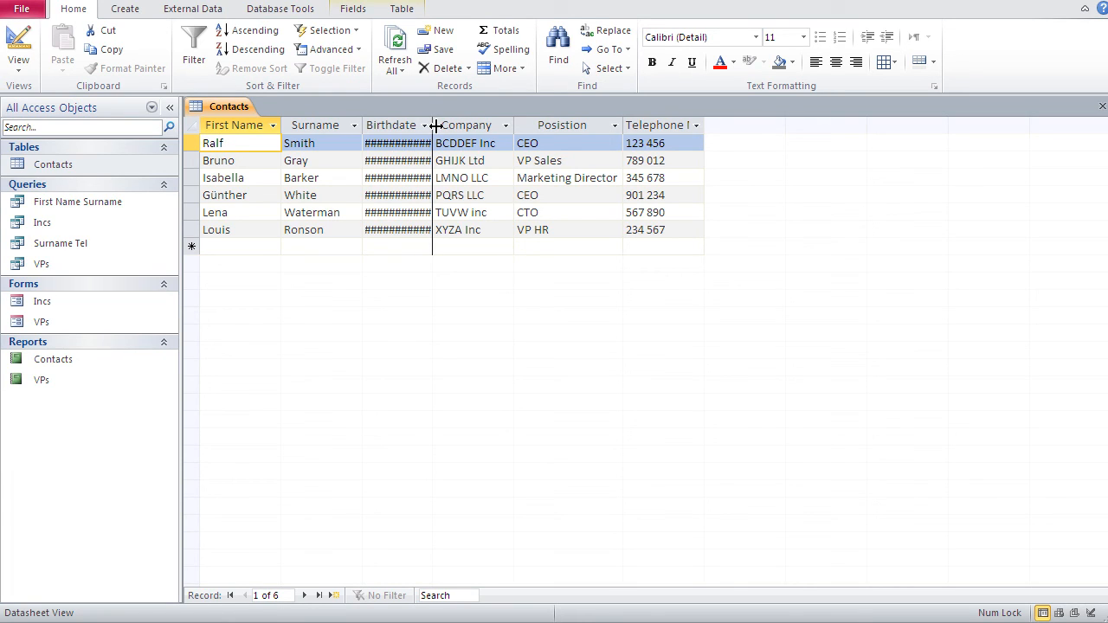
- Widen the Birthdate column to show 'born on 1982 11 15' fully and inspect a stored value
{"action": "left_click_drag", "start_coordinate": [432, 128], "coordinate": [493, 128]}
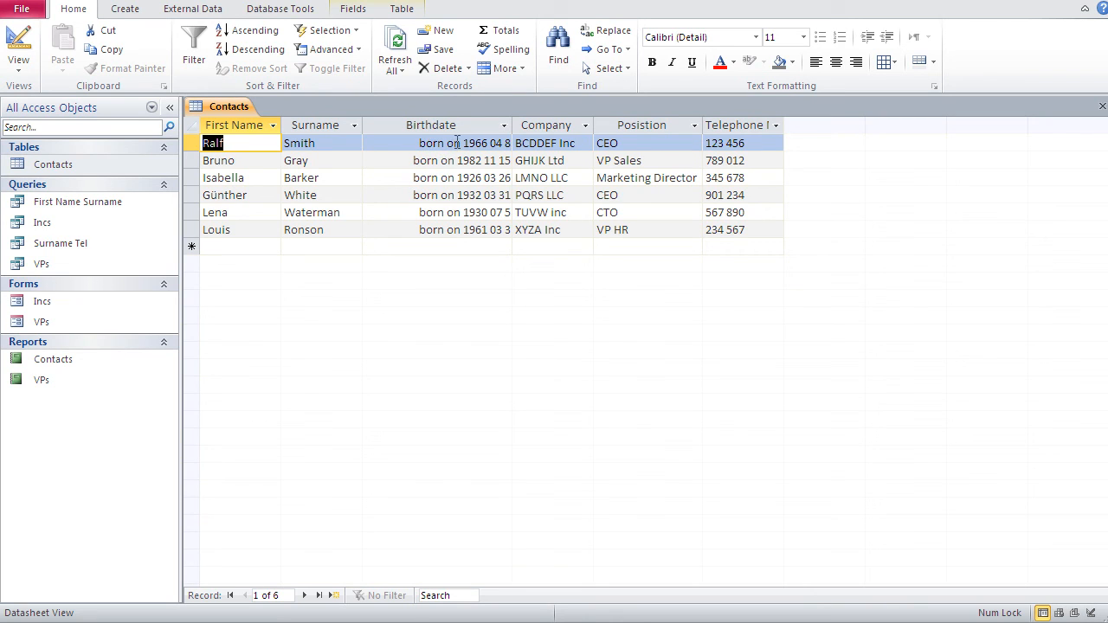
{"action": "mouse_move", "coordinate": [443, 226]}
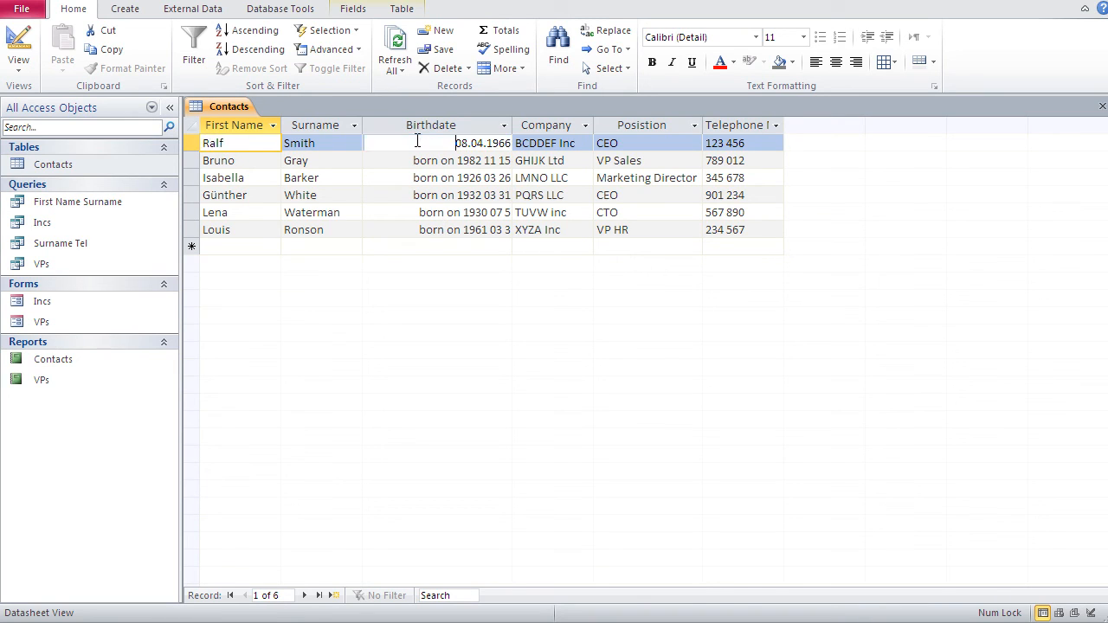
{"action": "left_click", "coordinate": [436, 125]}
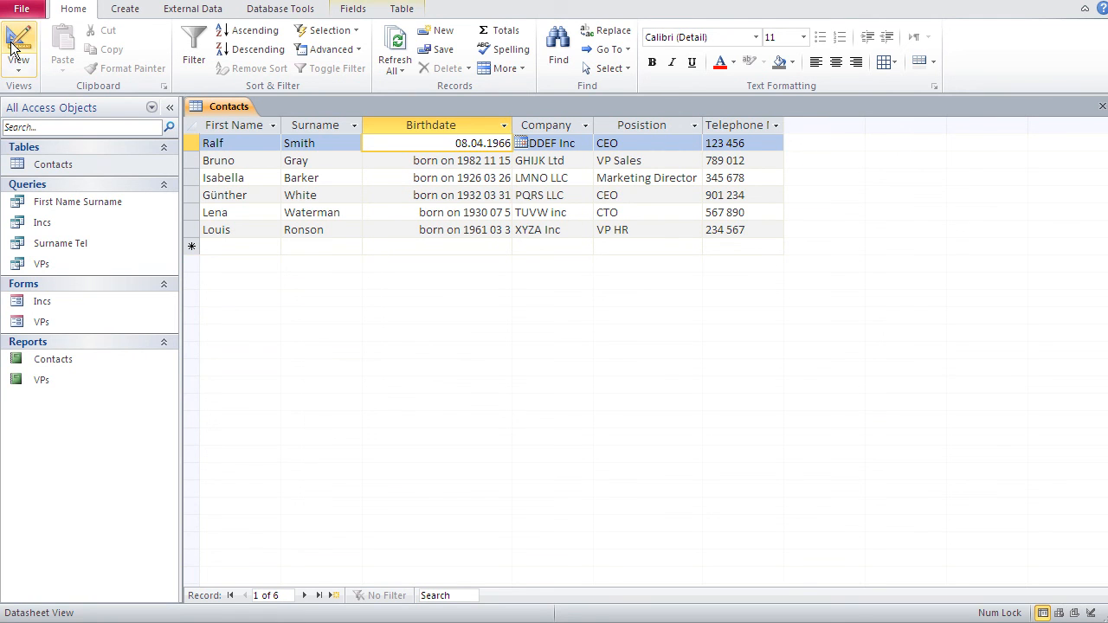
- Make the format 'born on 'yyyy mm ddd so records show weekday abbreviations like 1966 04 Fr
{"action": "left_click", "coordinate": [17, 43]}
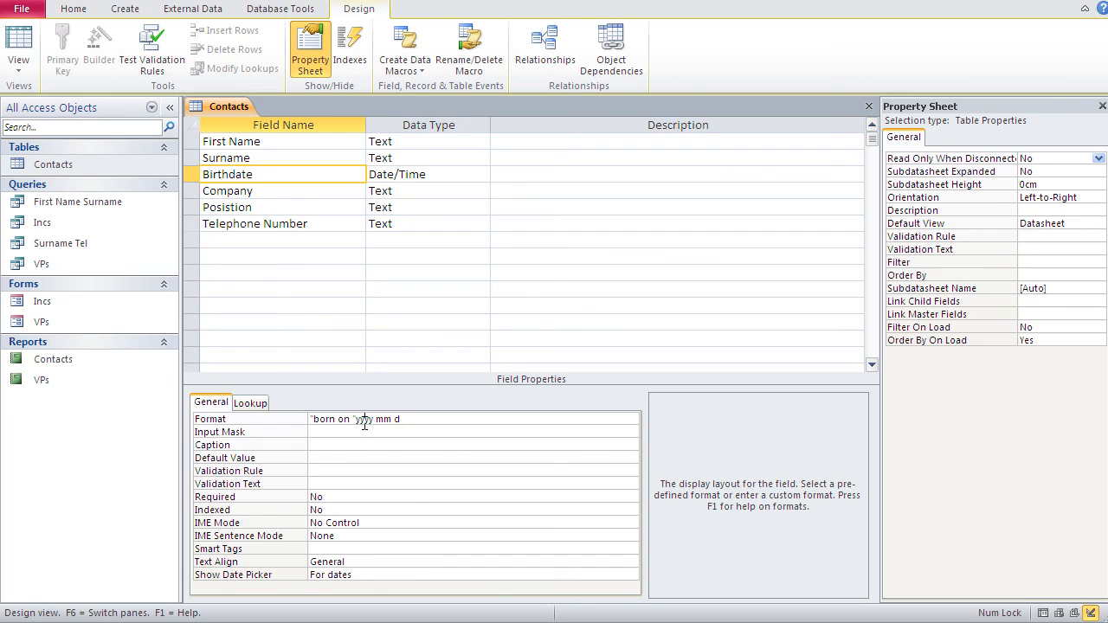
{"action": "left_click", "coordinate": [364, 419]}
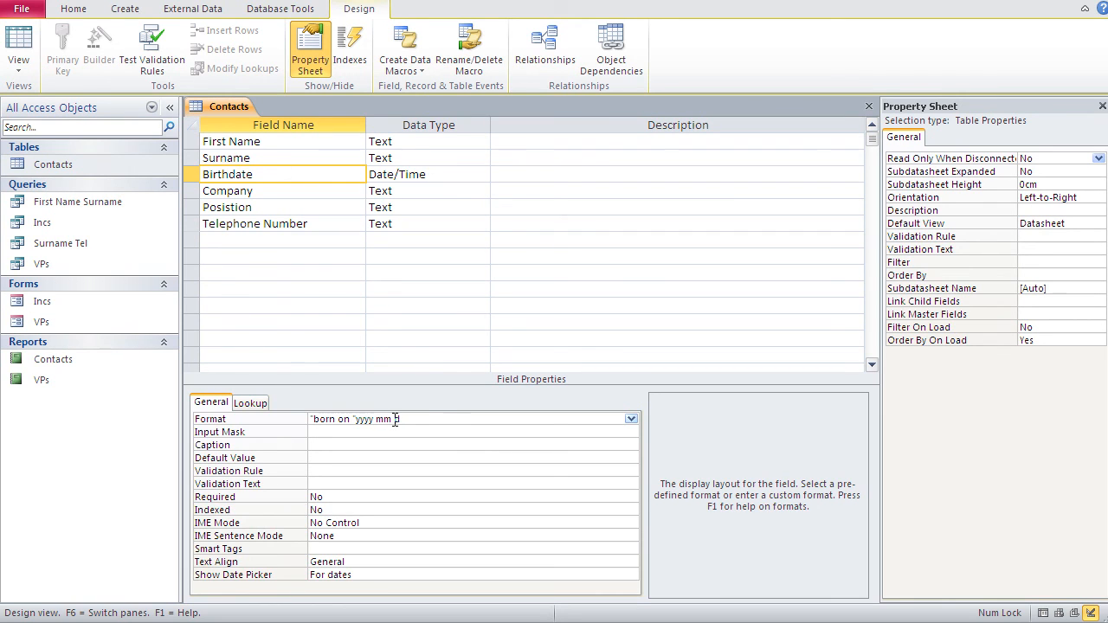
{"action": "type", "text": "d"}
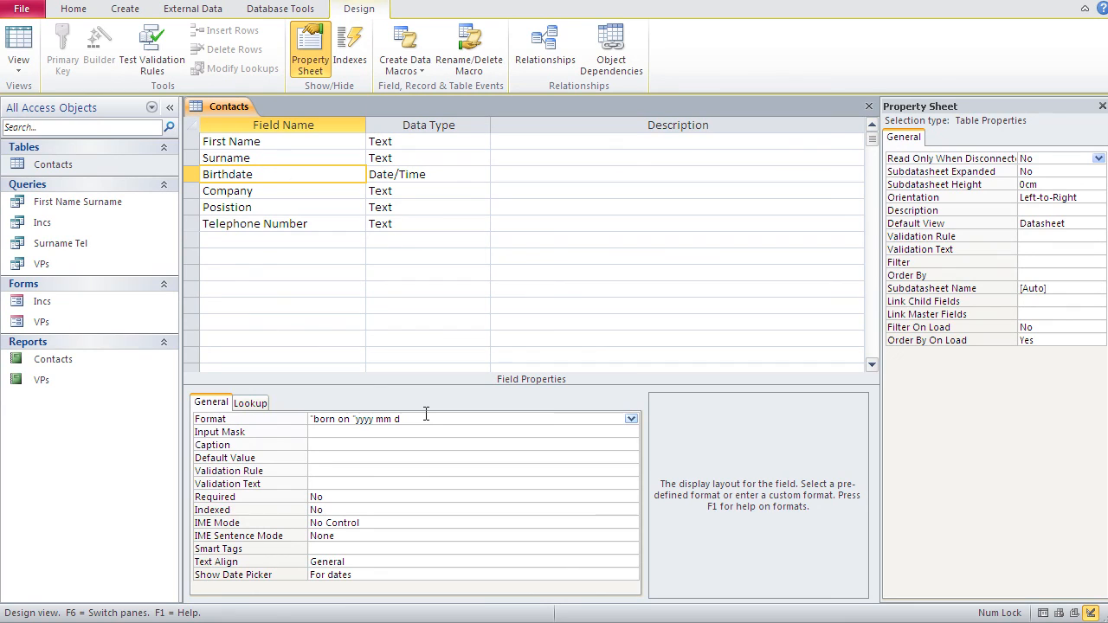
{"action": "left_click", "coordinate": [630, 419]}
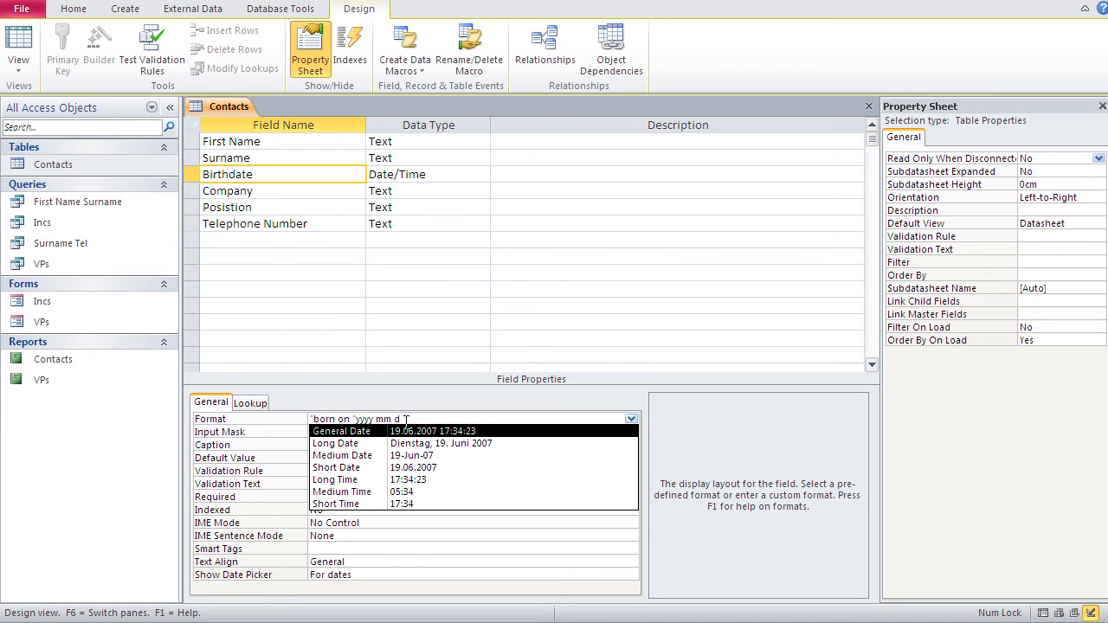
{"action": "type", "text": "d"}
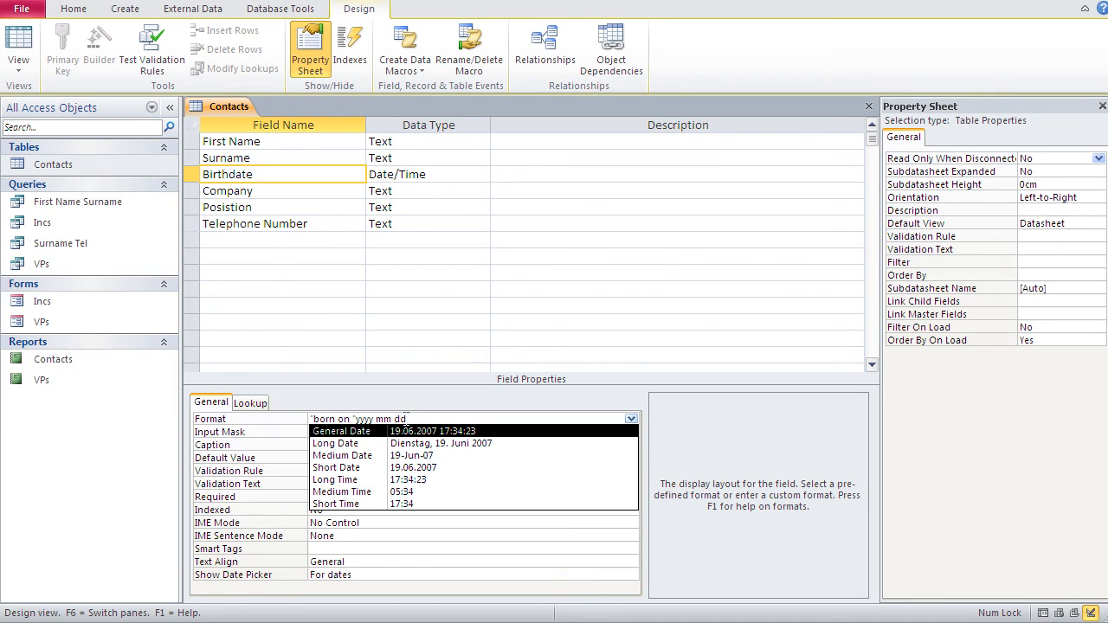
{"action": "left_click", "coordinate": [335, 443]}
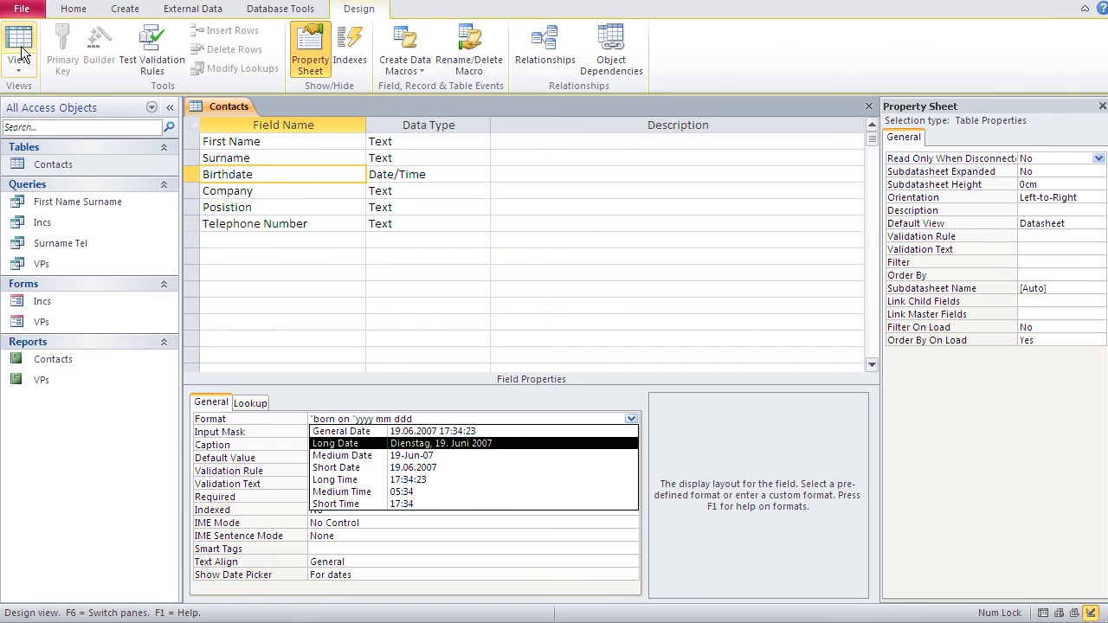
{"action": "left_click", "coordinate": [19, 49]}
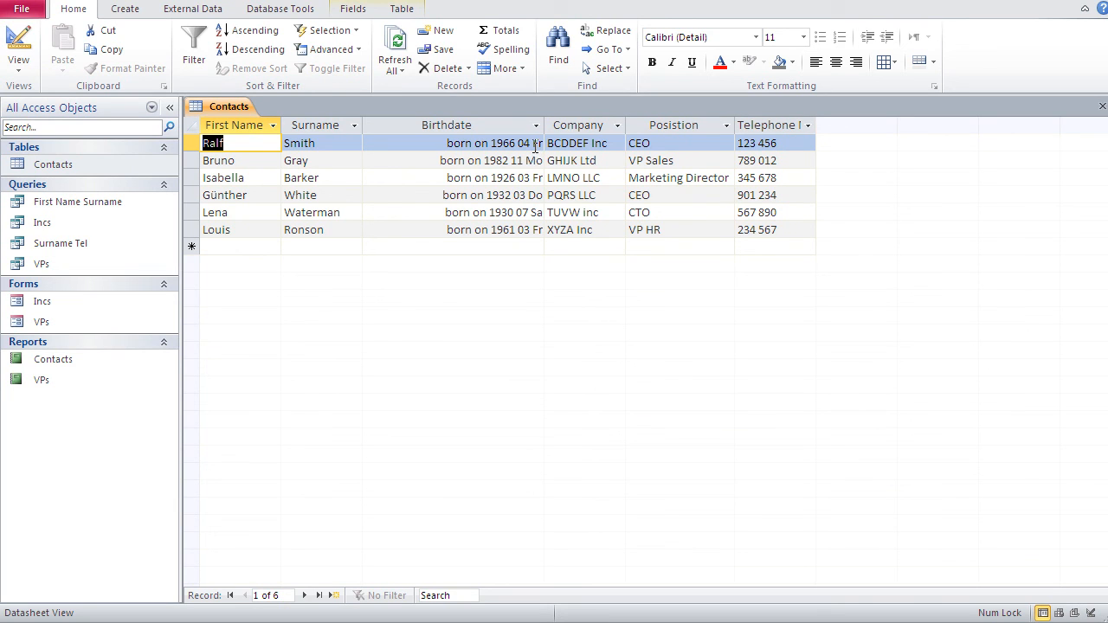
{"action": "mouse_move", "coordinate": [526, 159]}
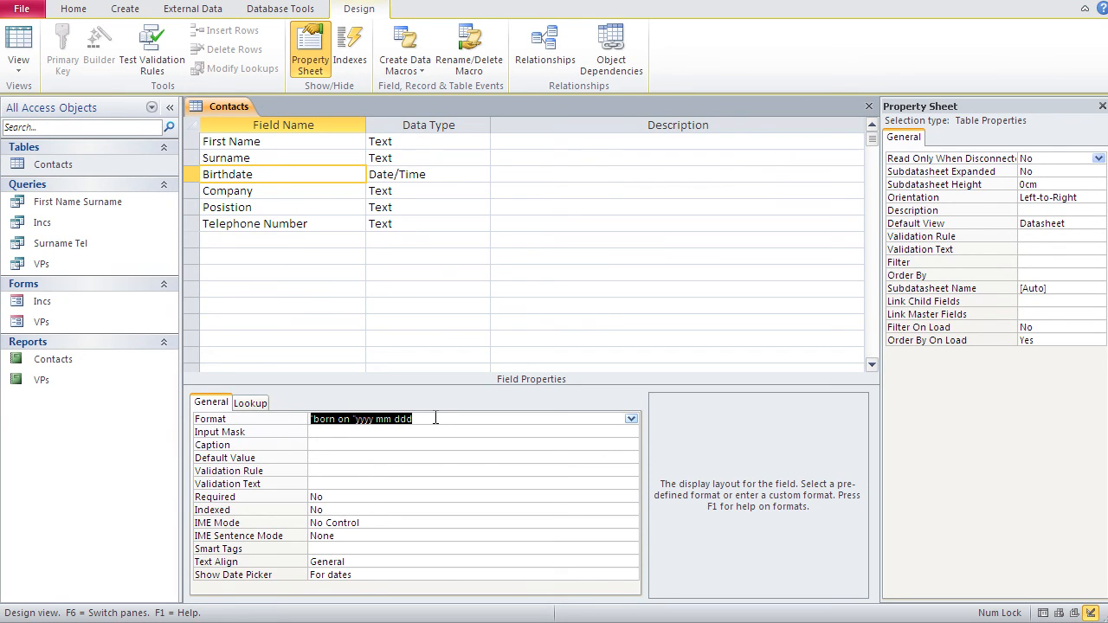
- Set the Birthdate format to just dddd, showing full weekday names like Freitag, then return to design
{"action": "type", "text": "dddd"}
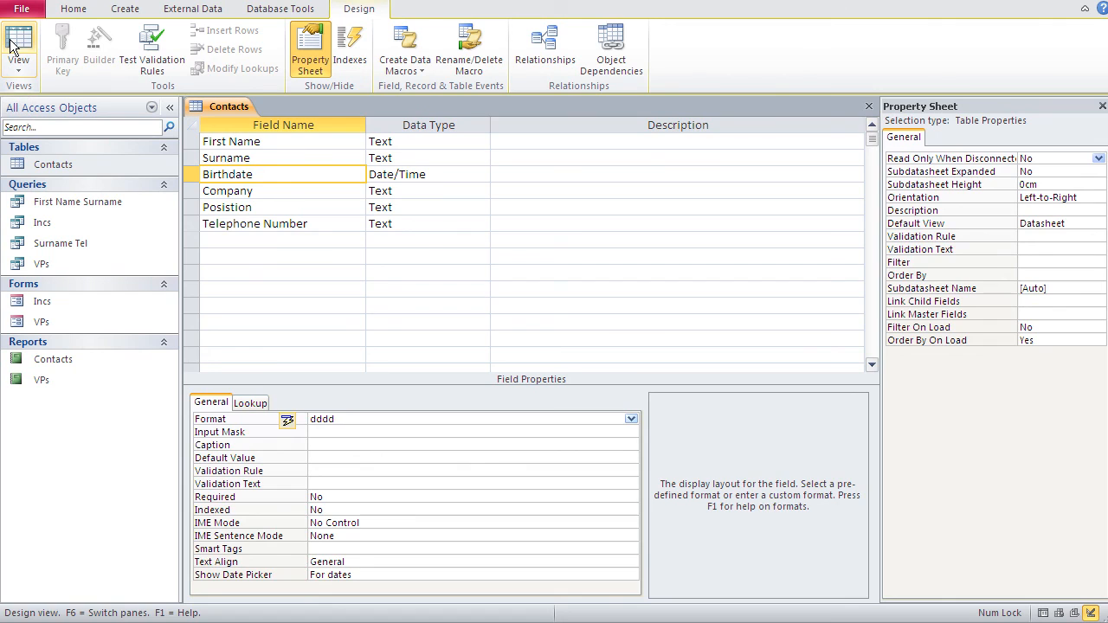
{"action": "left_click", "coordinate": [17, 49]}
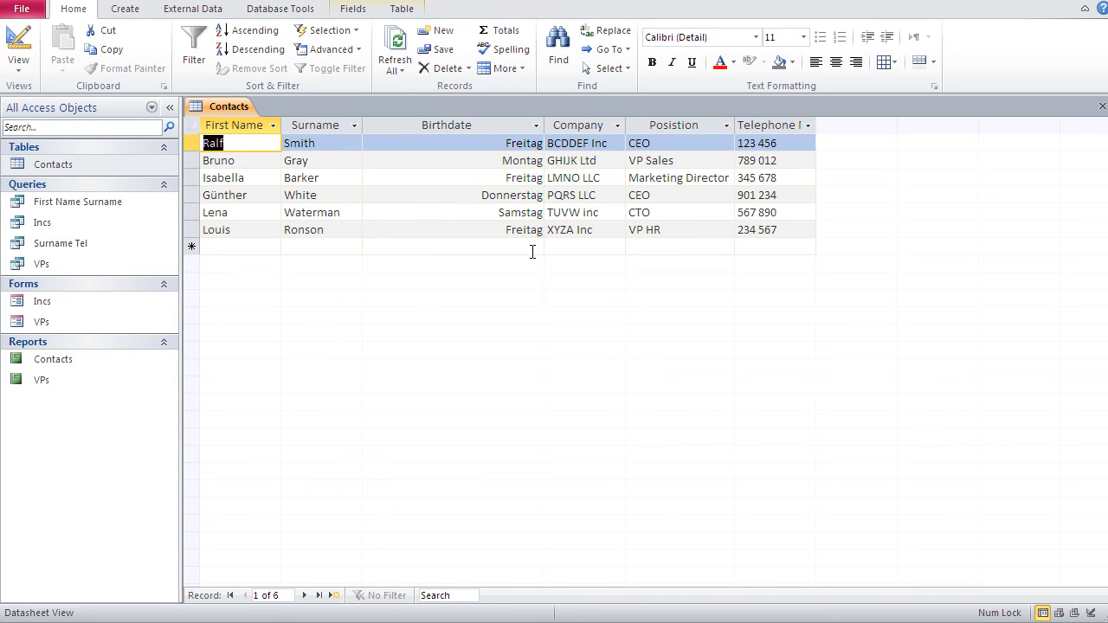
{"action": "left_click", "coordinate": [17, 42]}
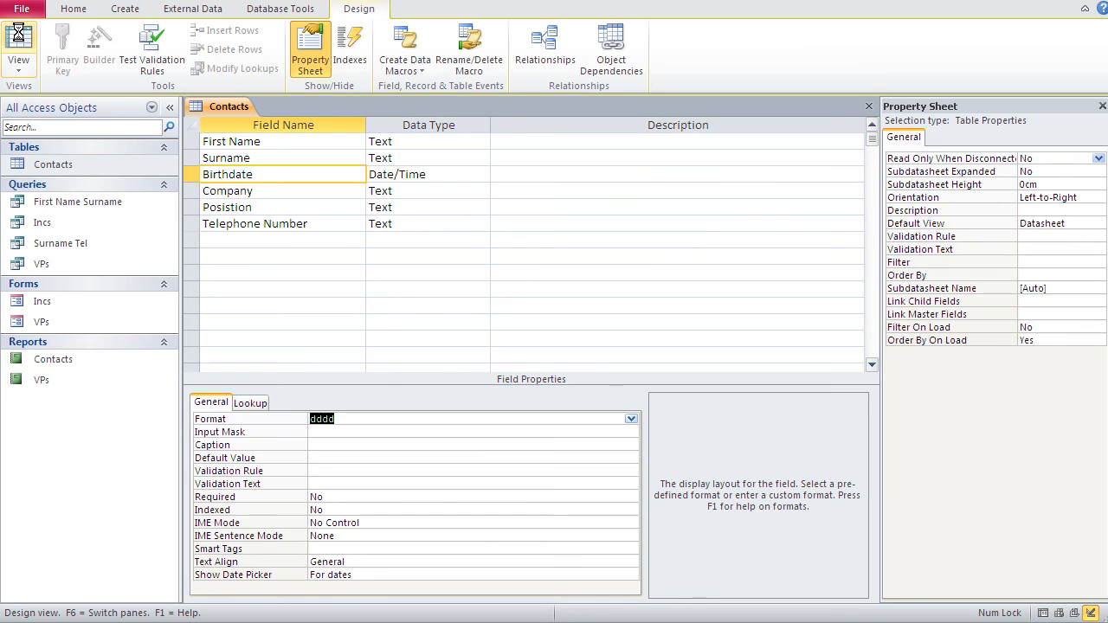